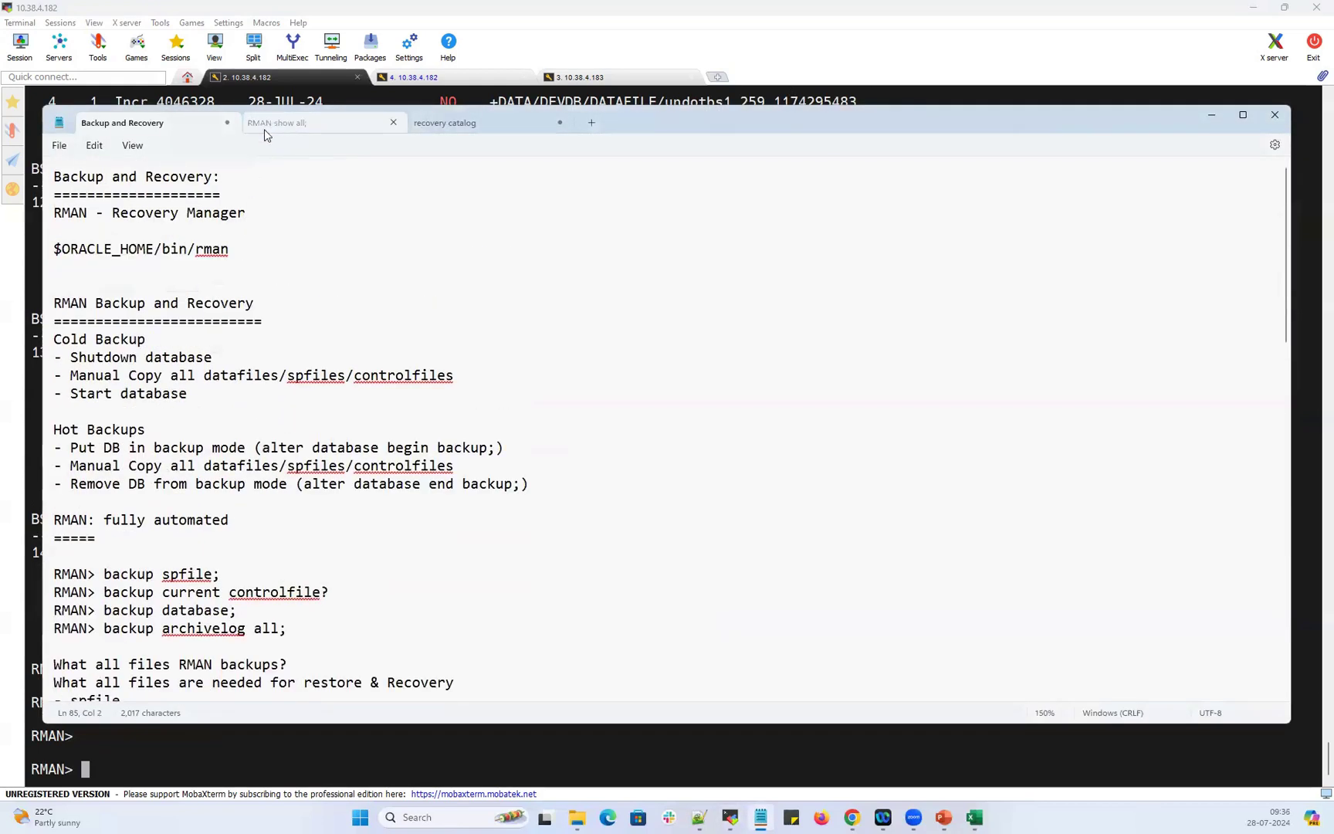
Copy the show all retention policy lines into a new note and add the words expired and obsolete.
left_click(306, 122)
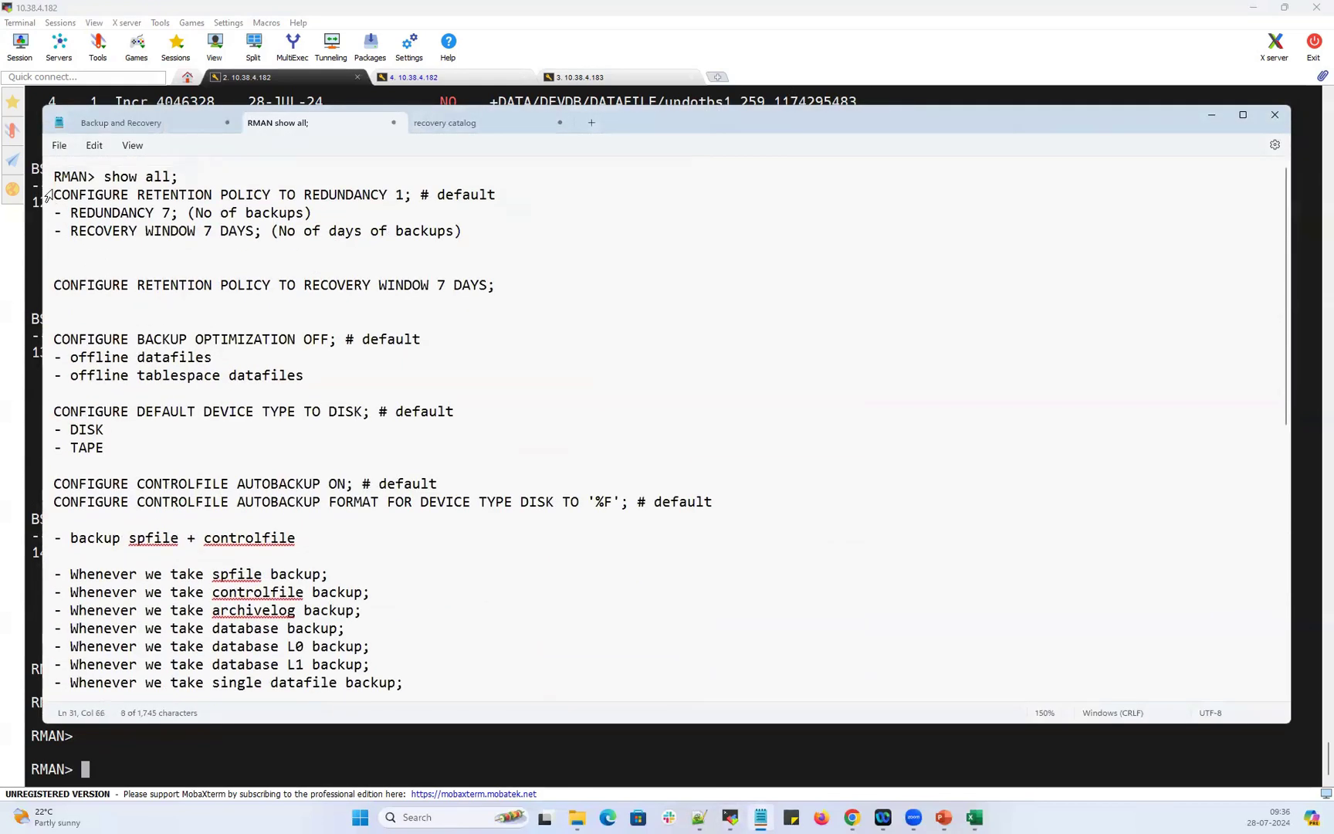
left_click_drag(52, 176, 53, 230)
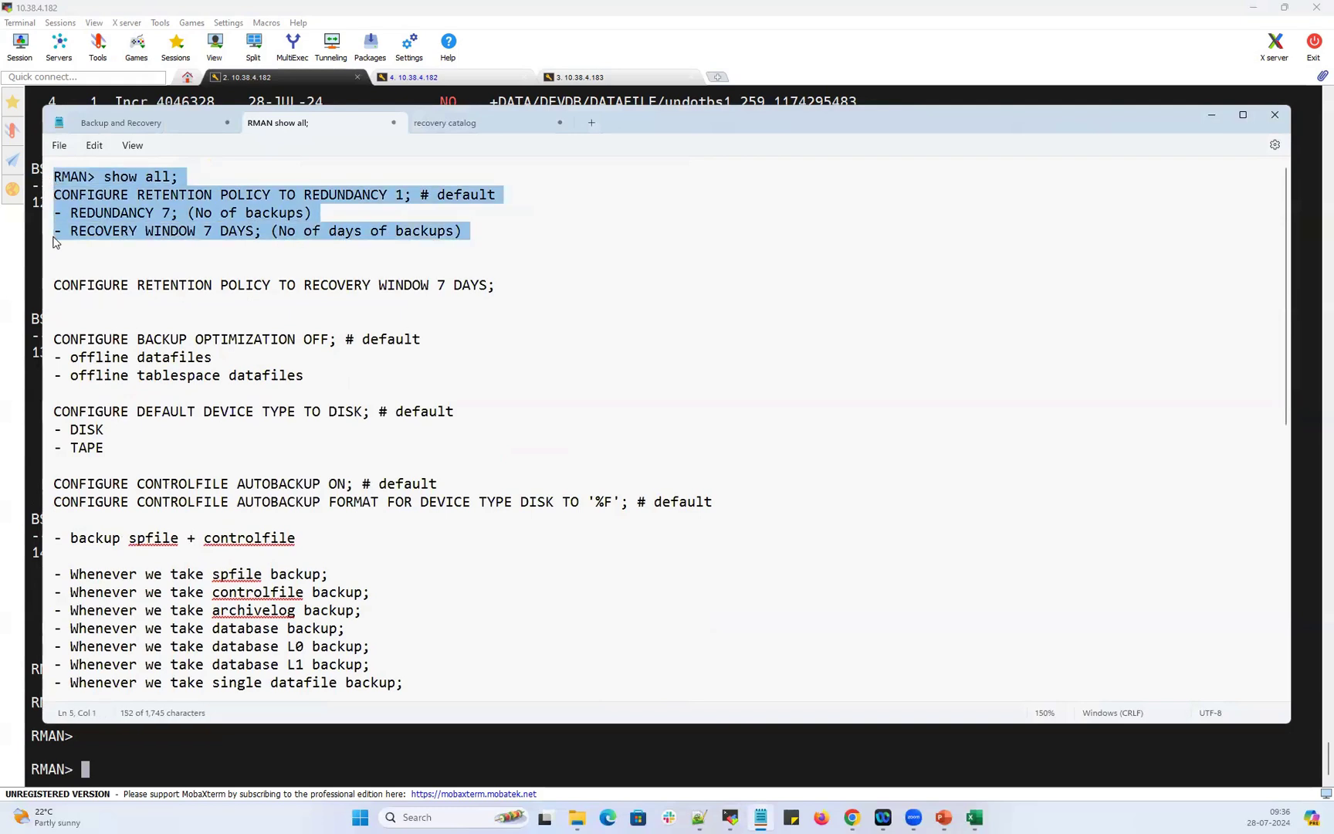
left_click(757, 122)
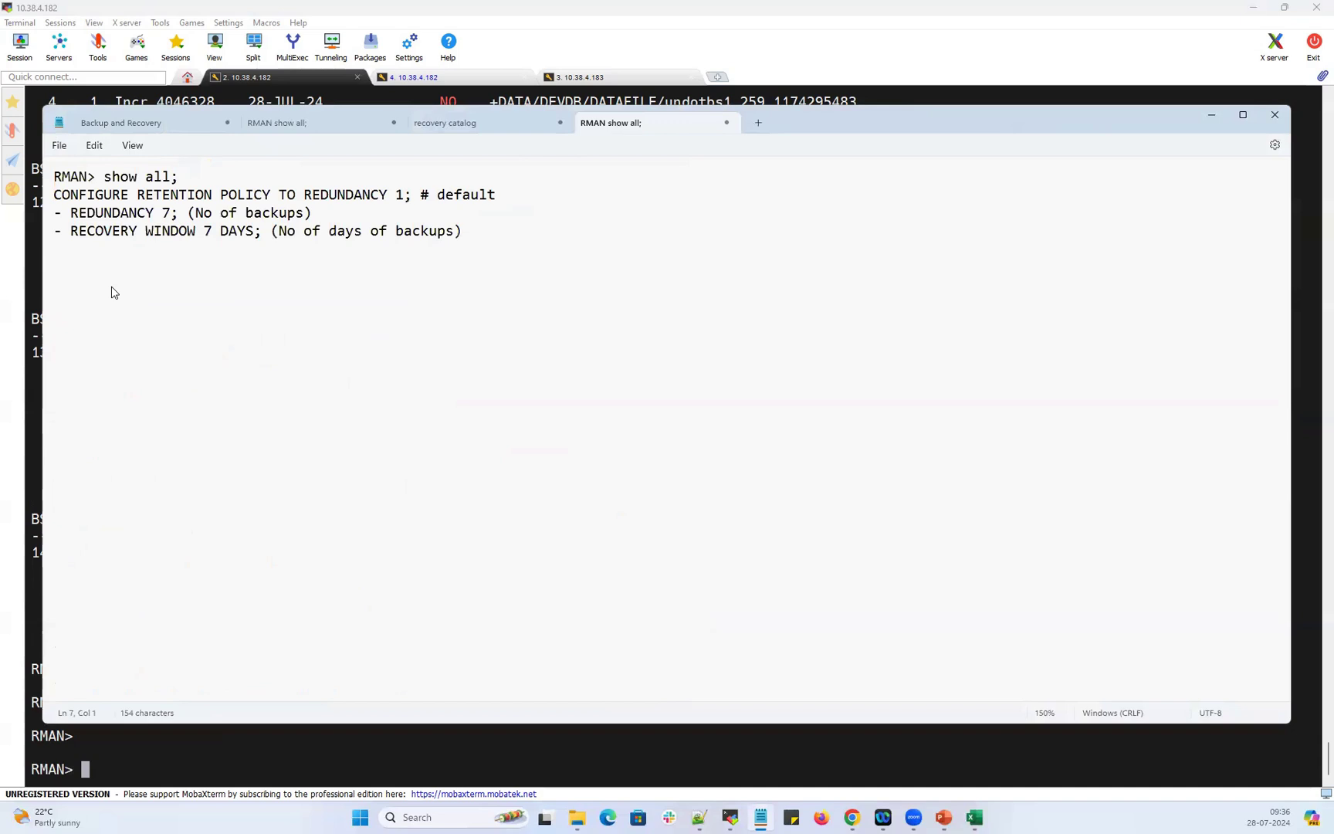
type("expired")
type("obs")
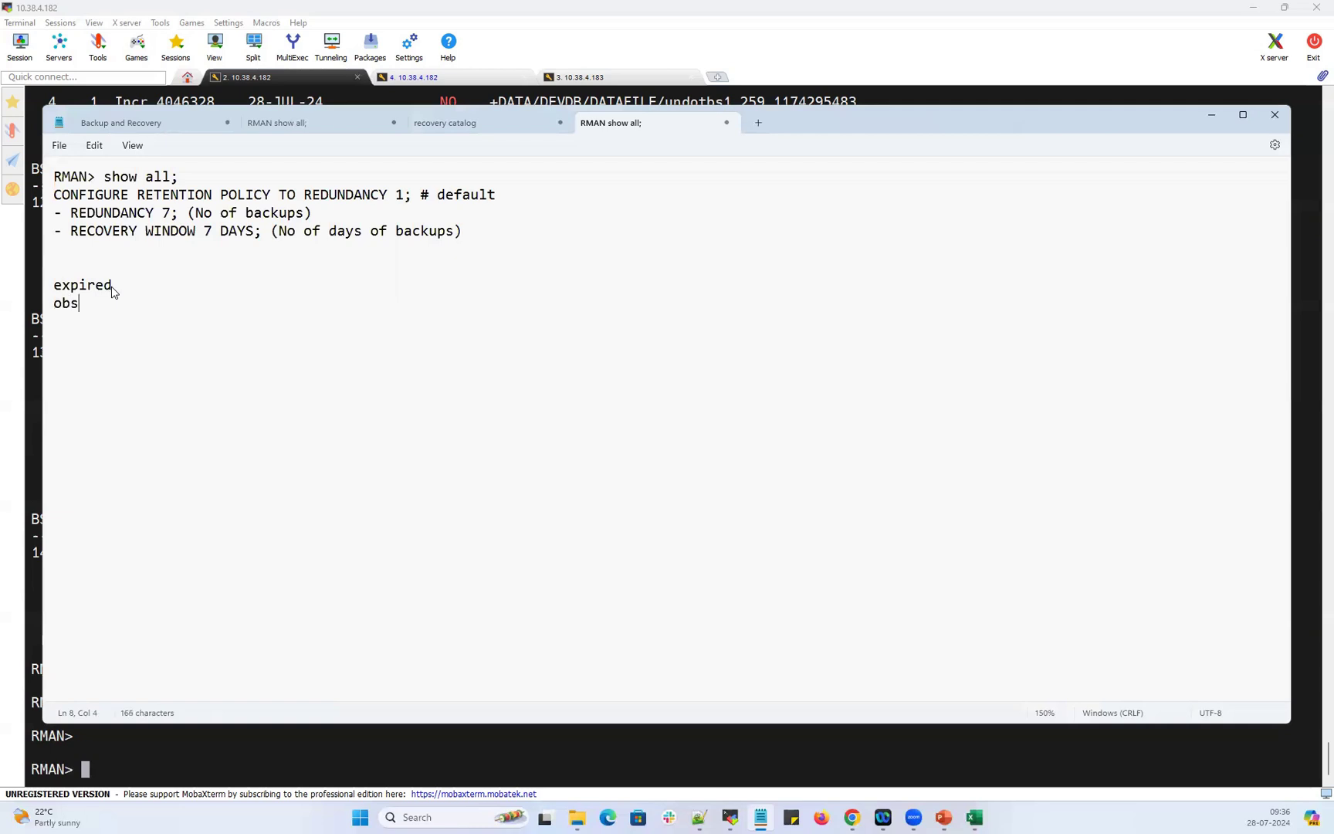
type("olute")
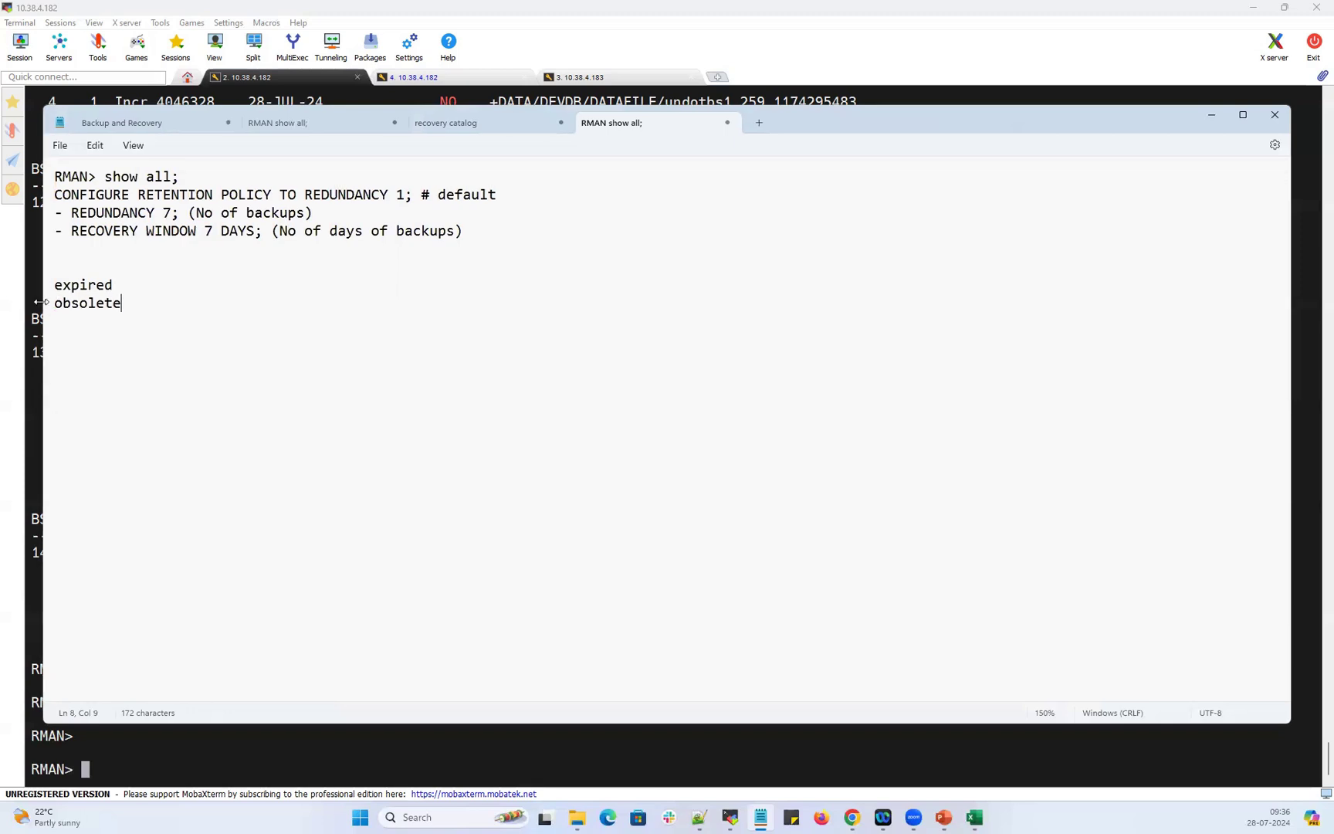
Remove the REDUNDANCY 7 line and begin defining obsolete as outside of retention policy.
left_click(88, 302)
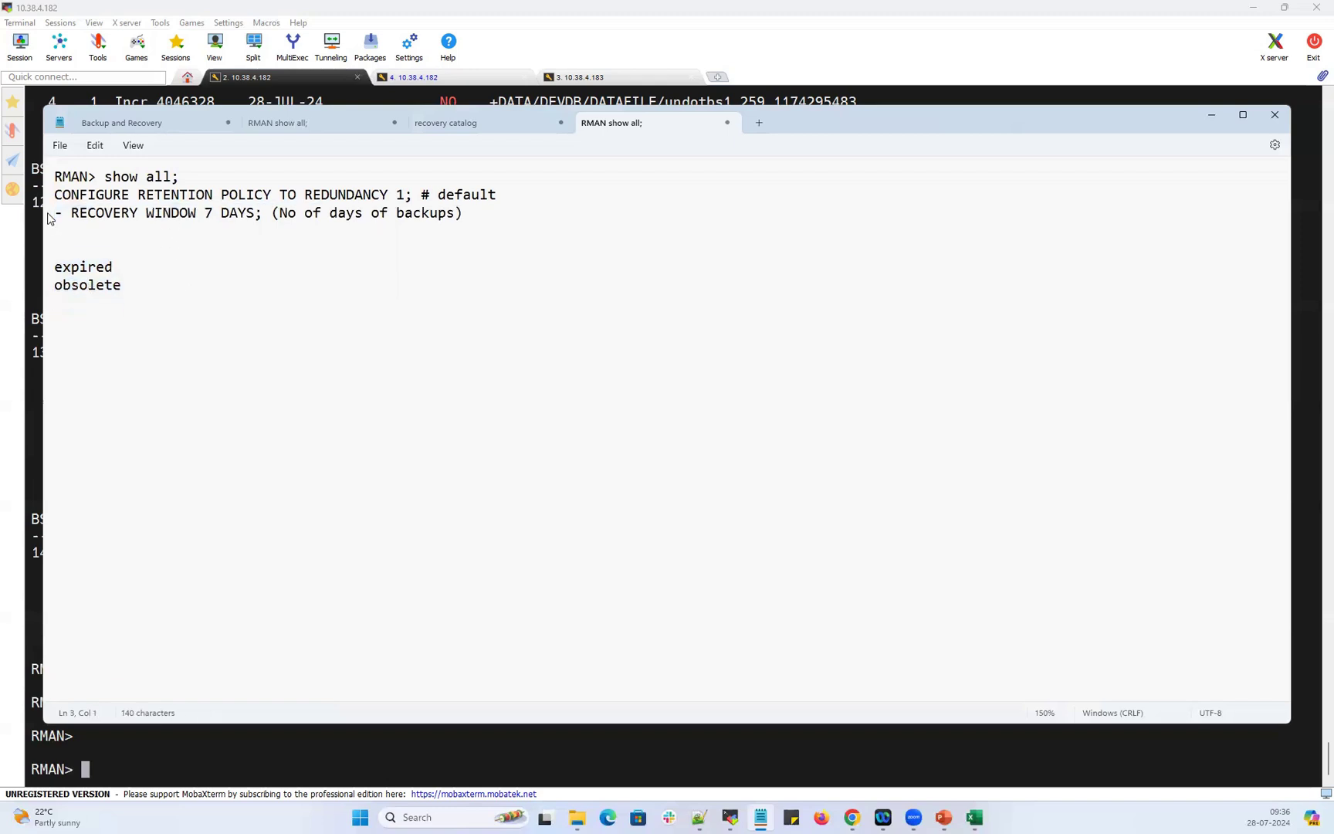
left_click_drag(85, 213, 255, 214)
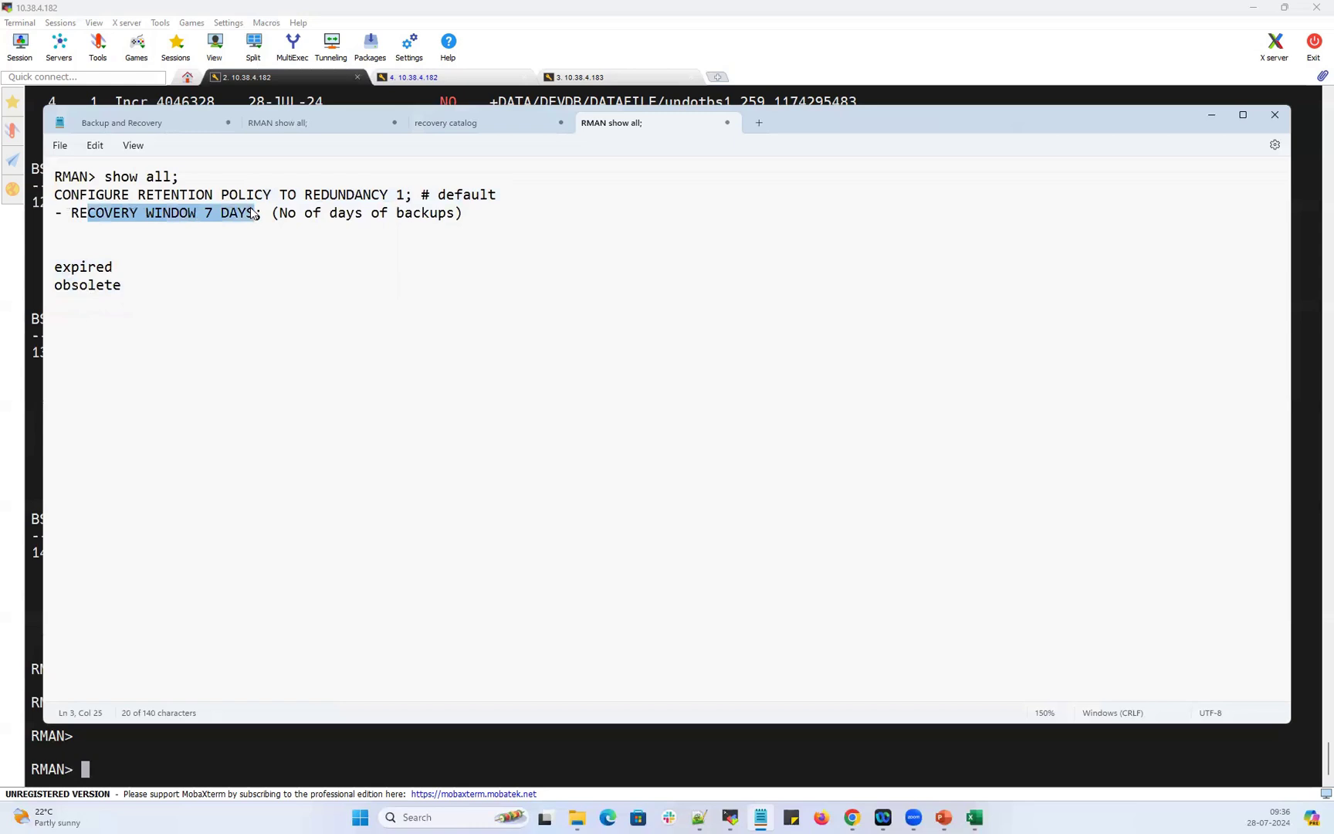
mouse_move(201, 281)
type(" -")
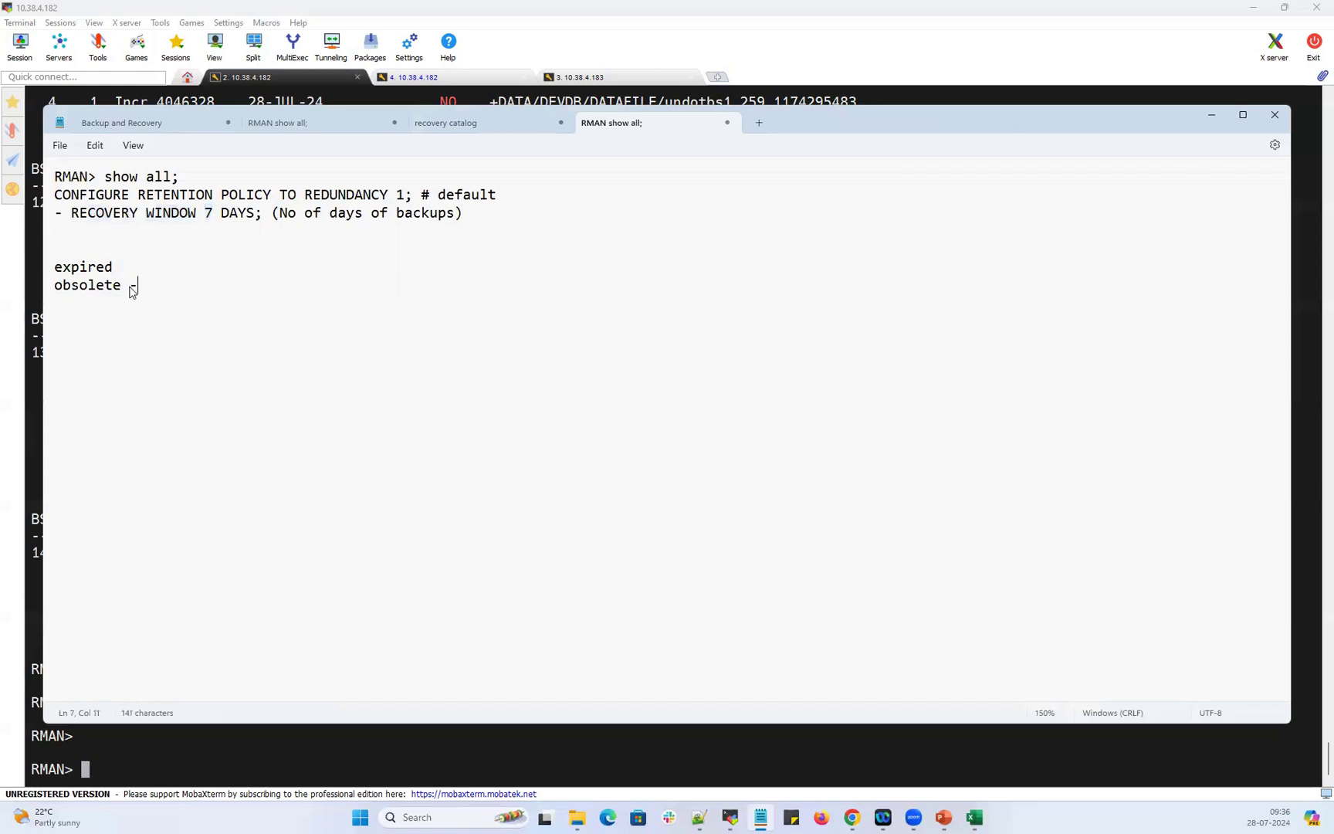
type("outsi")
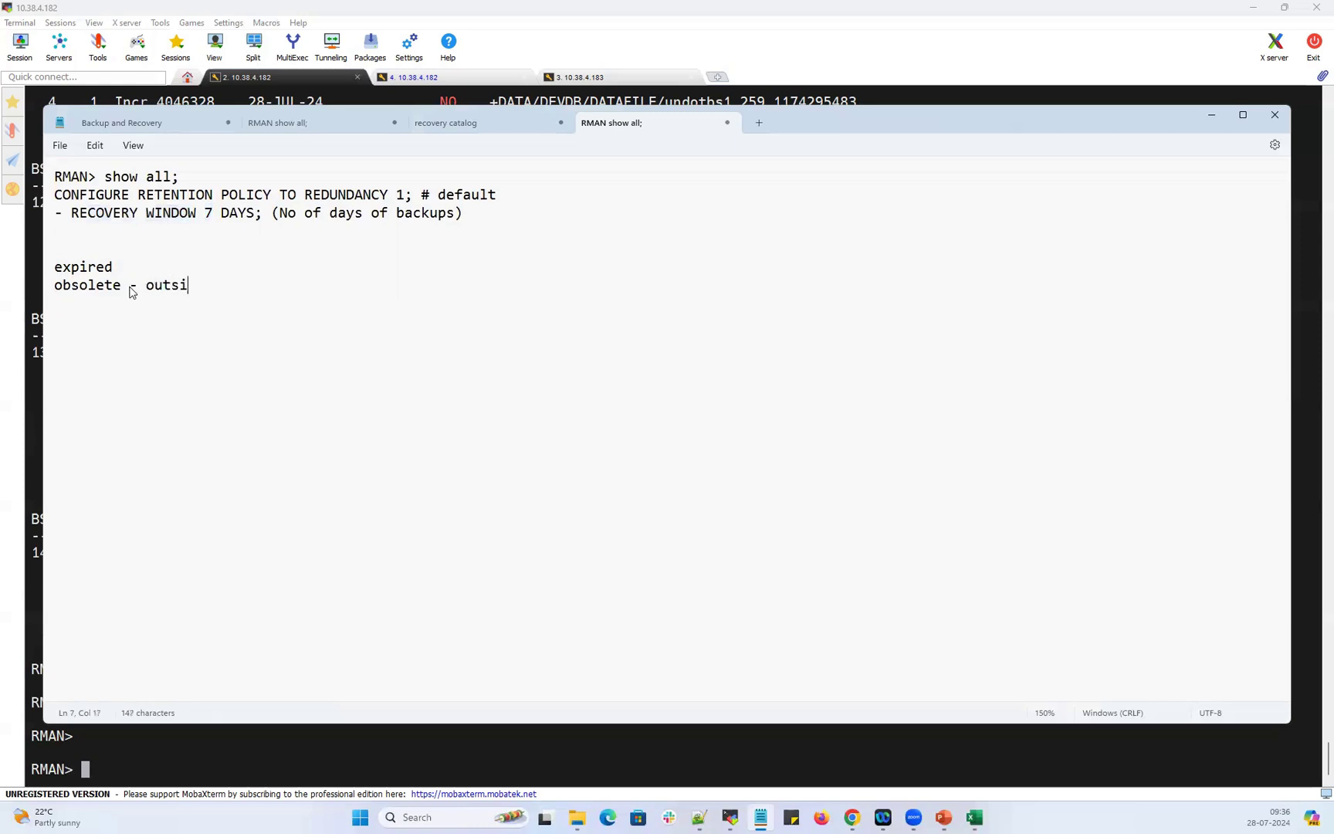
type("de of re")
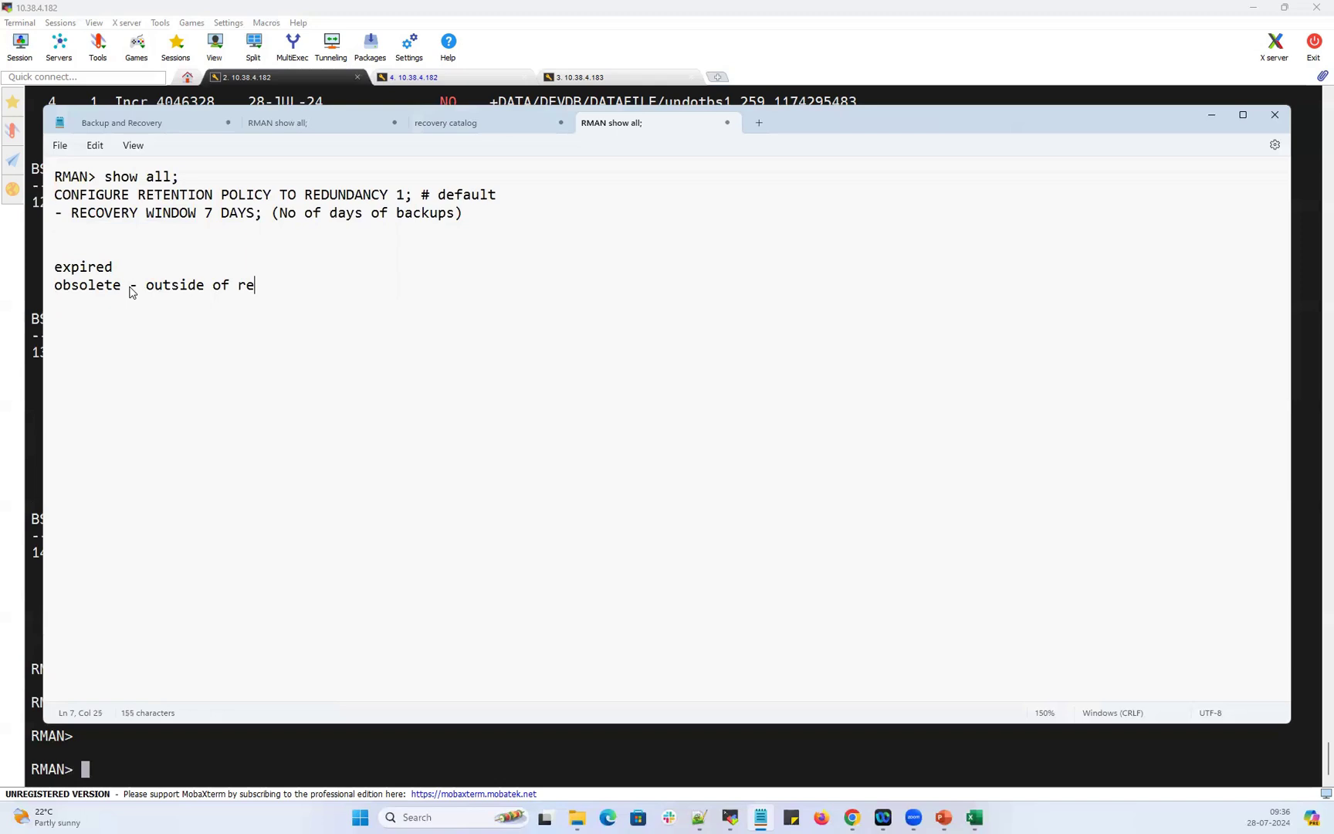
type("tention policy")
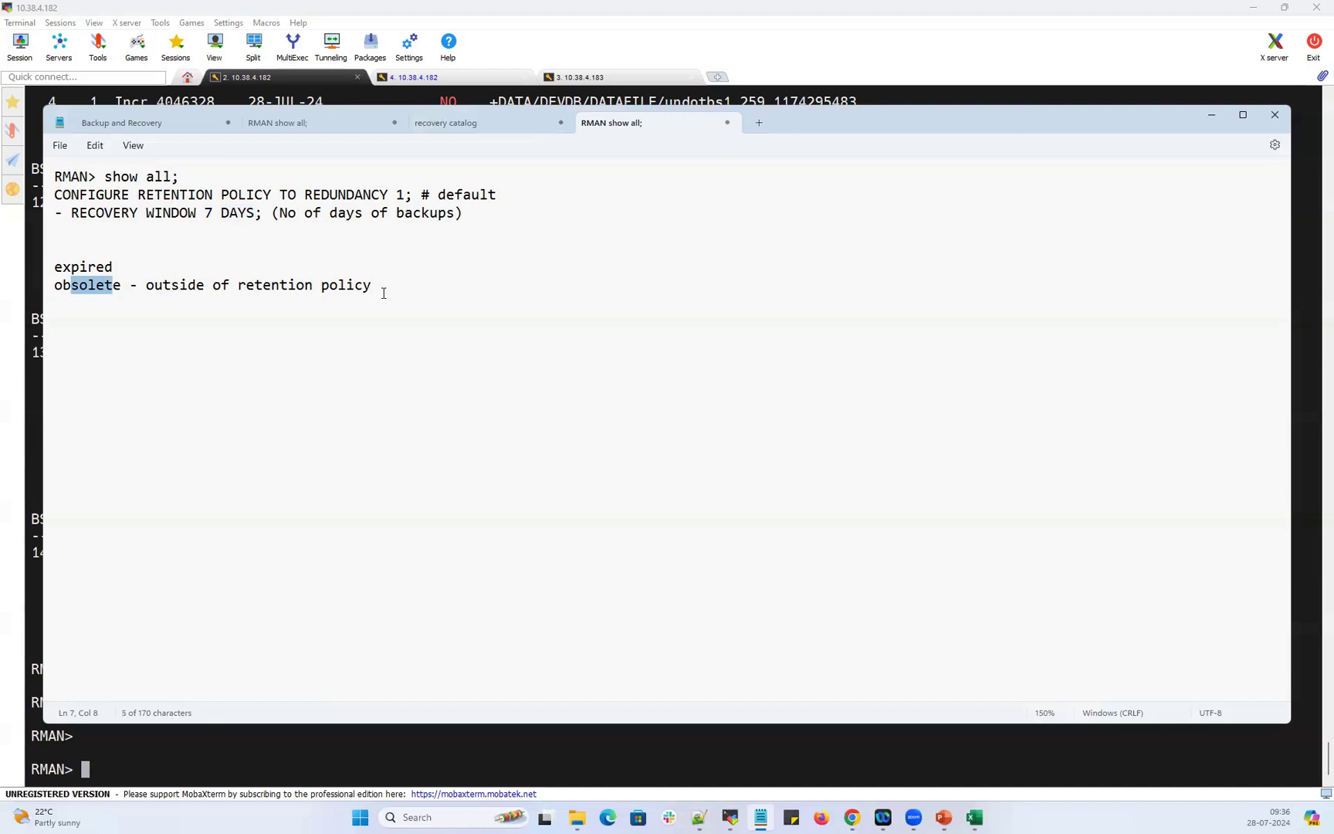
Finish the obsolete definition with '(RMAN will delete these obsolete backup)'.
type("(RMAN")
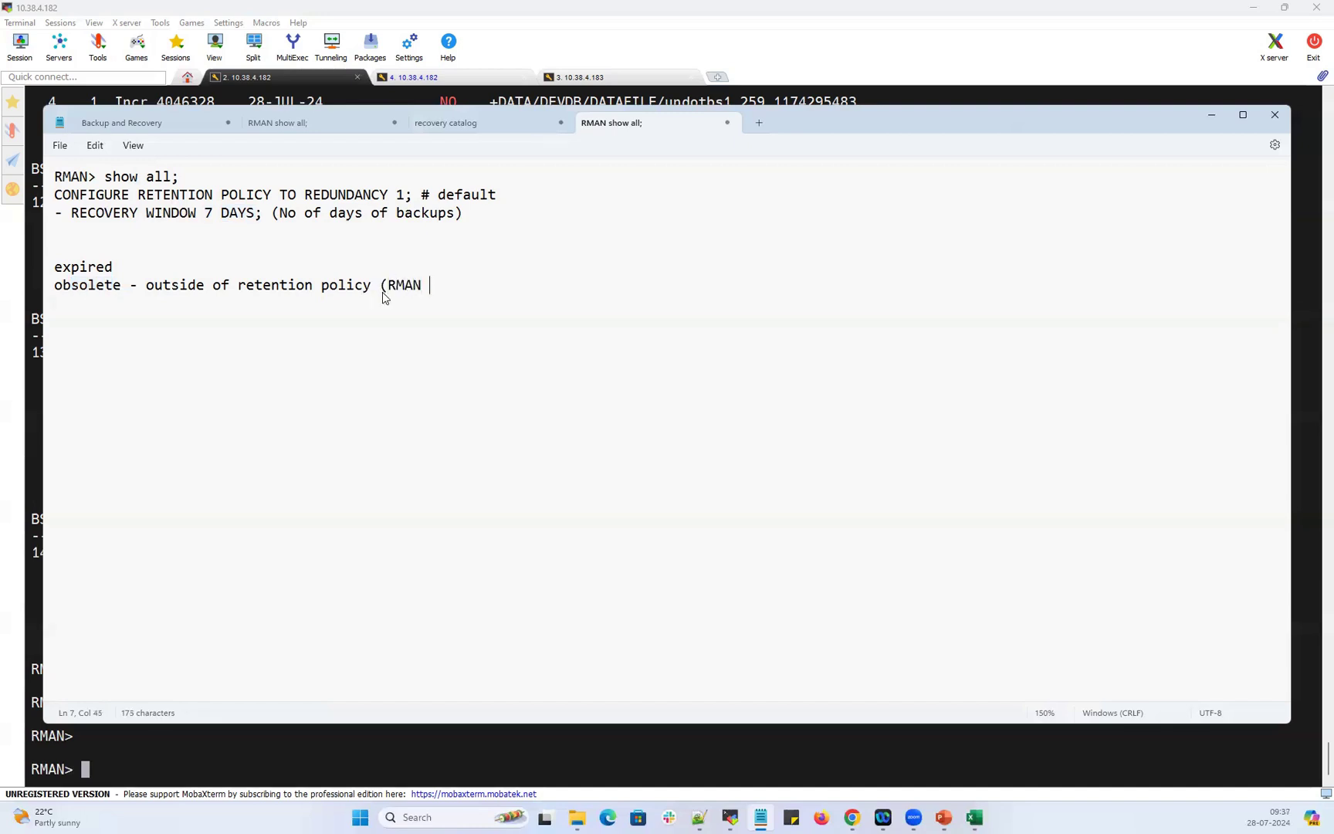
type("will delet thes")
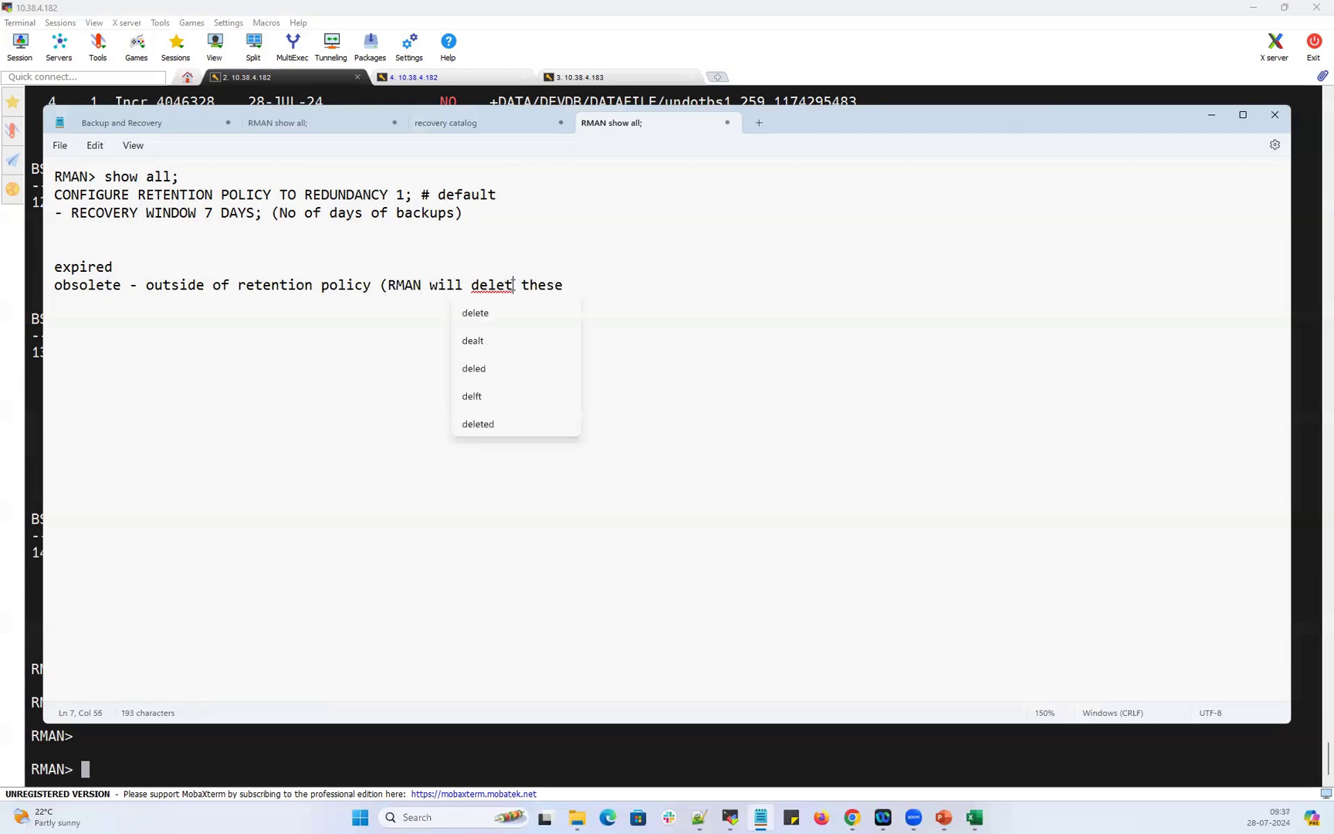
type("e")
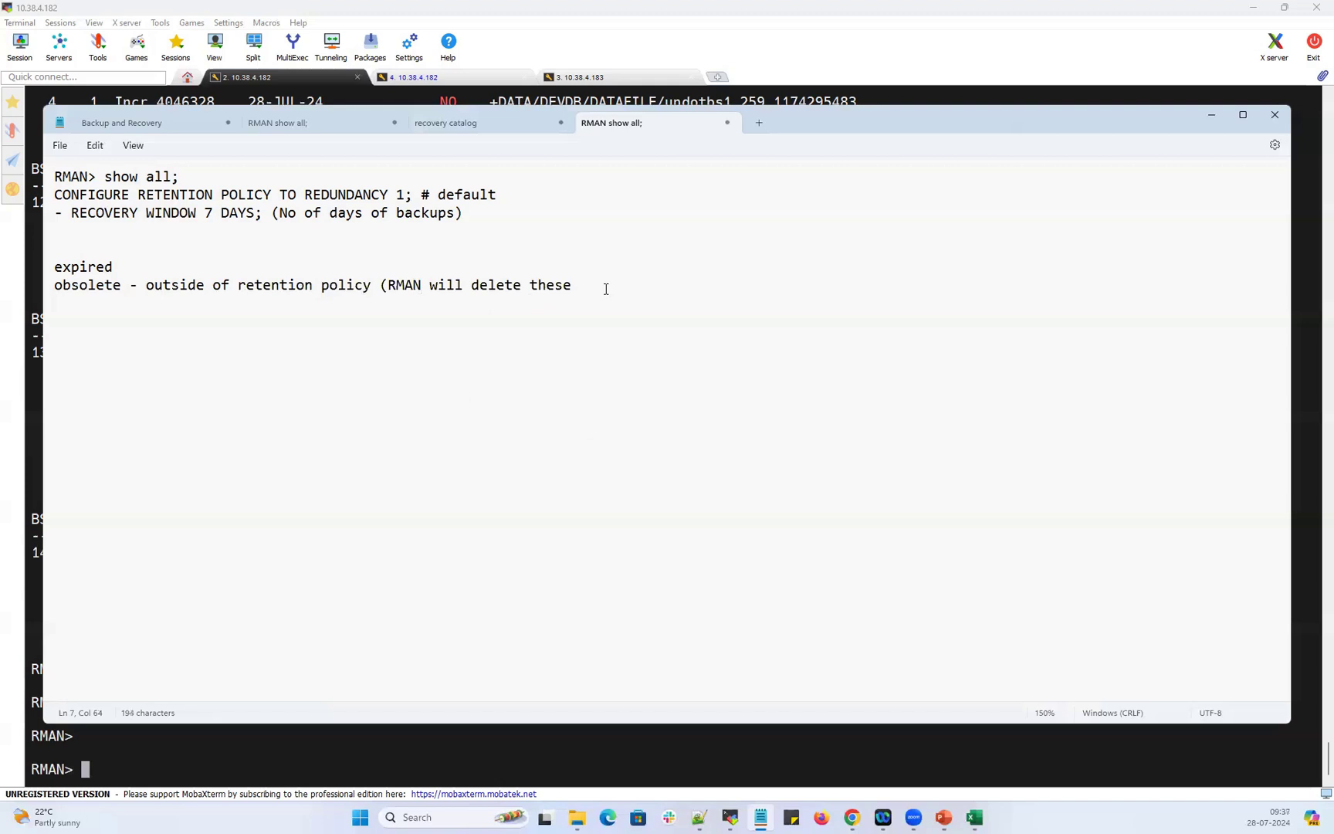
type("obsol")
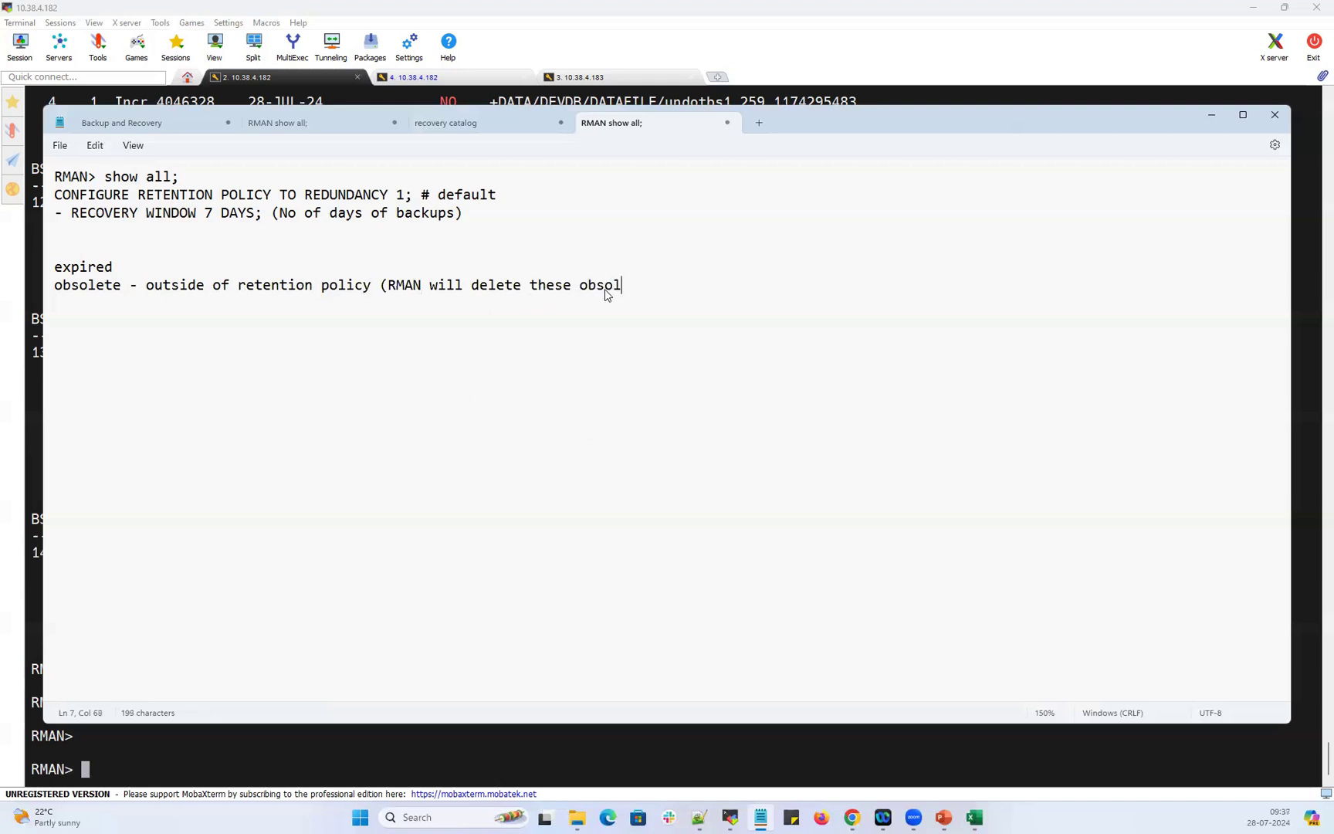
type("ete backup")
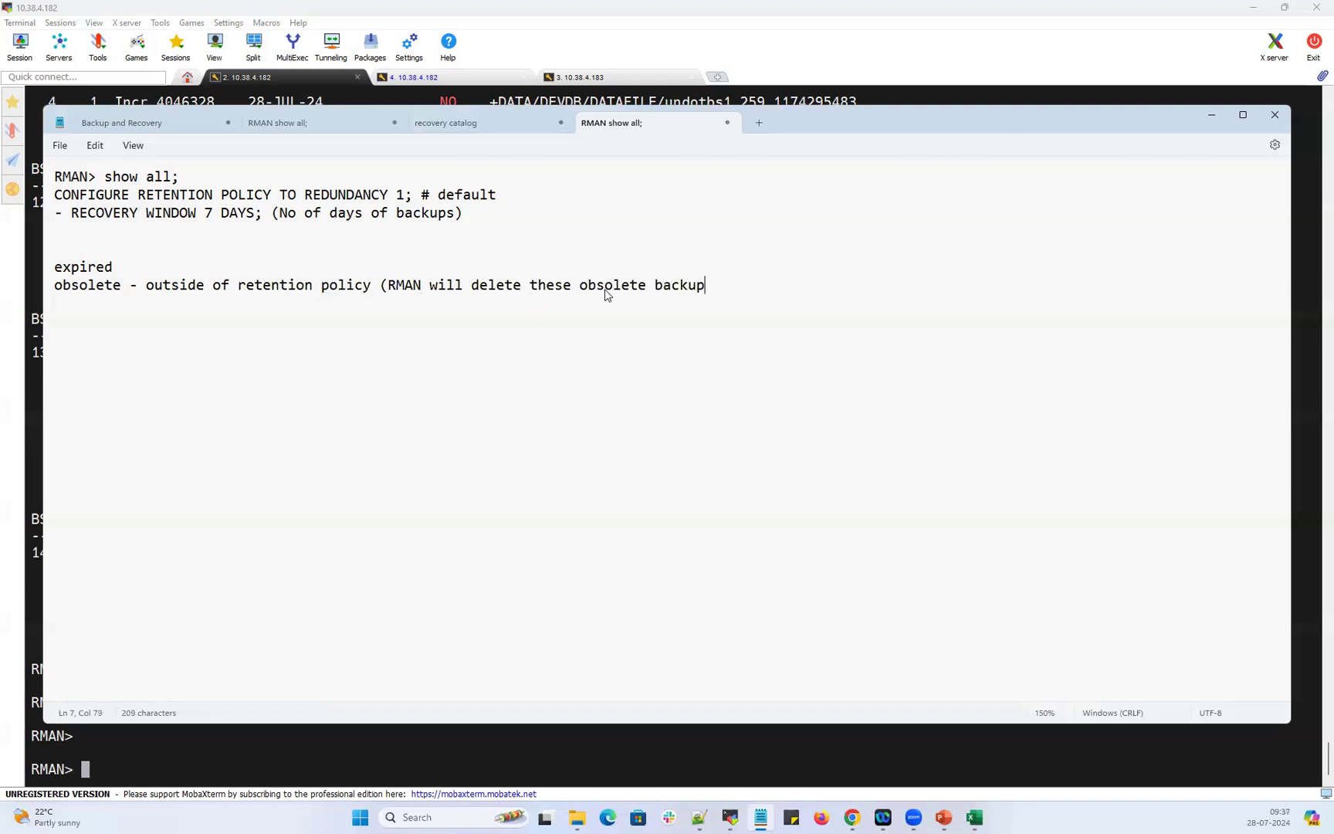
type(")")
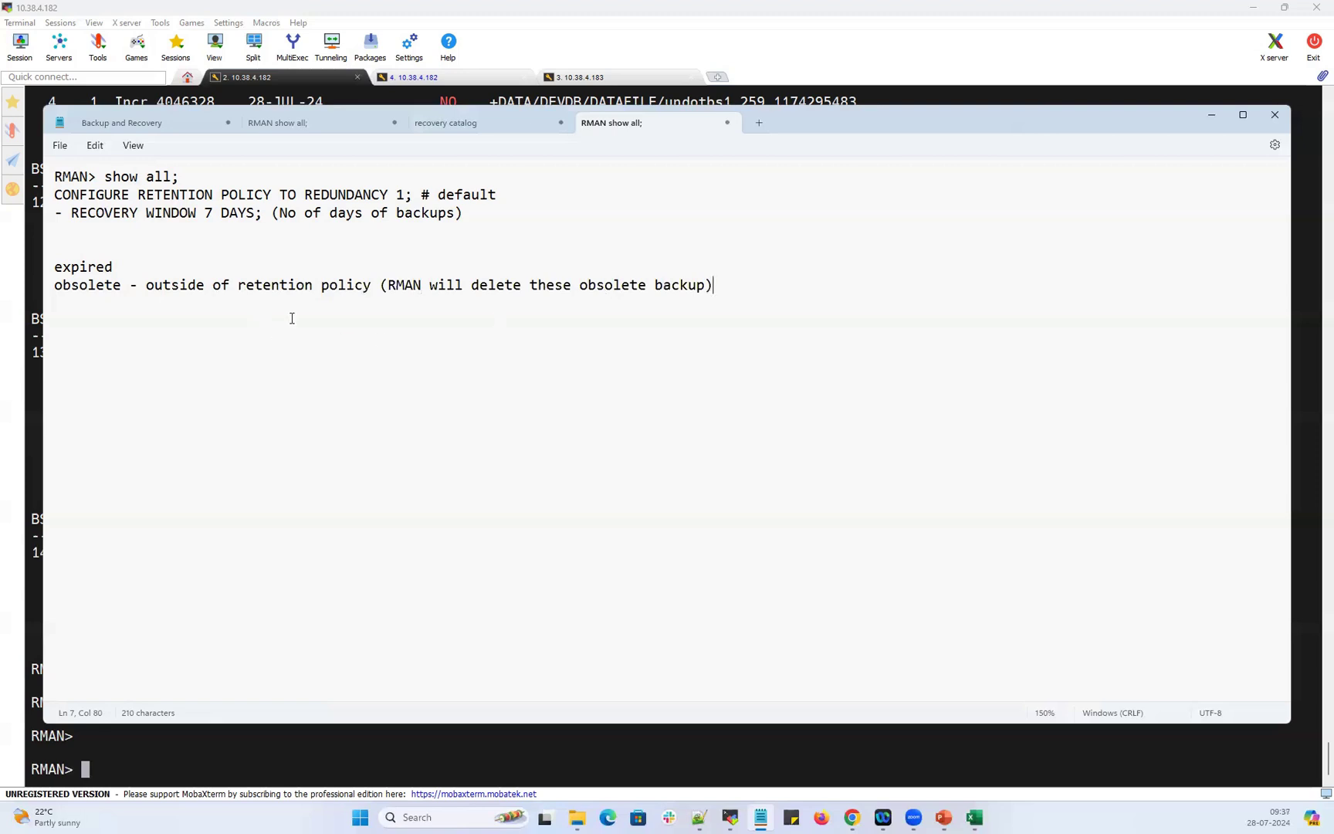
mouse_move(325, 374)
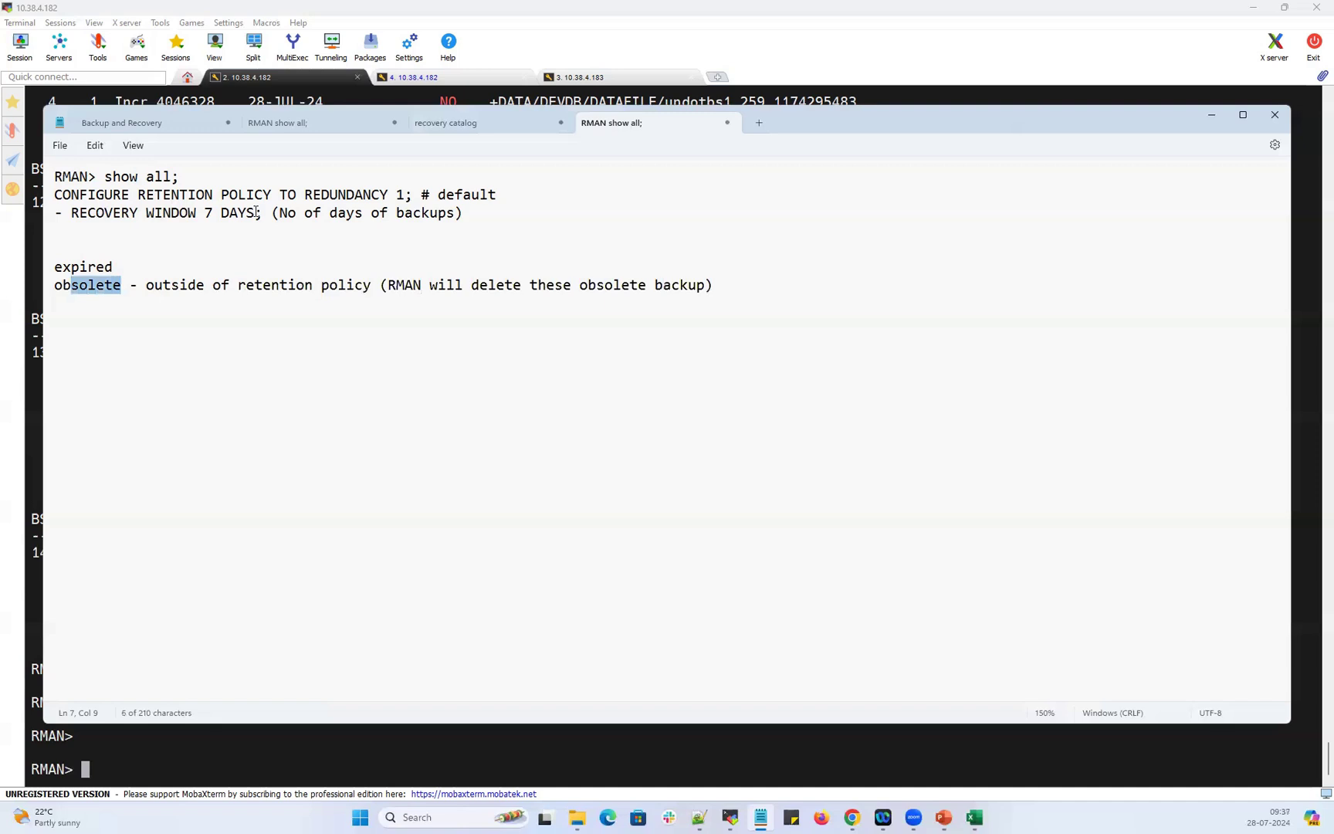
Merge the policy into one CONFIGURE RETENTION POLICY TO RECOVERY WINDOW 7 DAYS line.
double_click(227, 213)
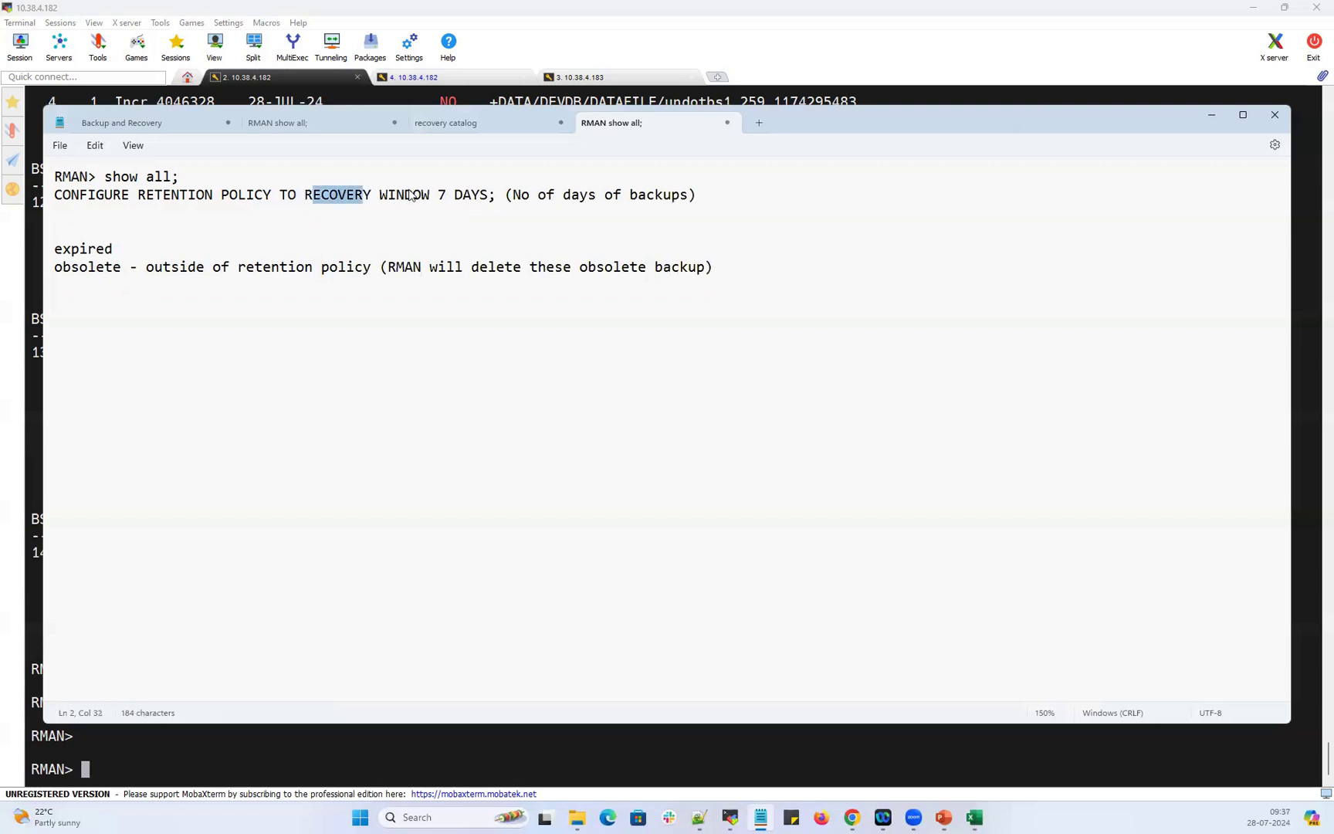
double_click(274, 267)
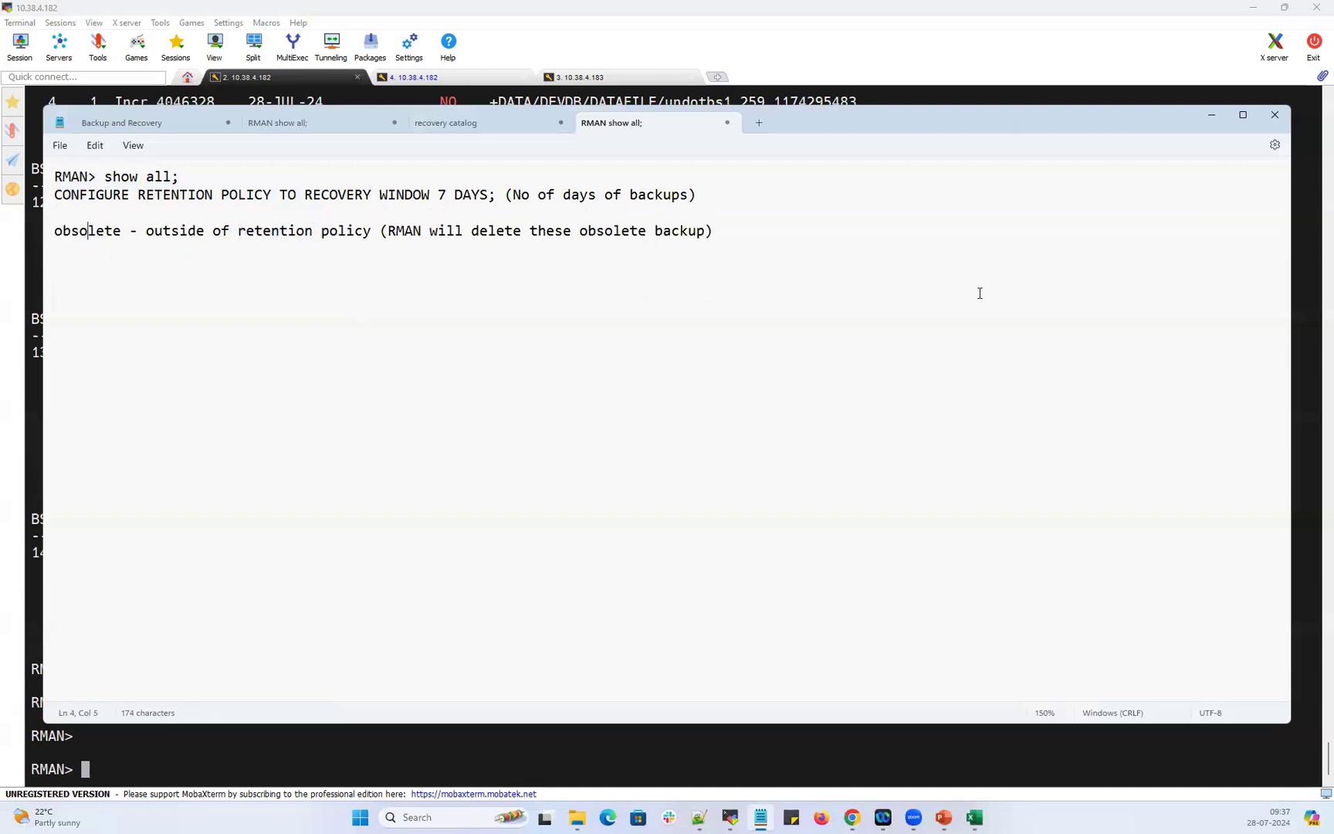
Write 'expired - backups which are within retention policy but' in the note.
type("expired -")
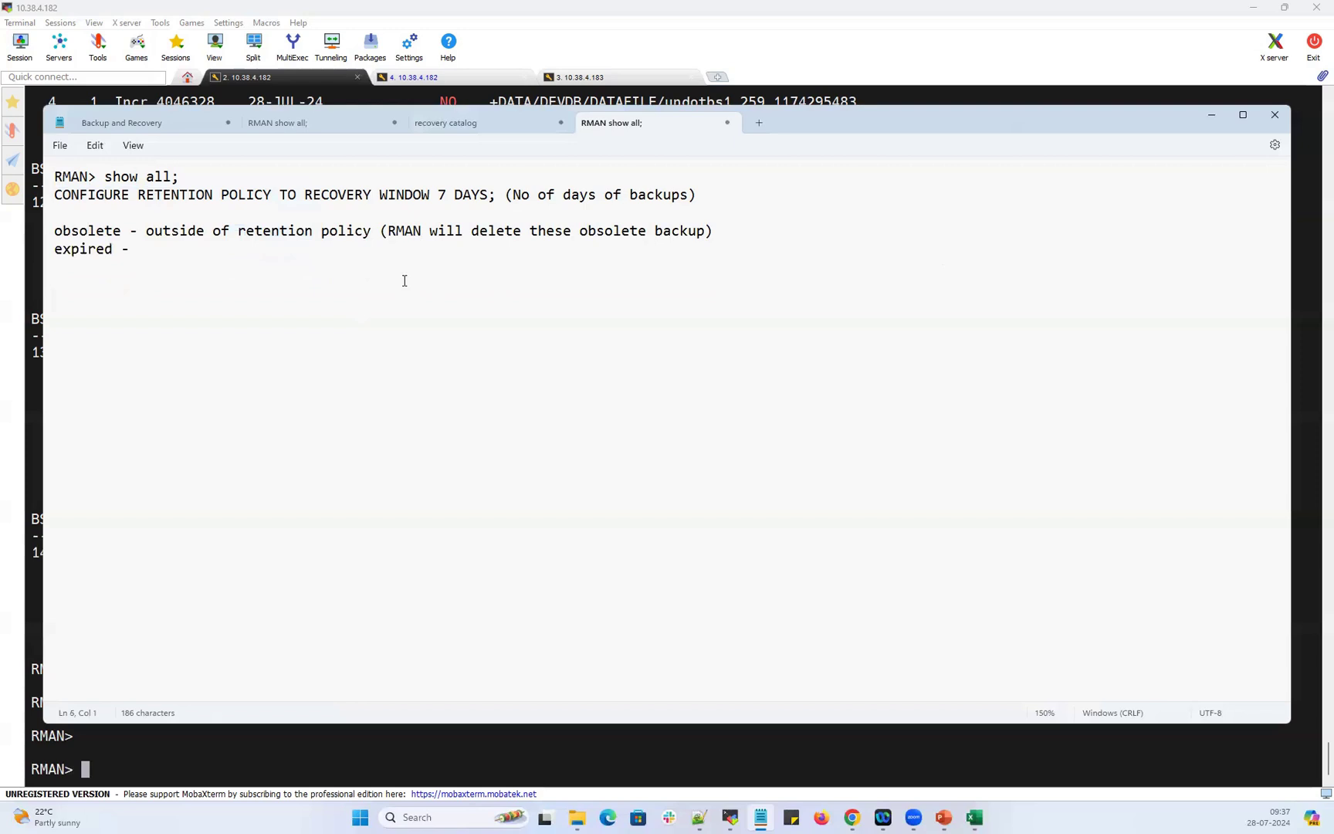
double_click(91, 249)
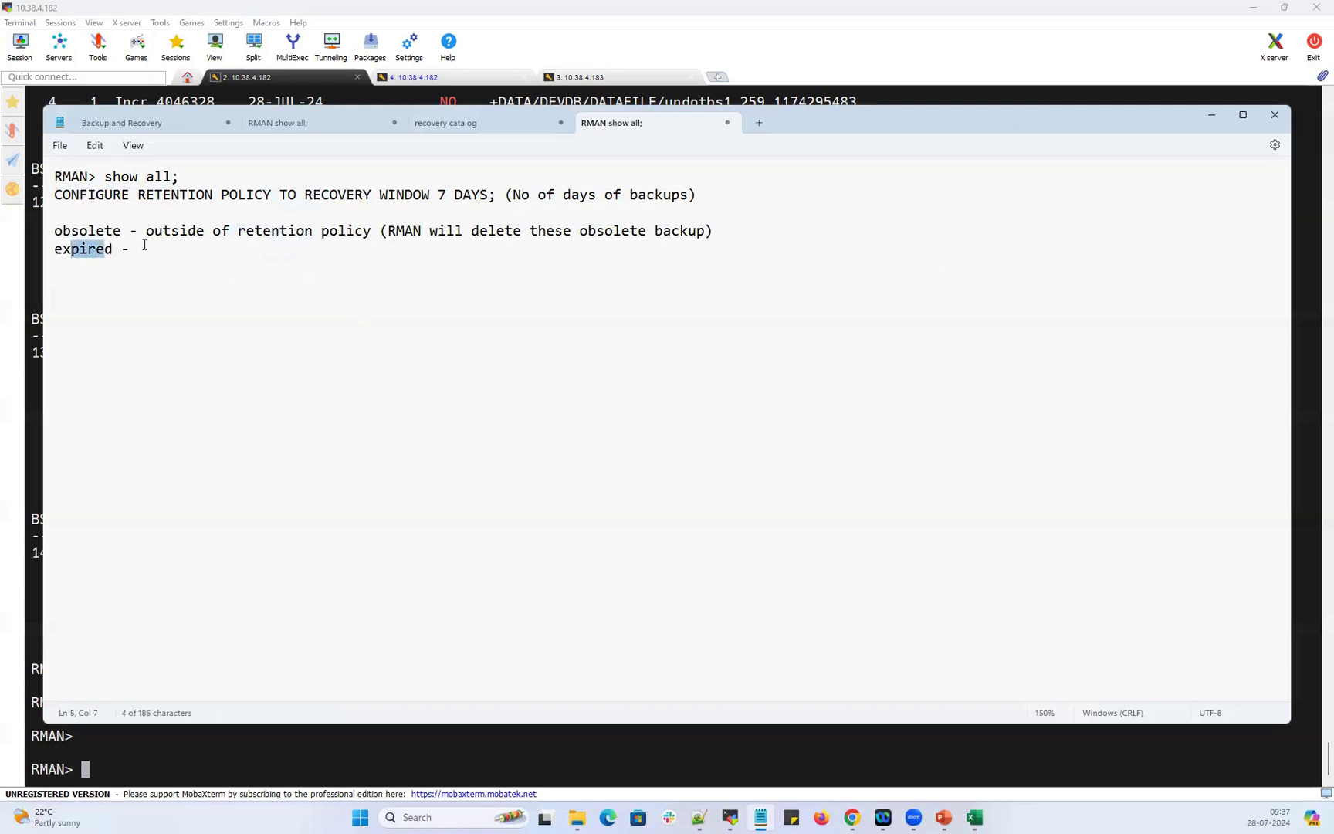
type("bac")
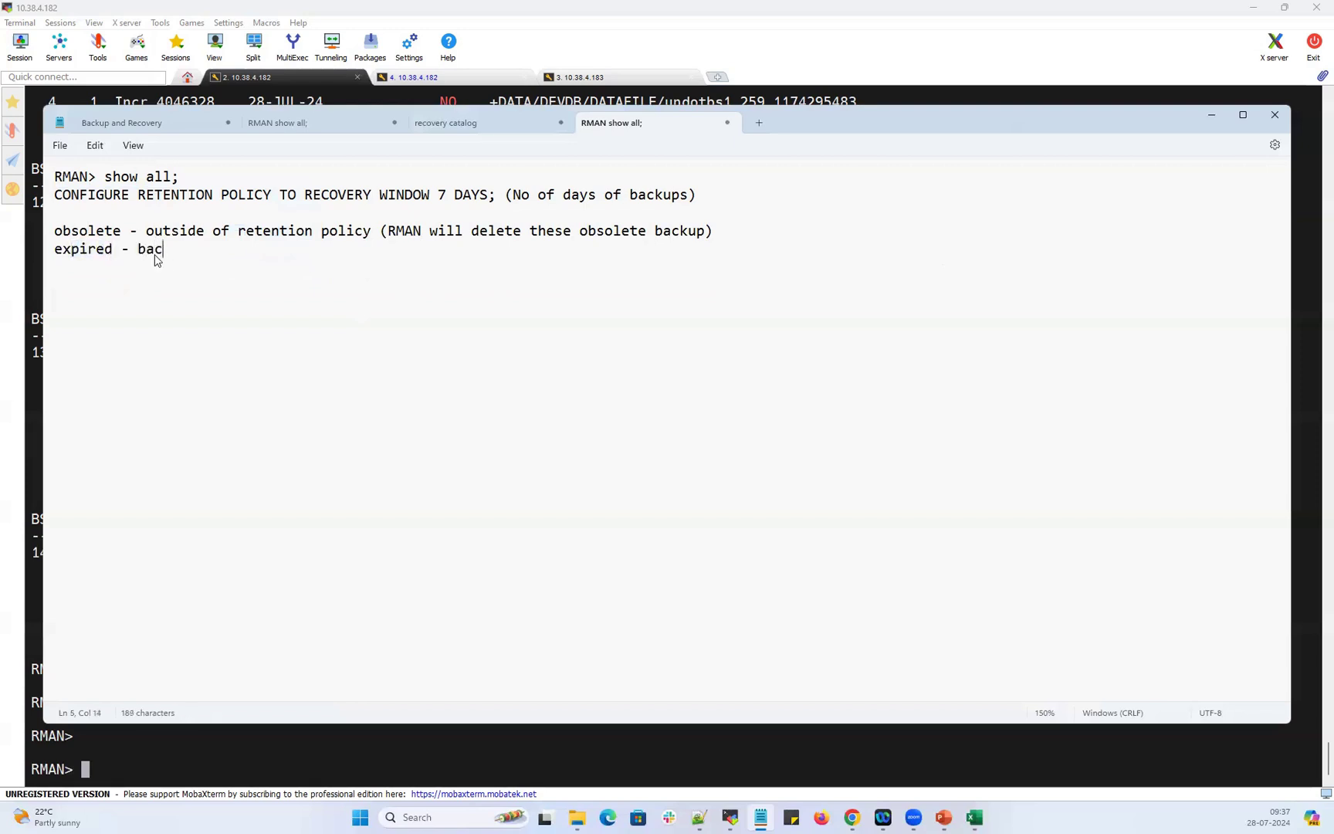
type("kups which")
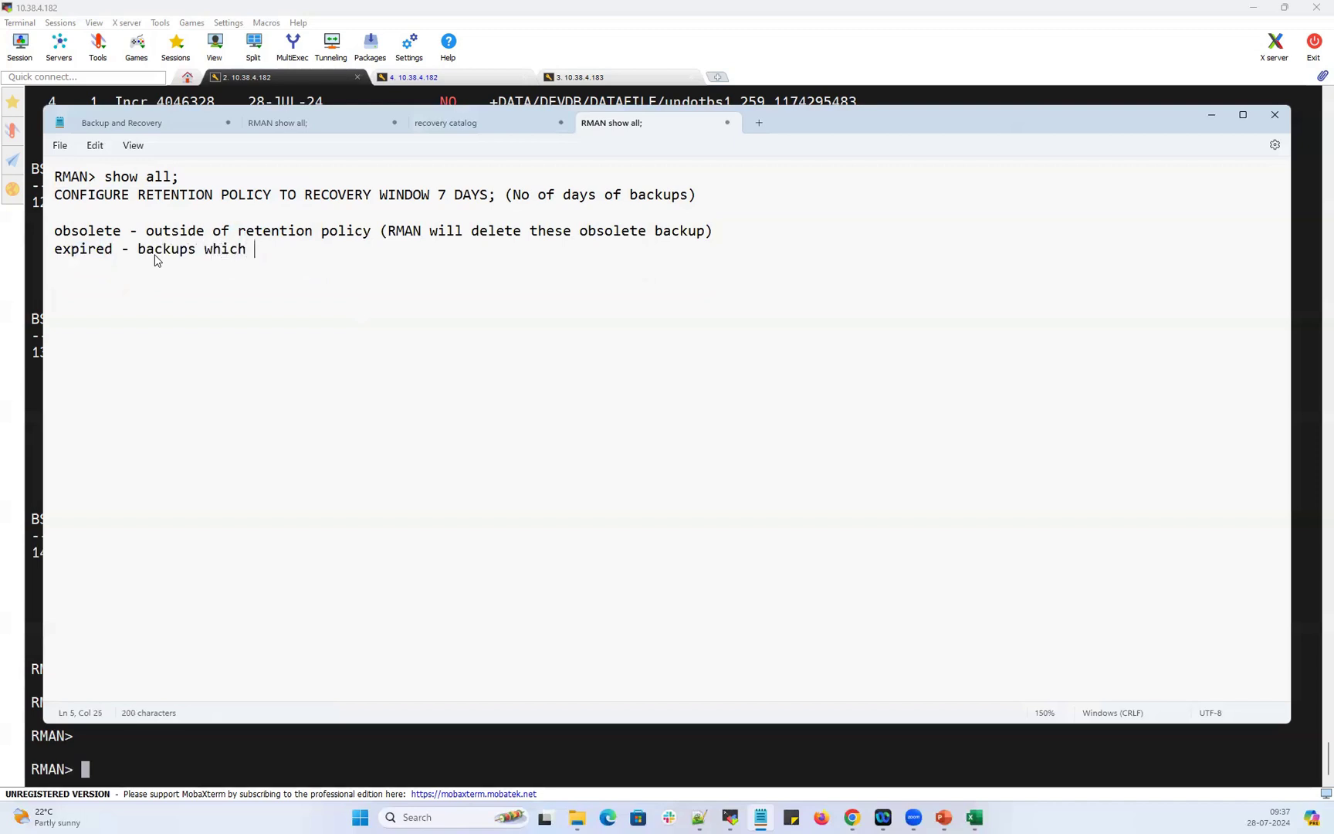
type("are within")
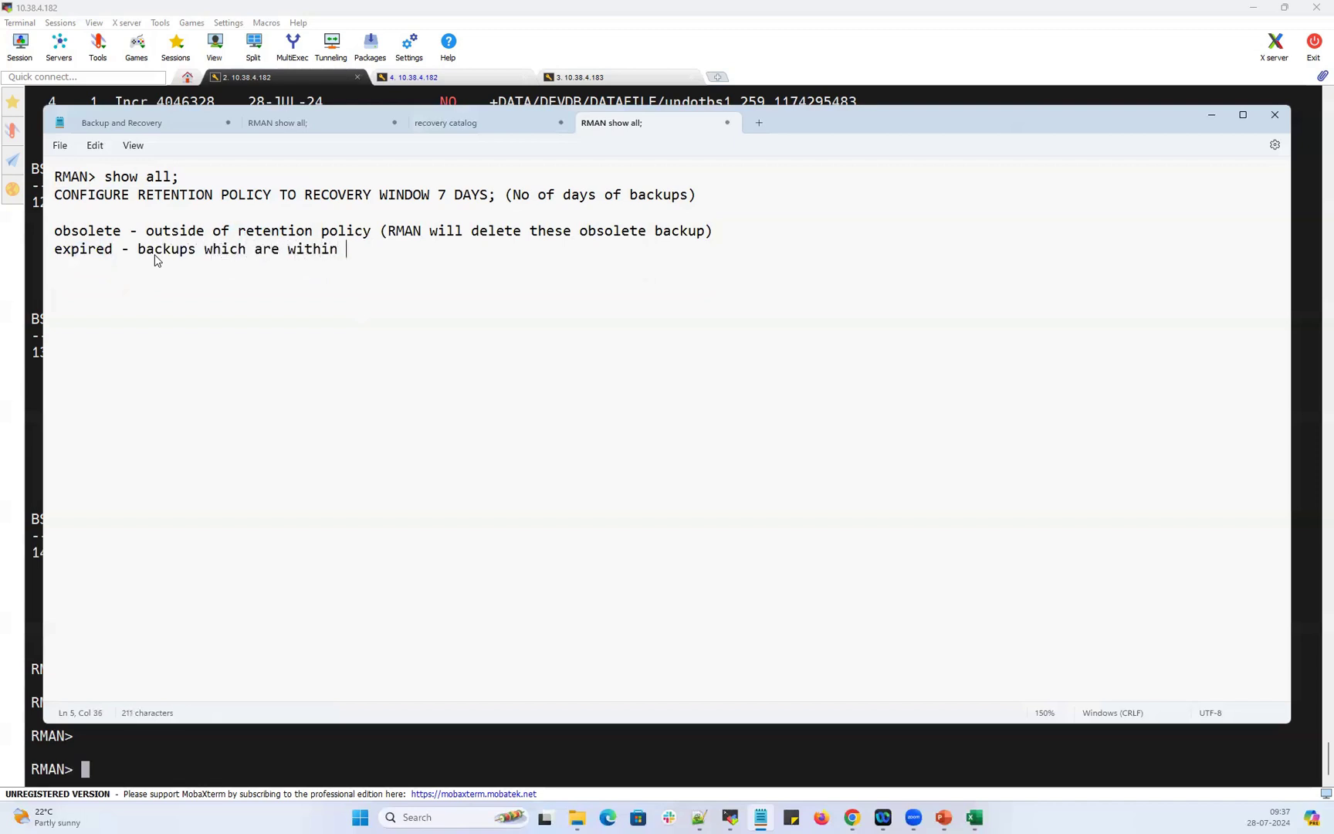
type("retention")
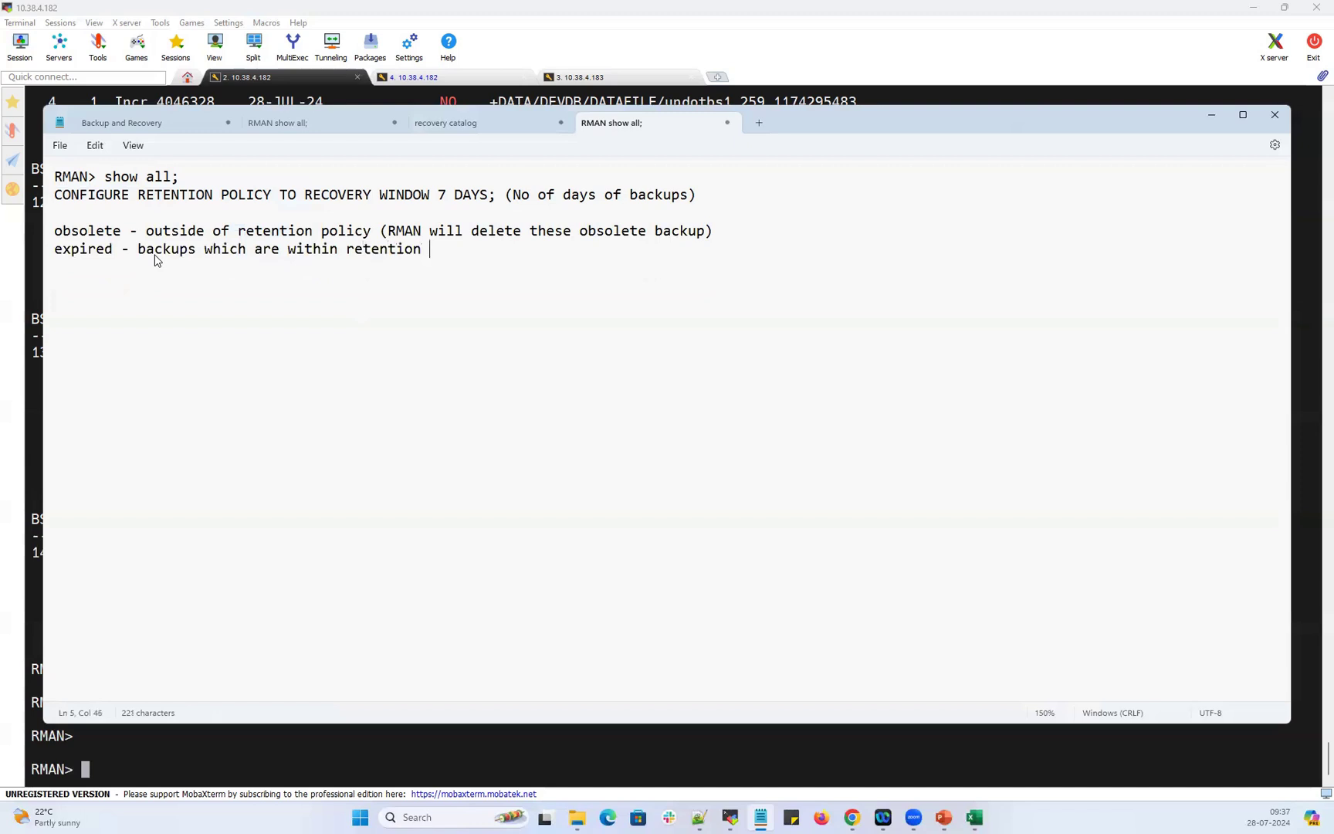
type("policy")
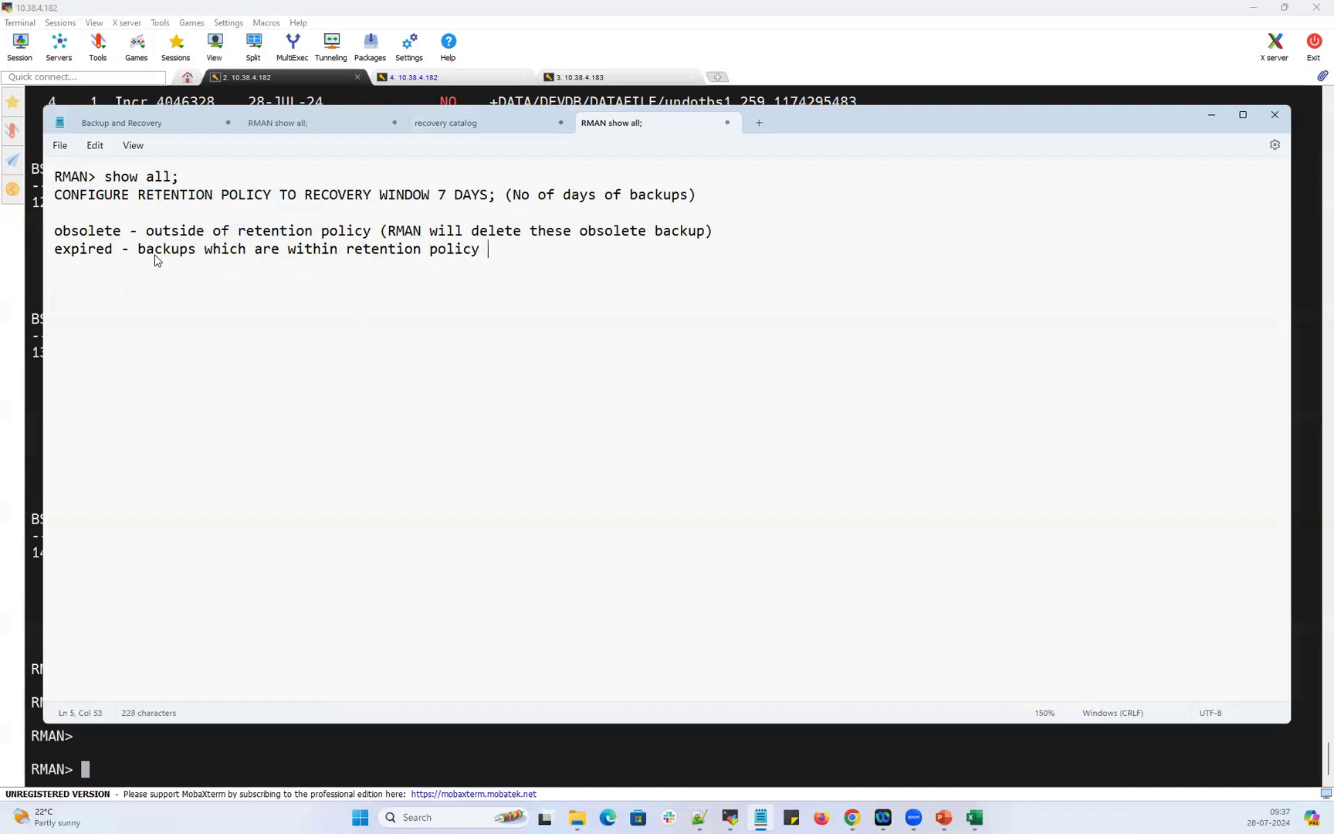
type("but")
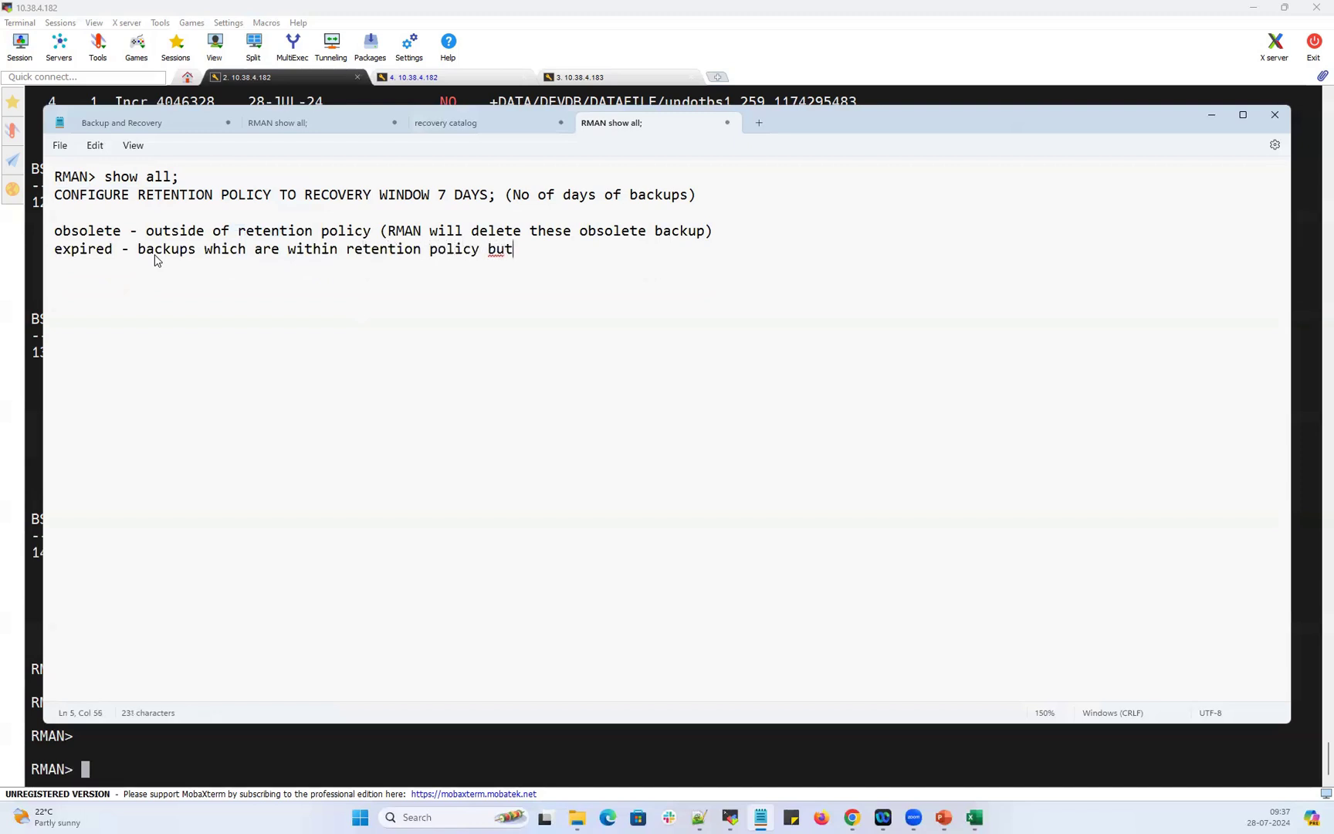
Complete it with 'somebody has physically deleted from backup / fra location'.
type("somebo")
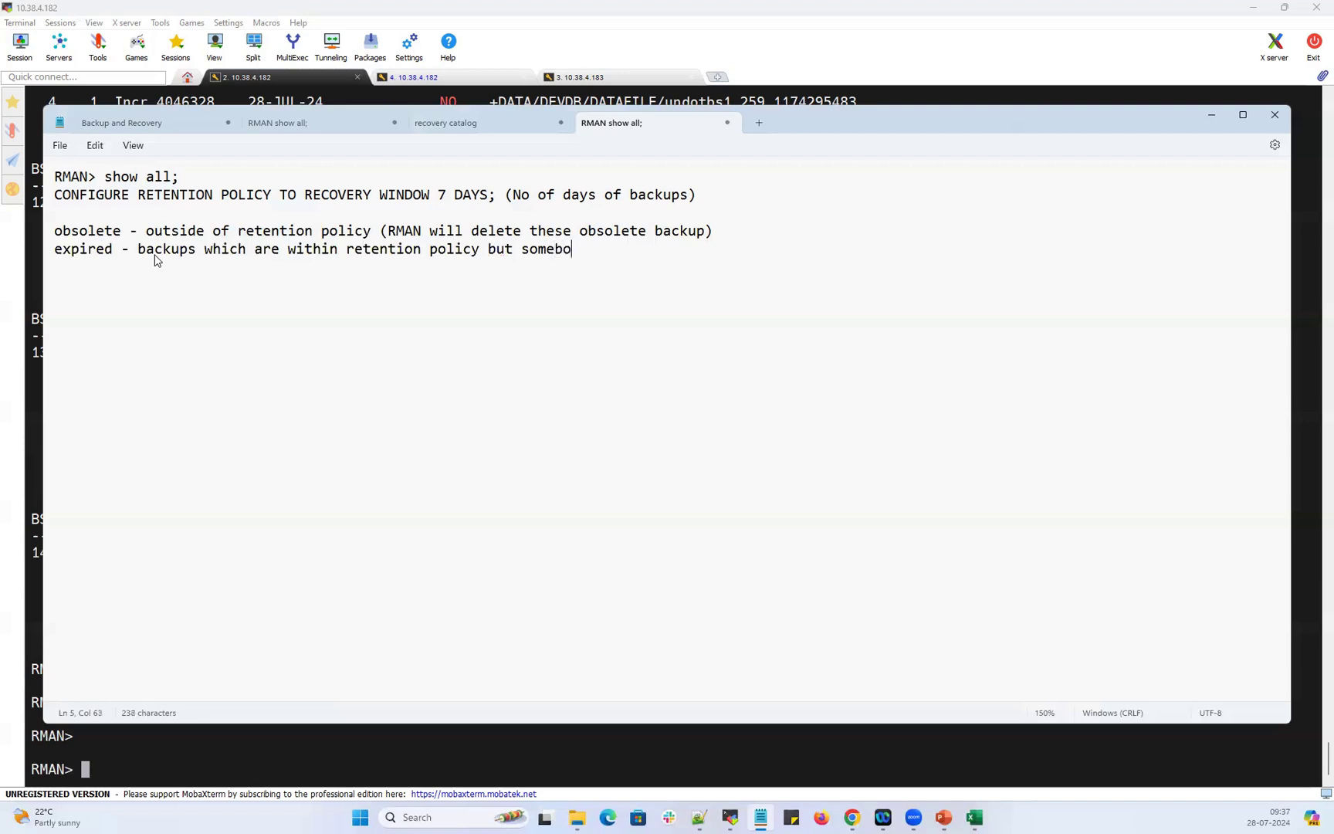
type("dy has p")
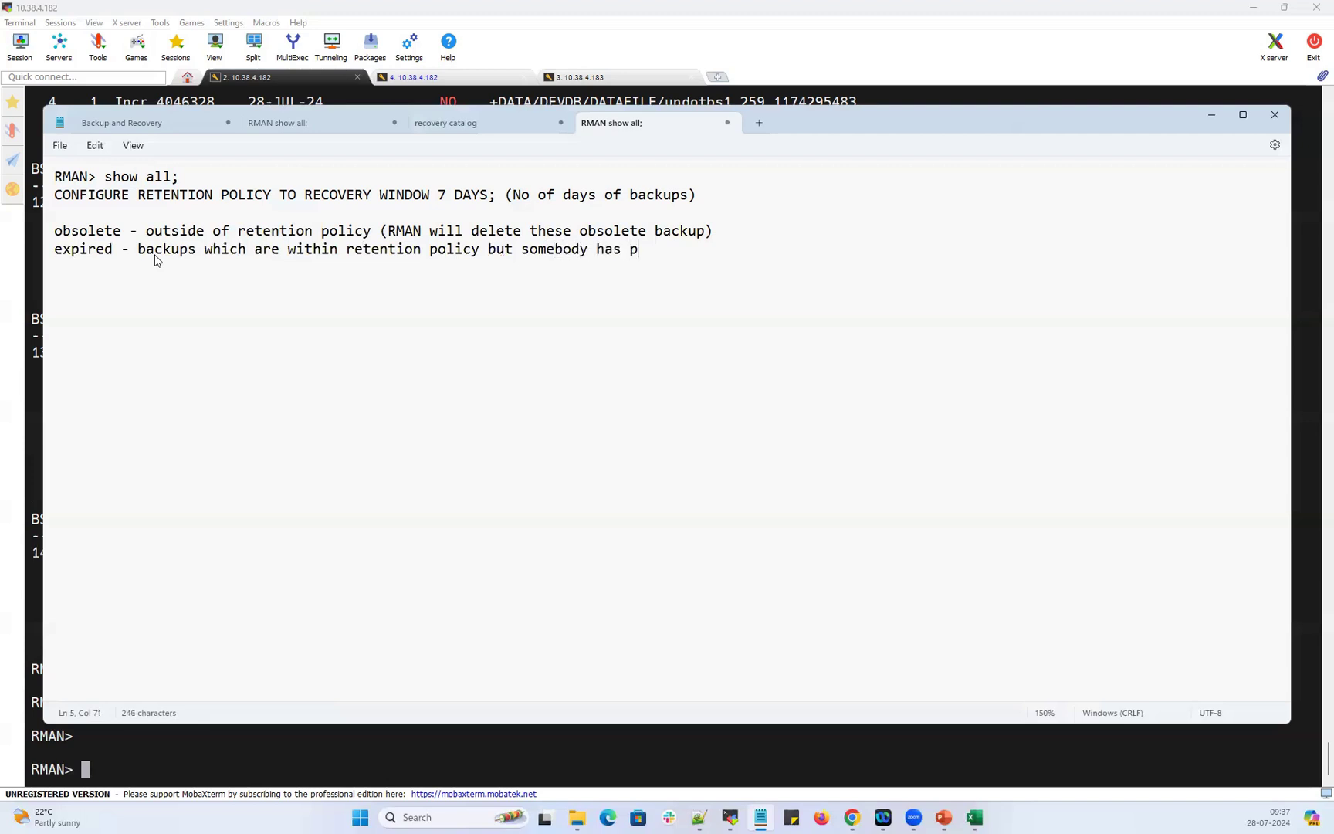
type("hy")
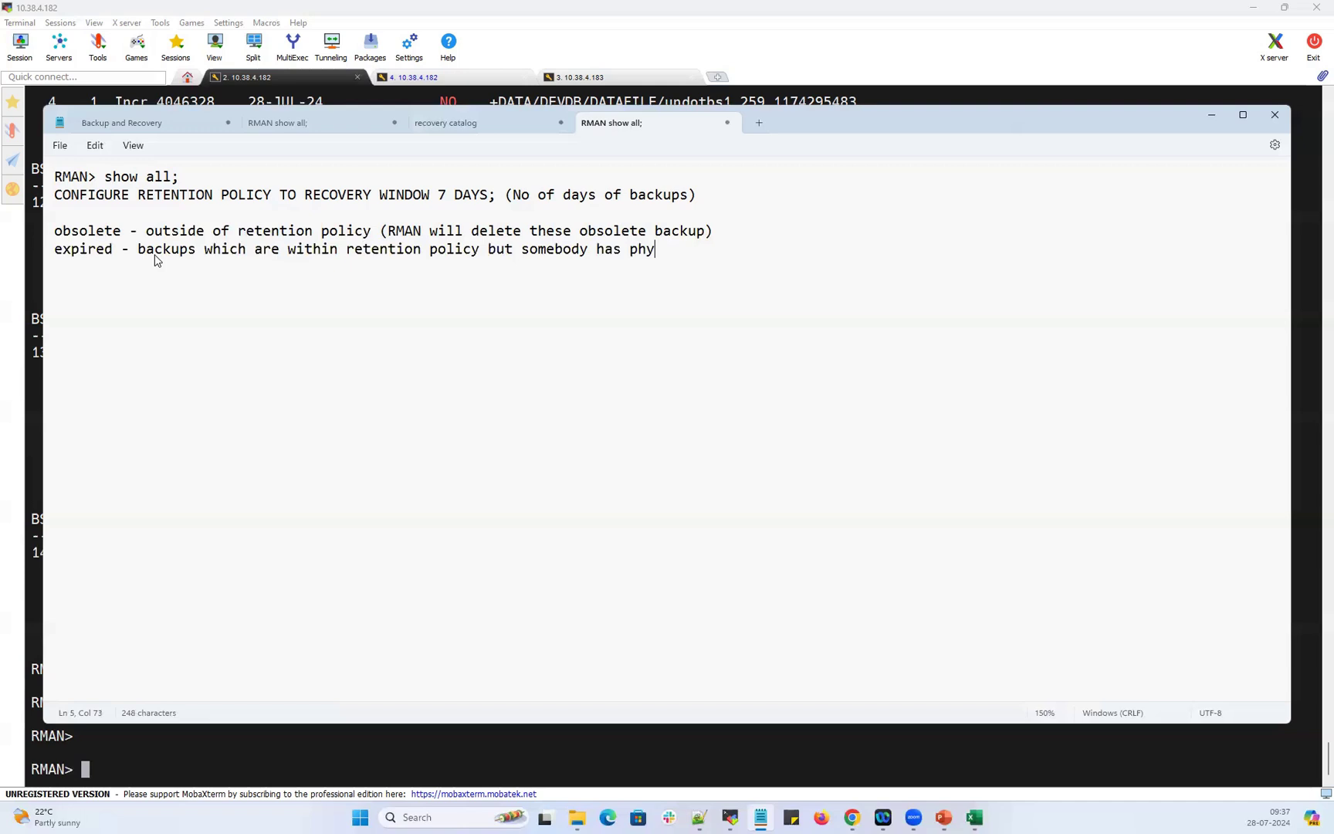
type("sically deleted")
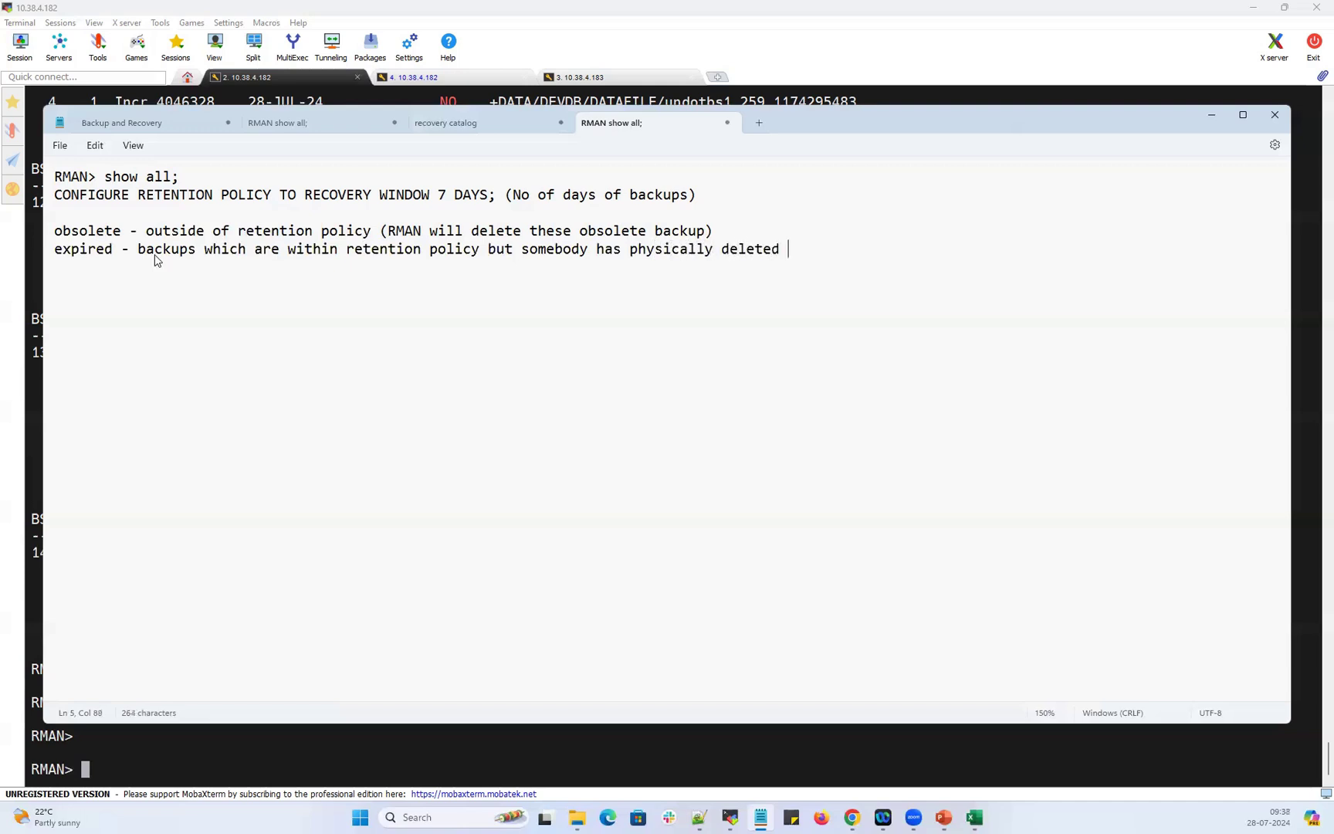
type("fr")
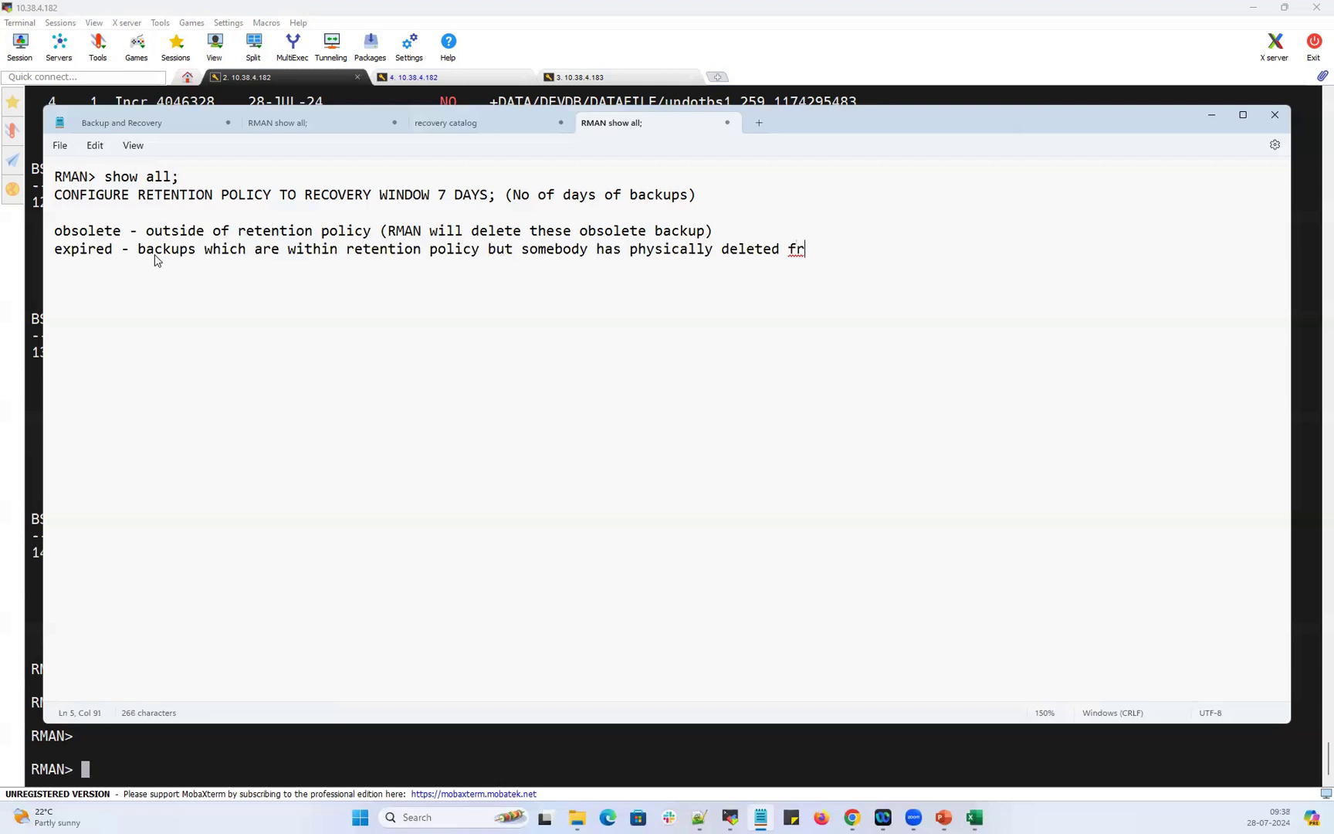
type("om backup /")
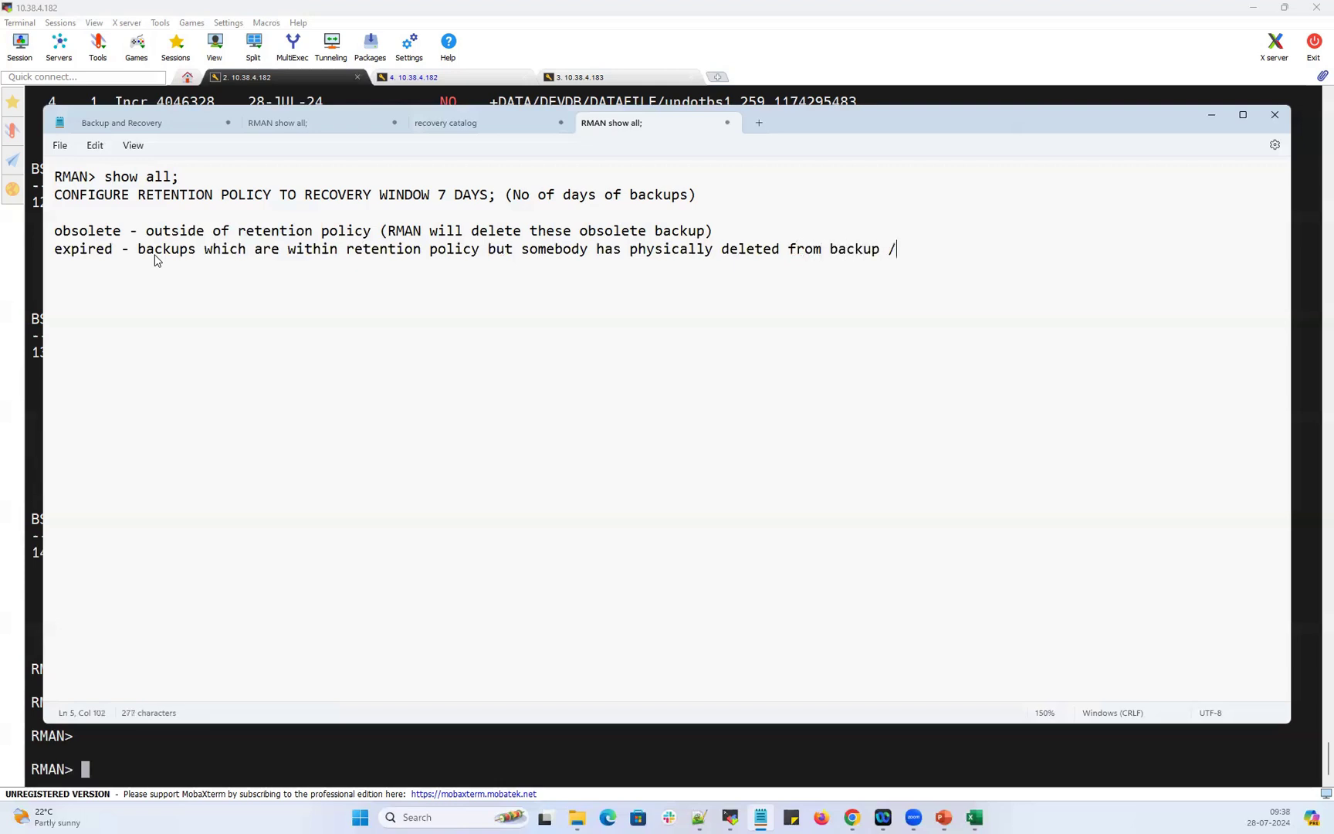
type("fra")
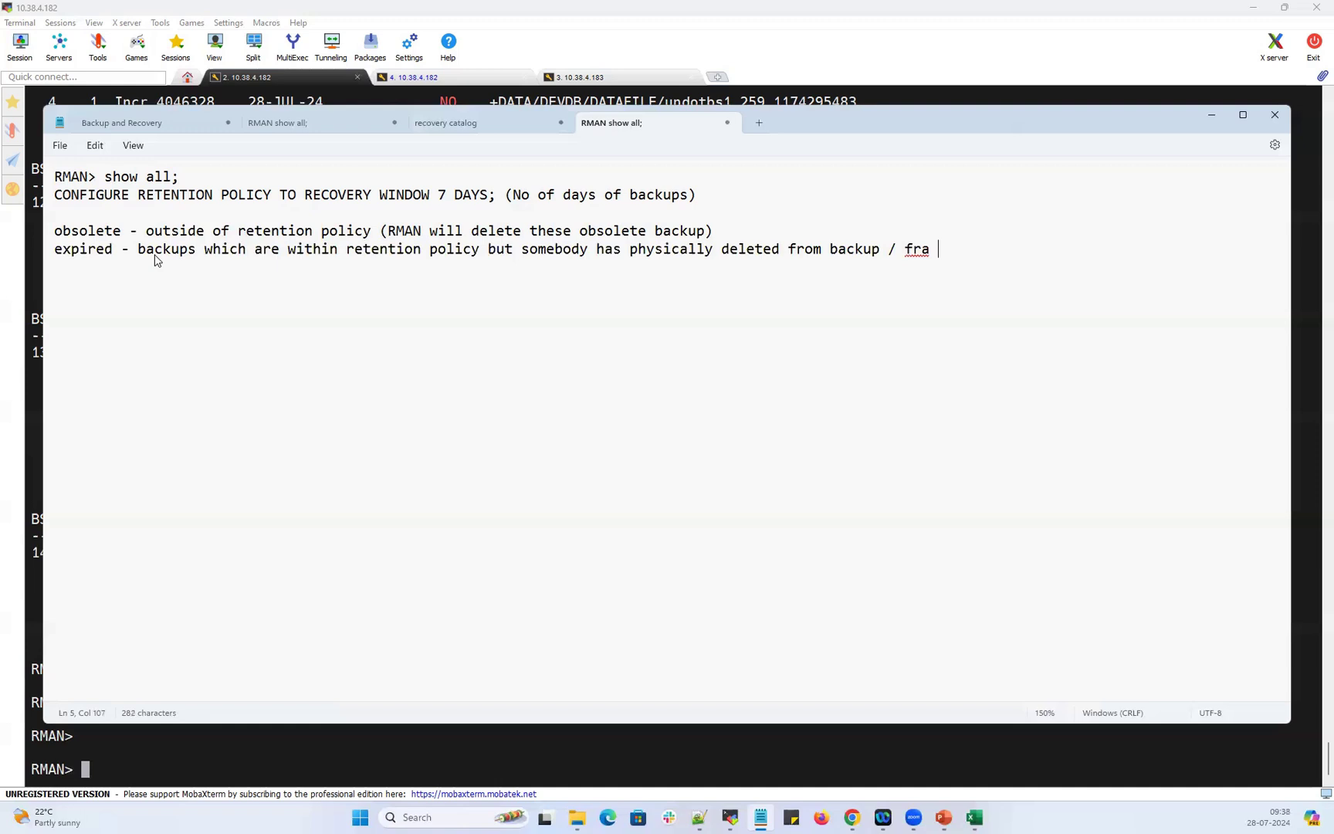
type("locatio")
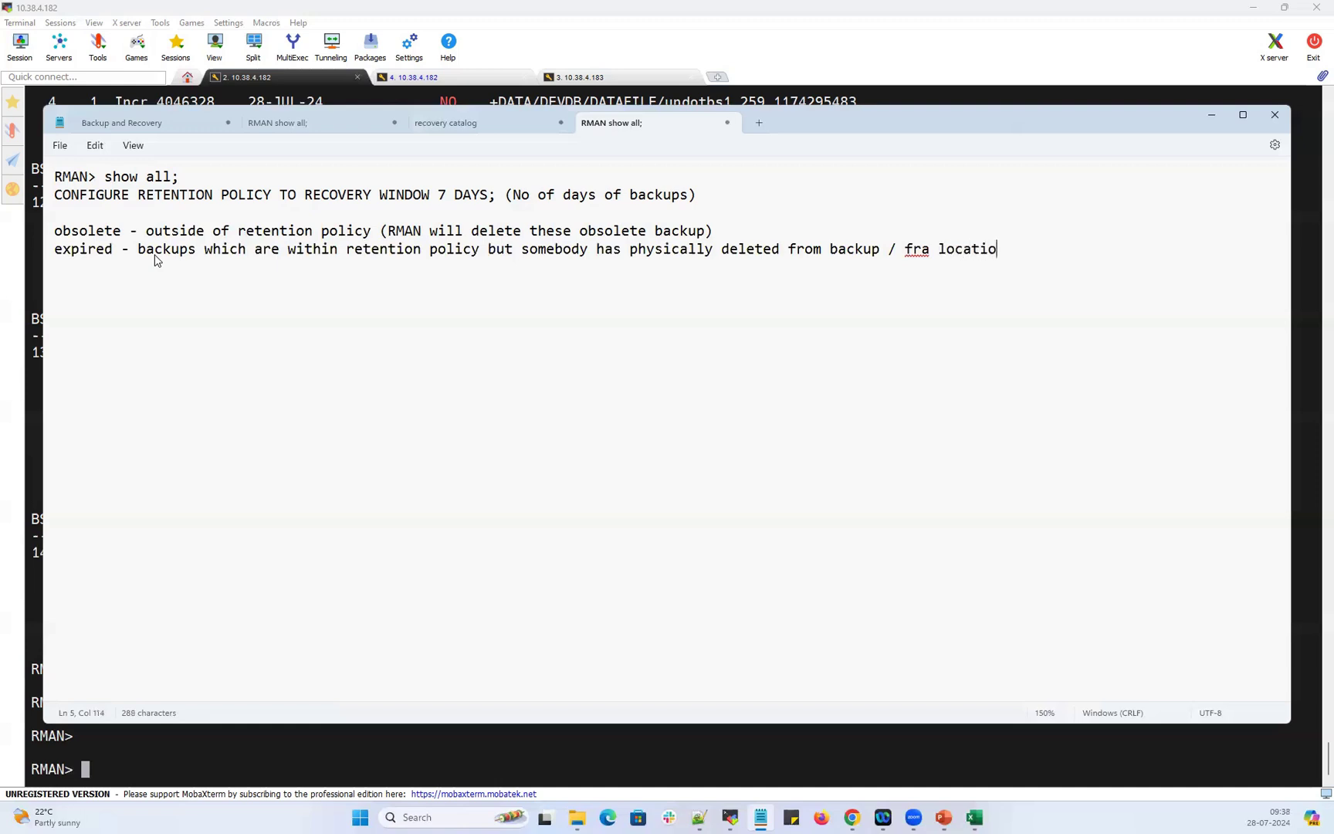
type("n")
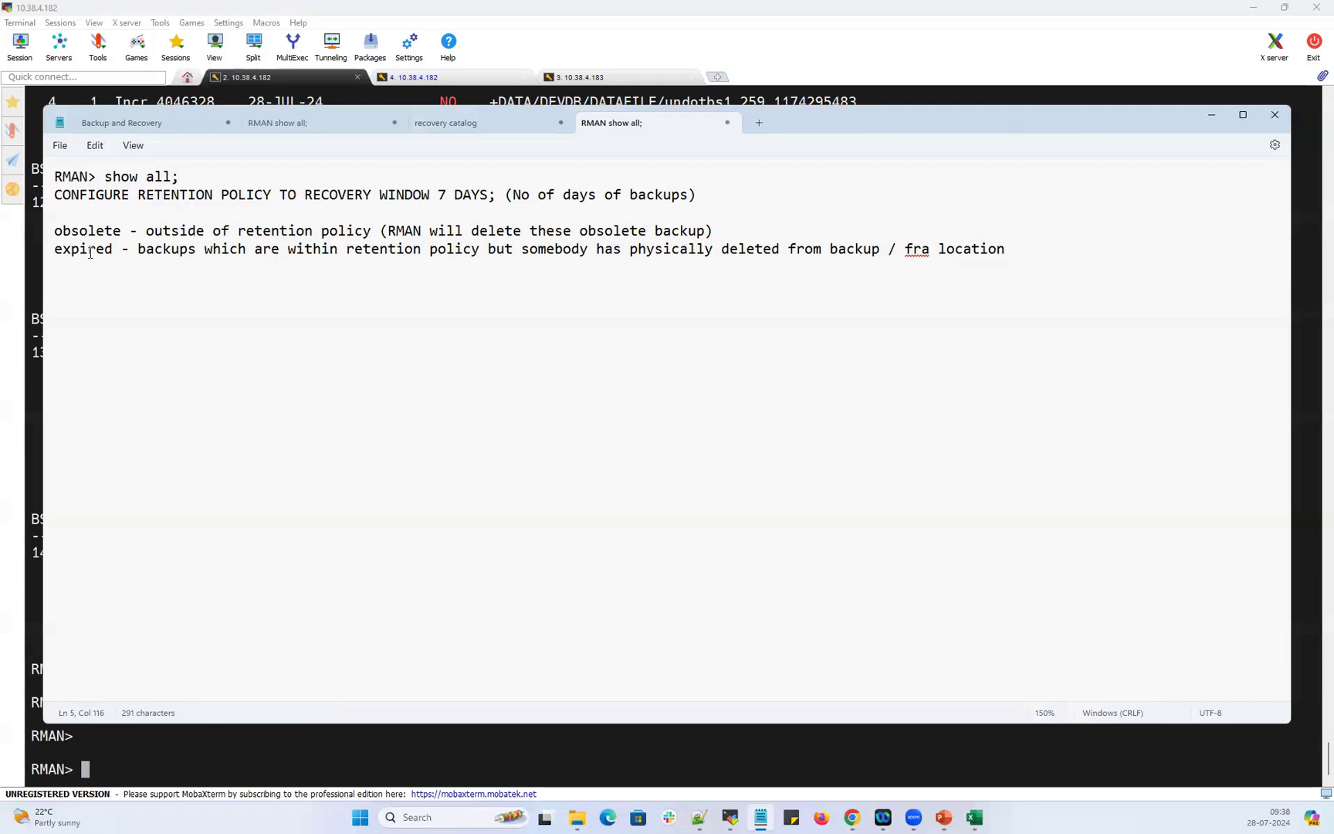
mouse_move(60, 258)
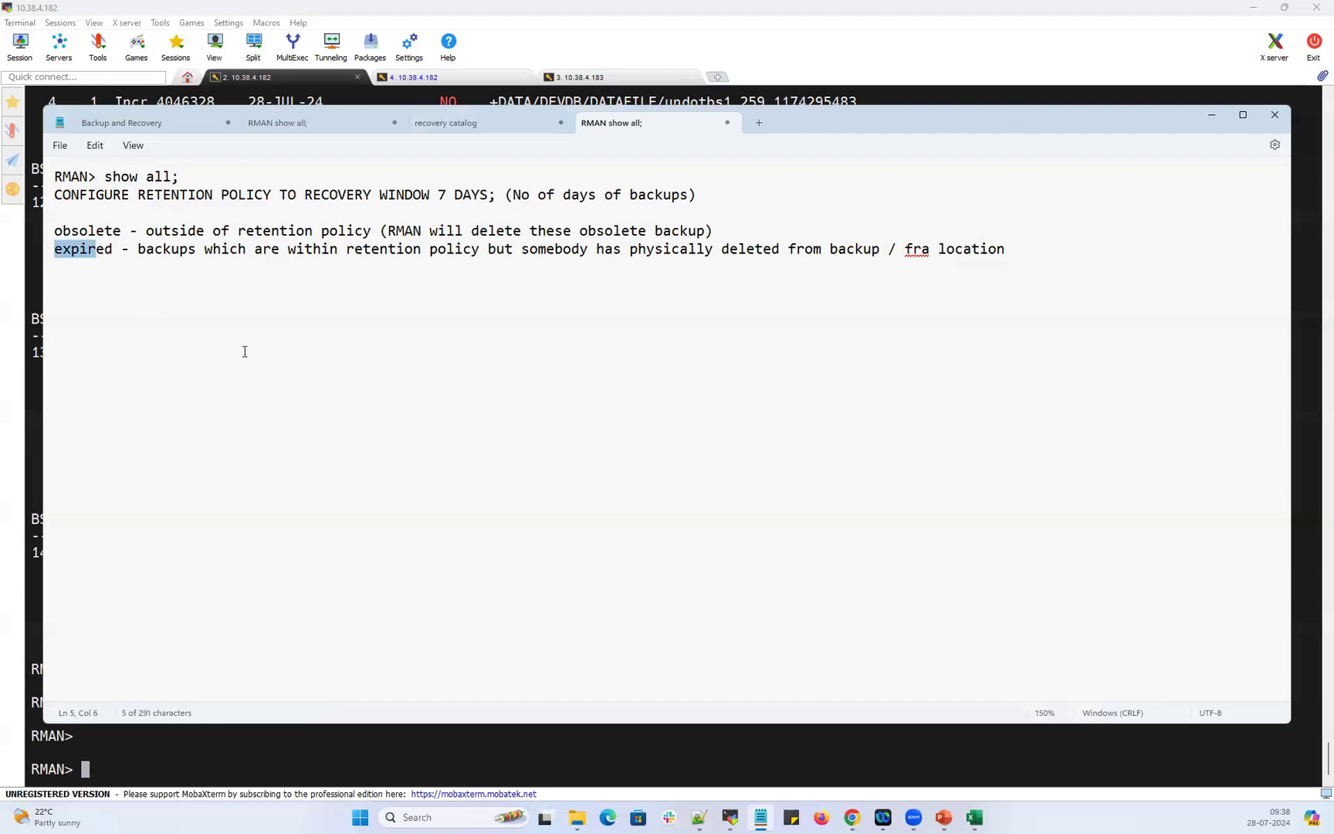
left_click_drag(287, 249, 417, 249)
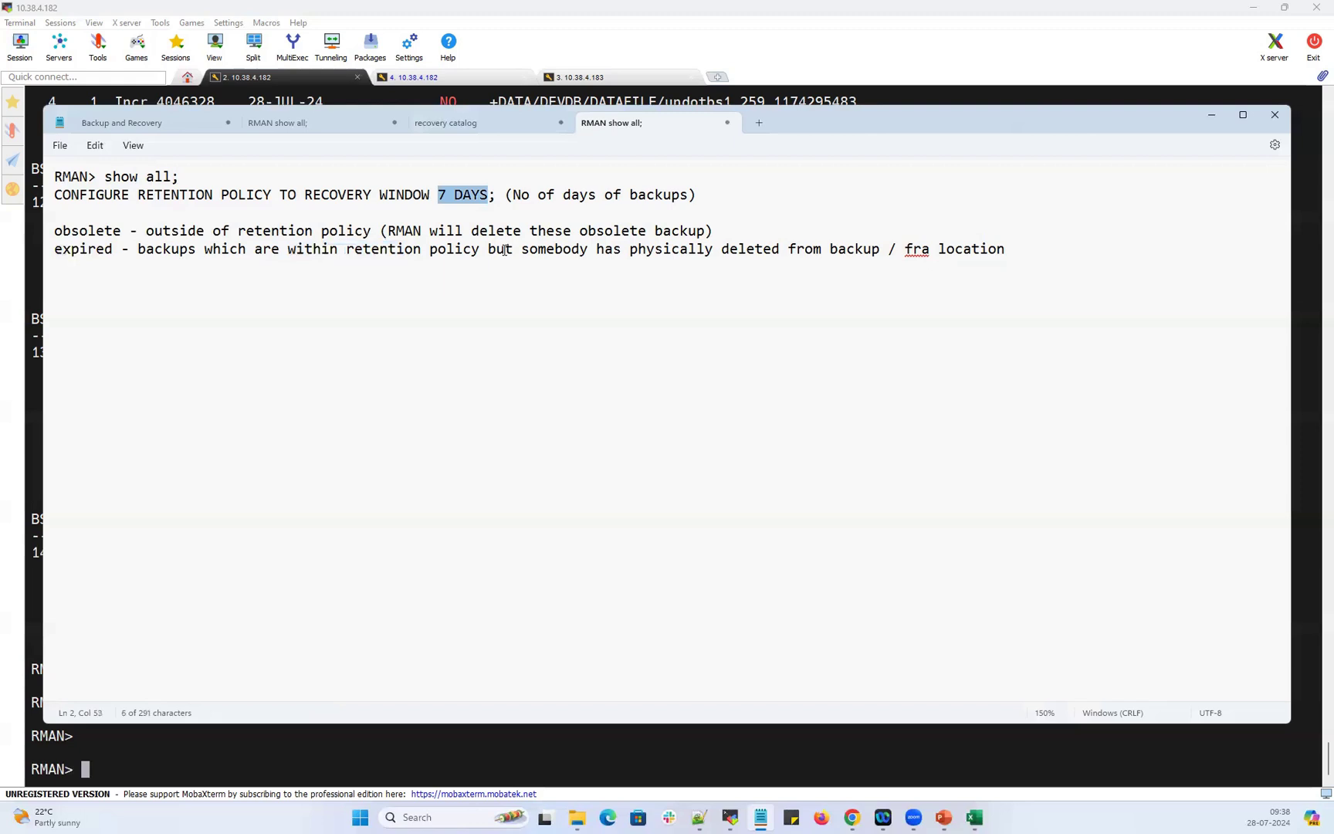
Highlight 'somebody' in the note and return to the terminal in /u01/backup.
double_click(553, 249)
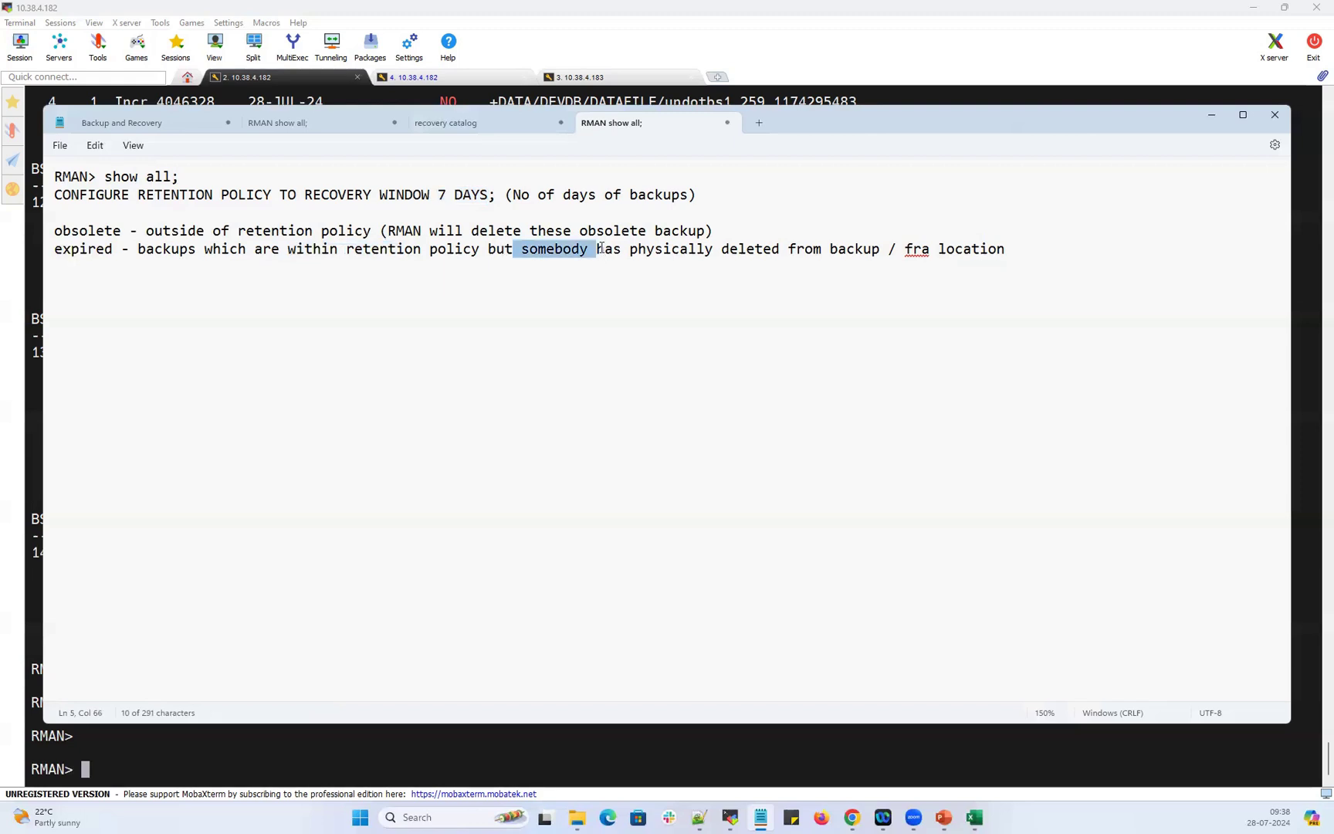
left_click(96, 248)
type("cd /u01/backup/")
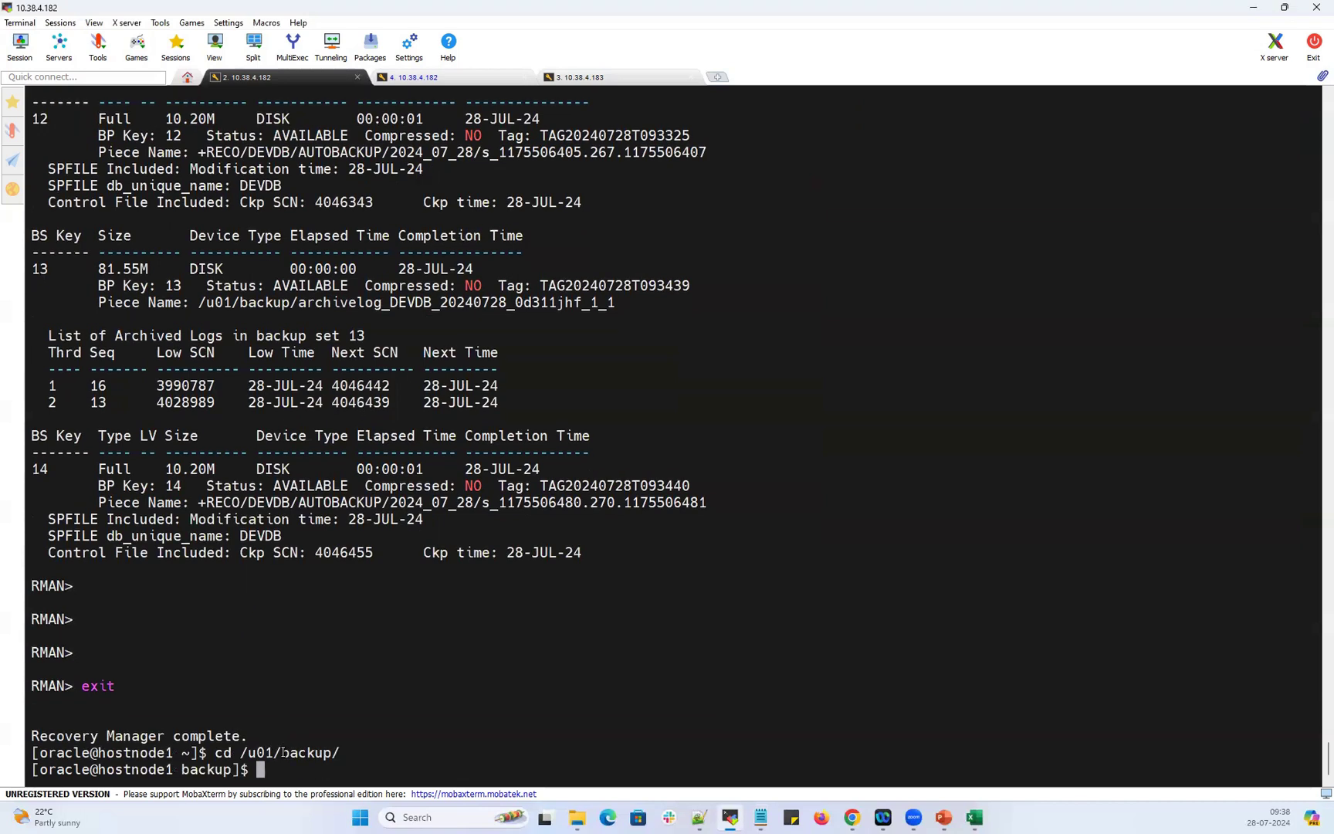
List and remove all files in /u01/backup with rm -rf *, then move to the hostnode2 session.
type("ll")
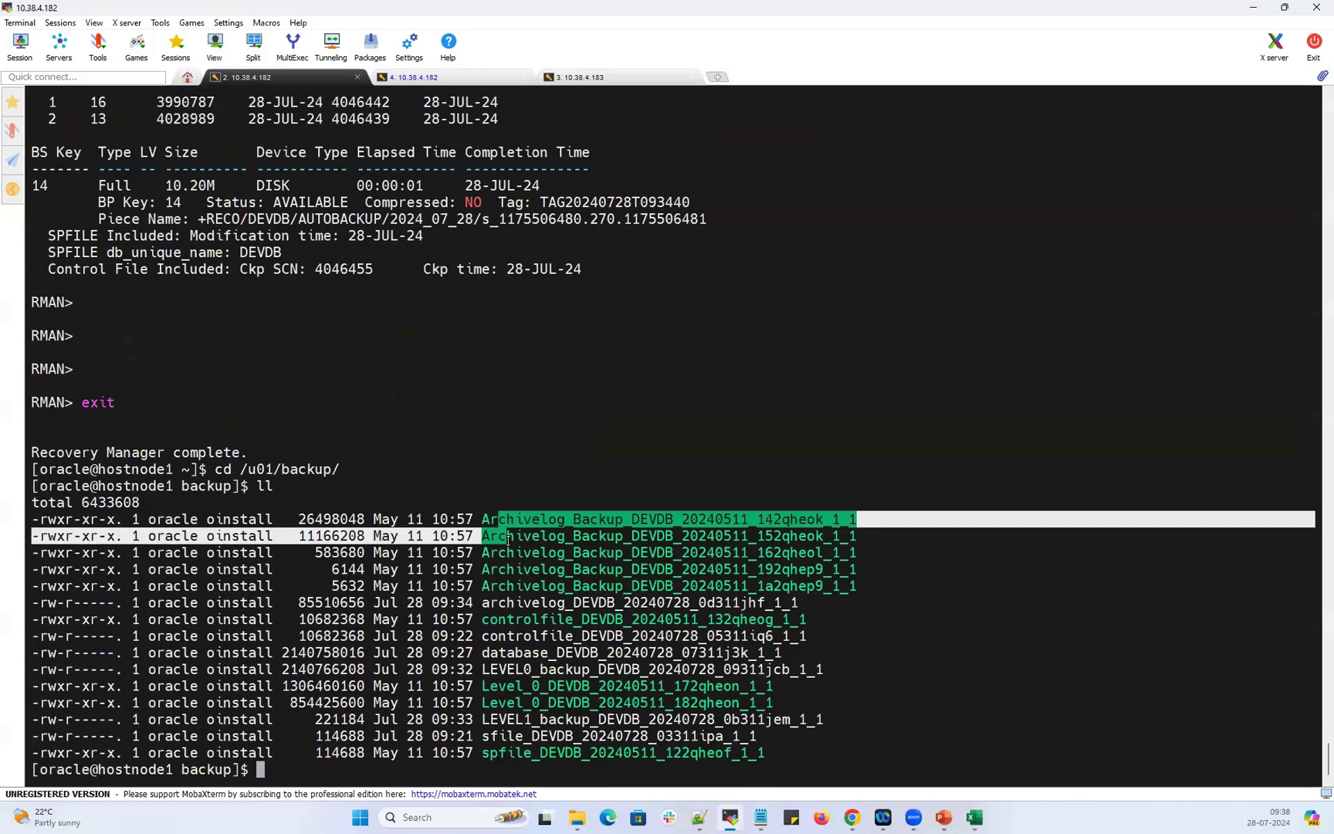
left_click_drag(511, 535, 553, 752)
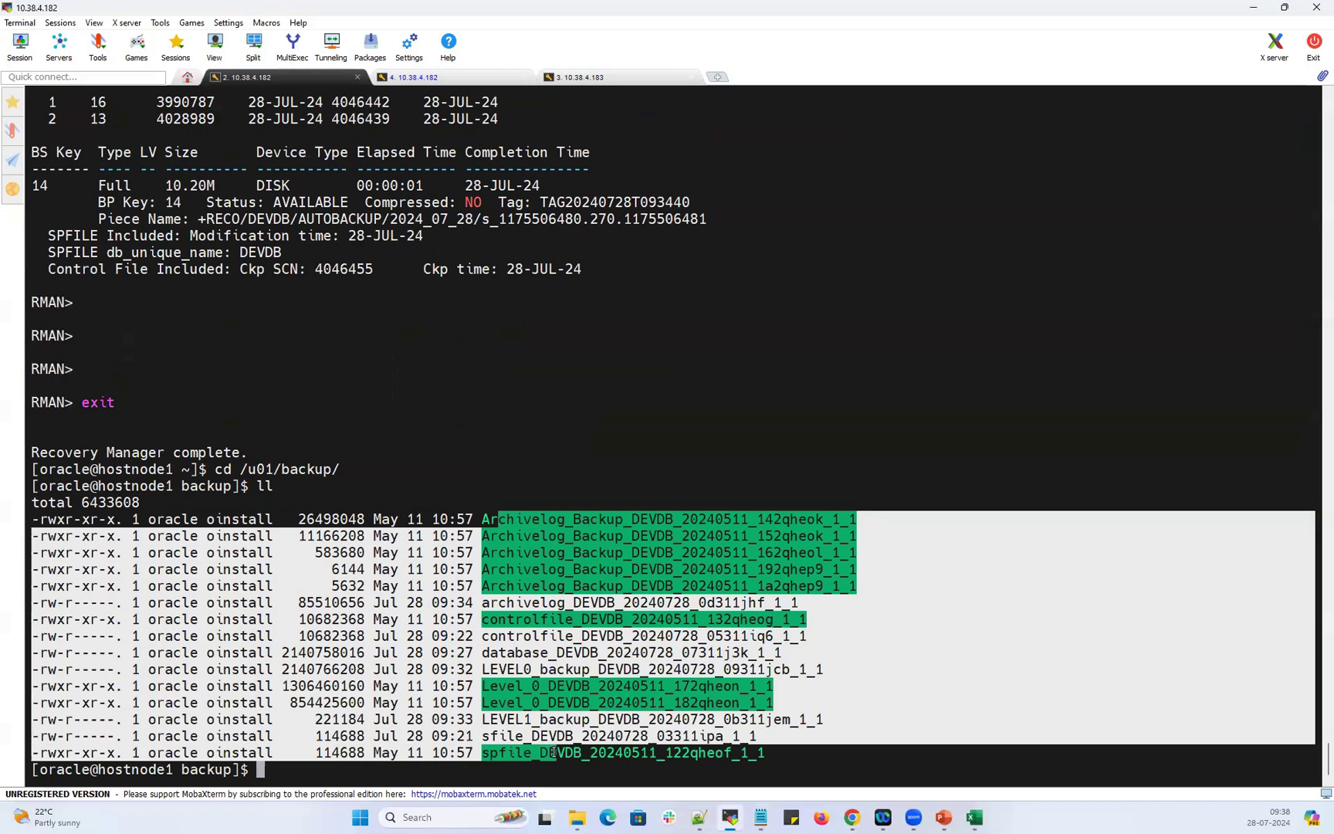
type("rm -r")
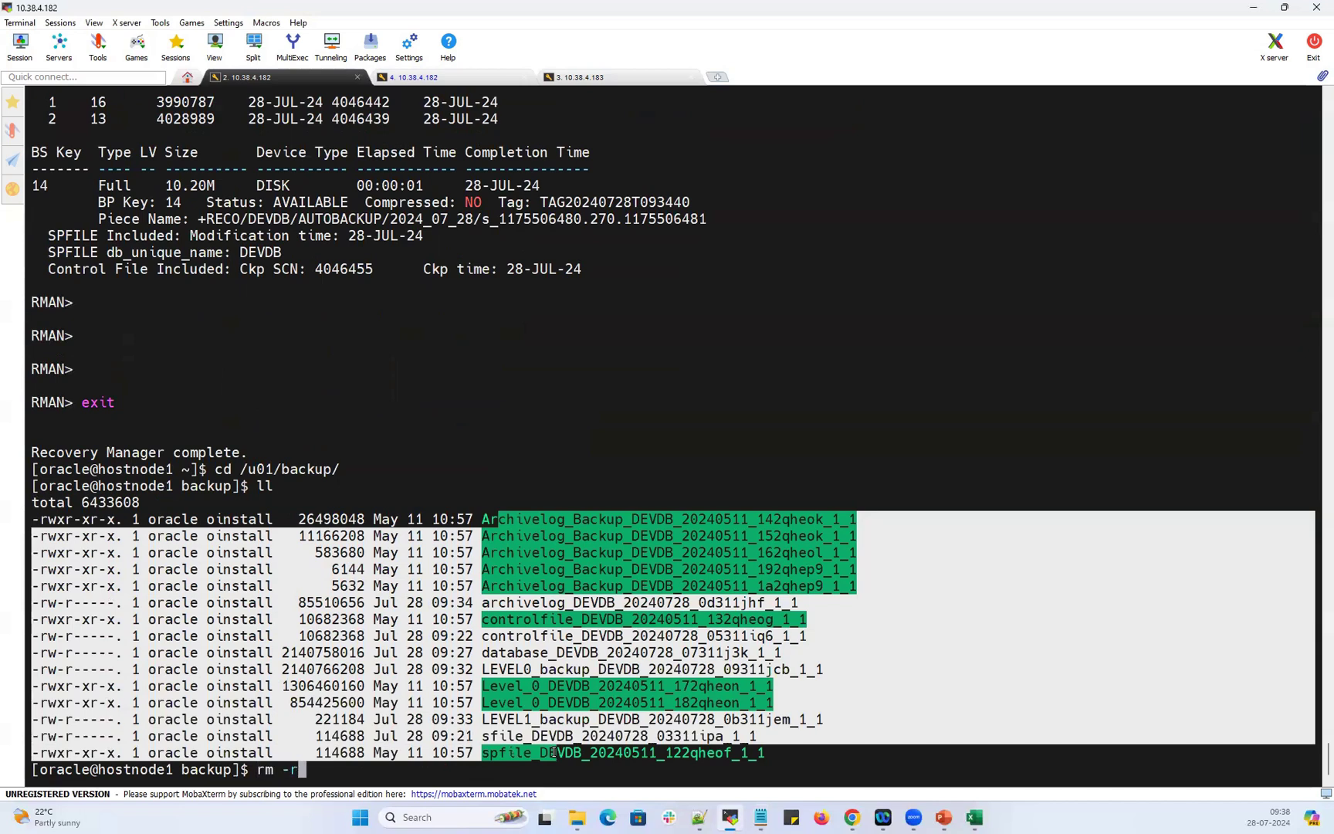
type("f *")
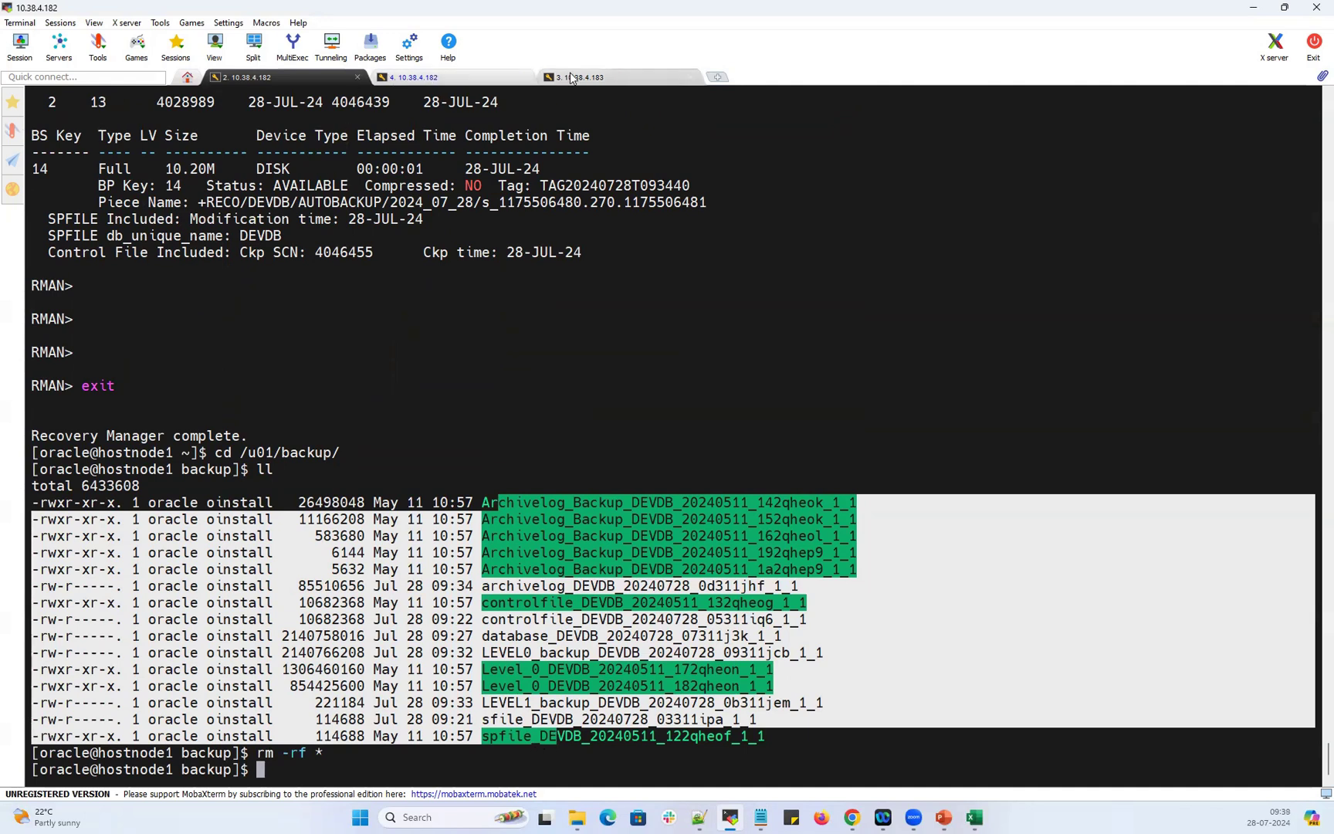
left_click(579, 77)
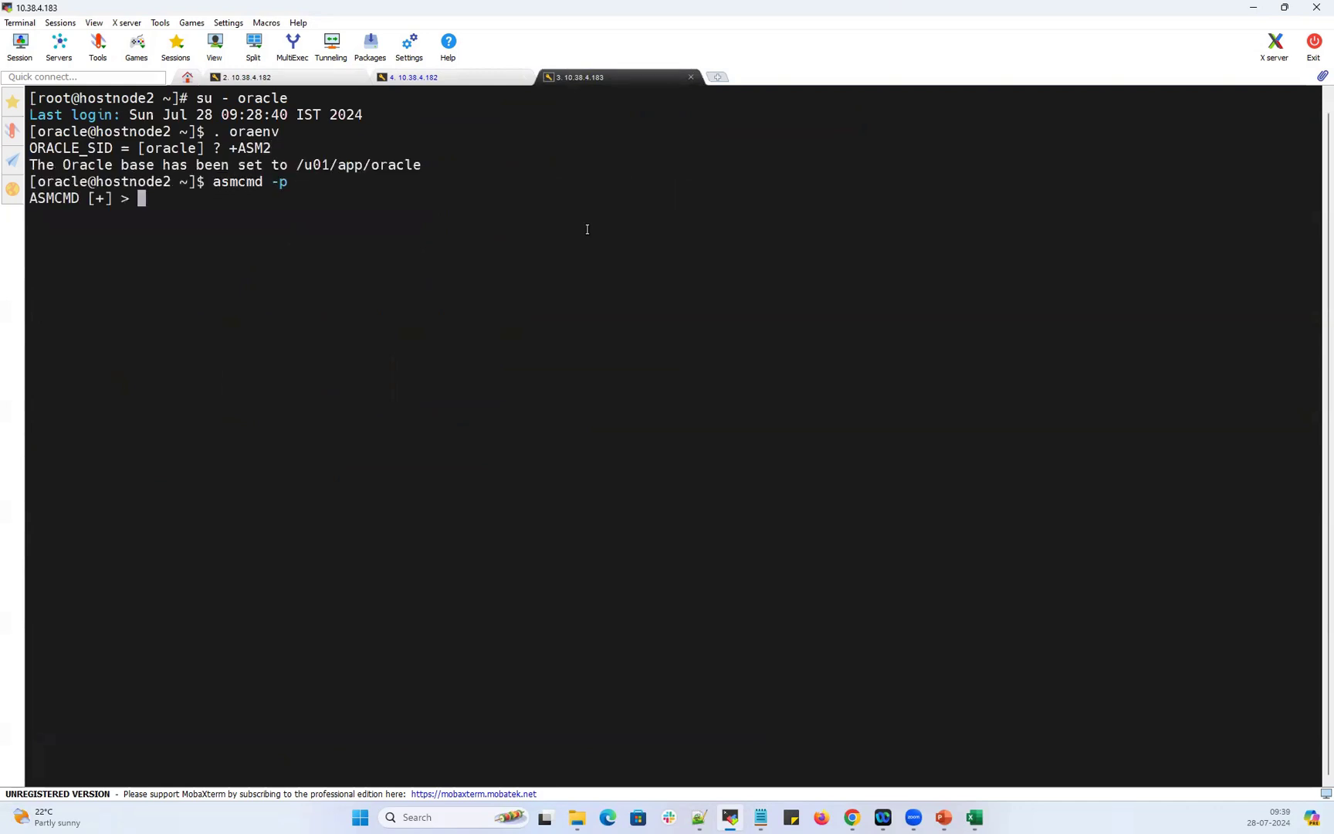
In ASMCMD go to +RECO/DEVDB/BACKUPSET and remove the 2024_07_28/ directory.
type("cd +RECO")
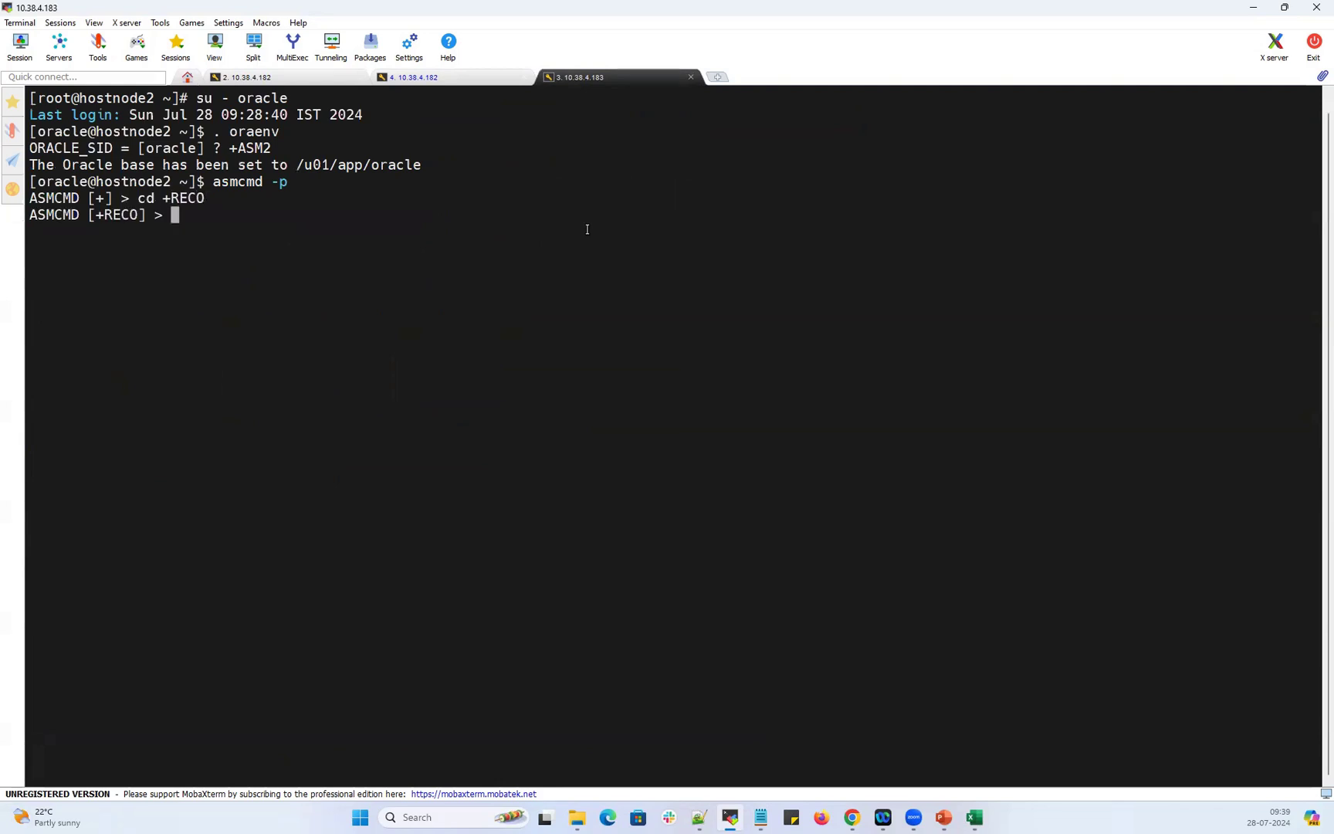
type("cd DEVDB")
type("ls -l")
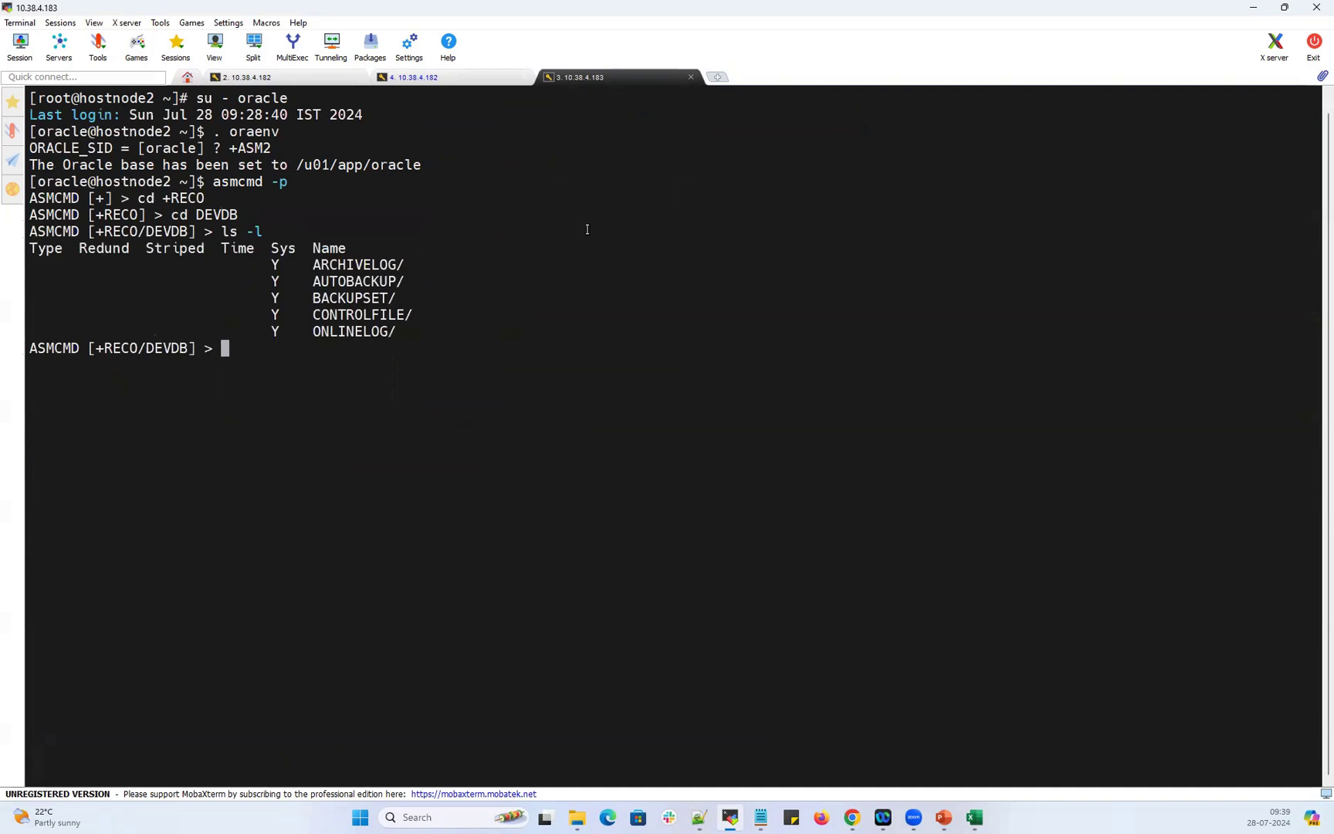
type("cd BACKUPSET/")
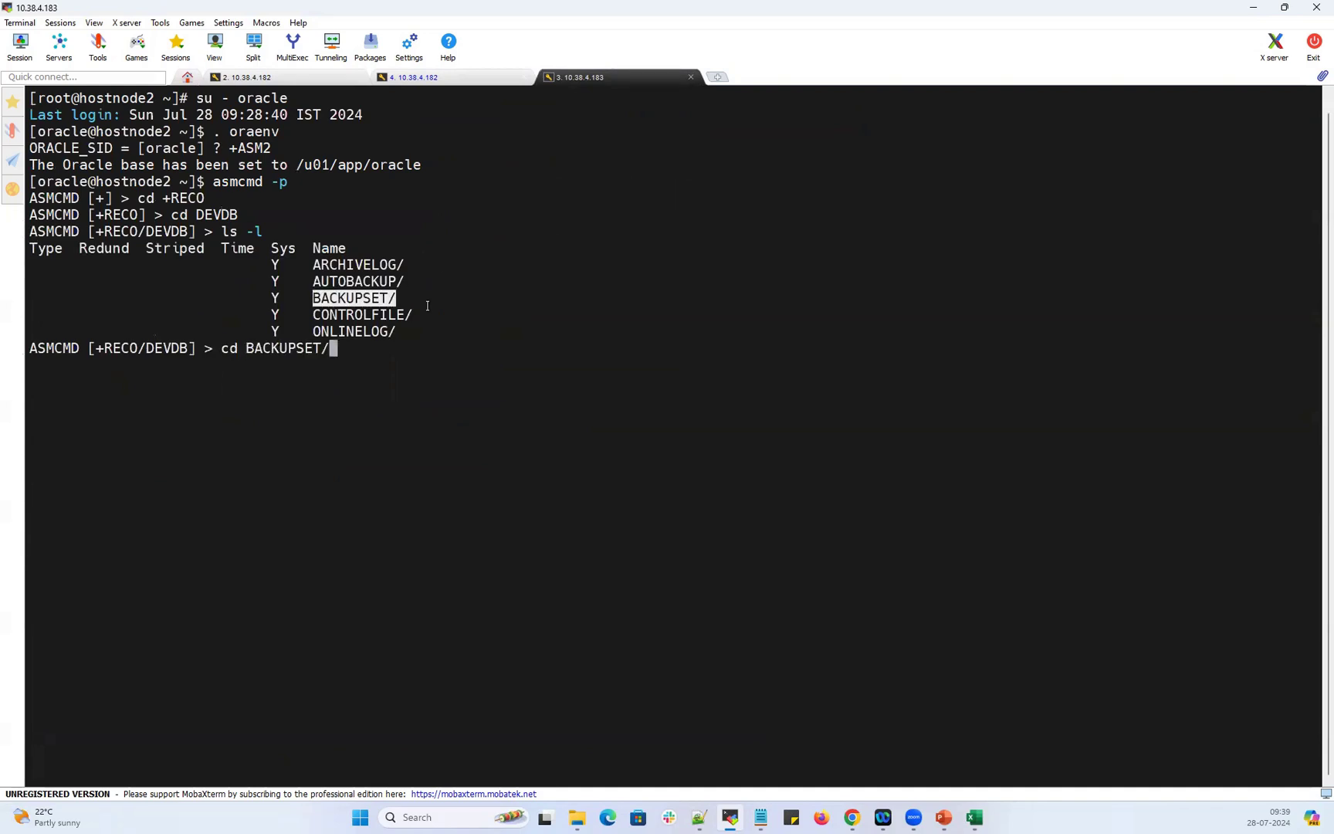
type("ls -l")
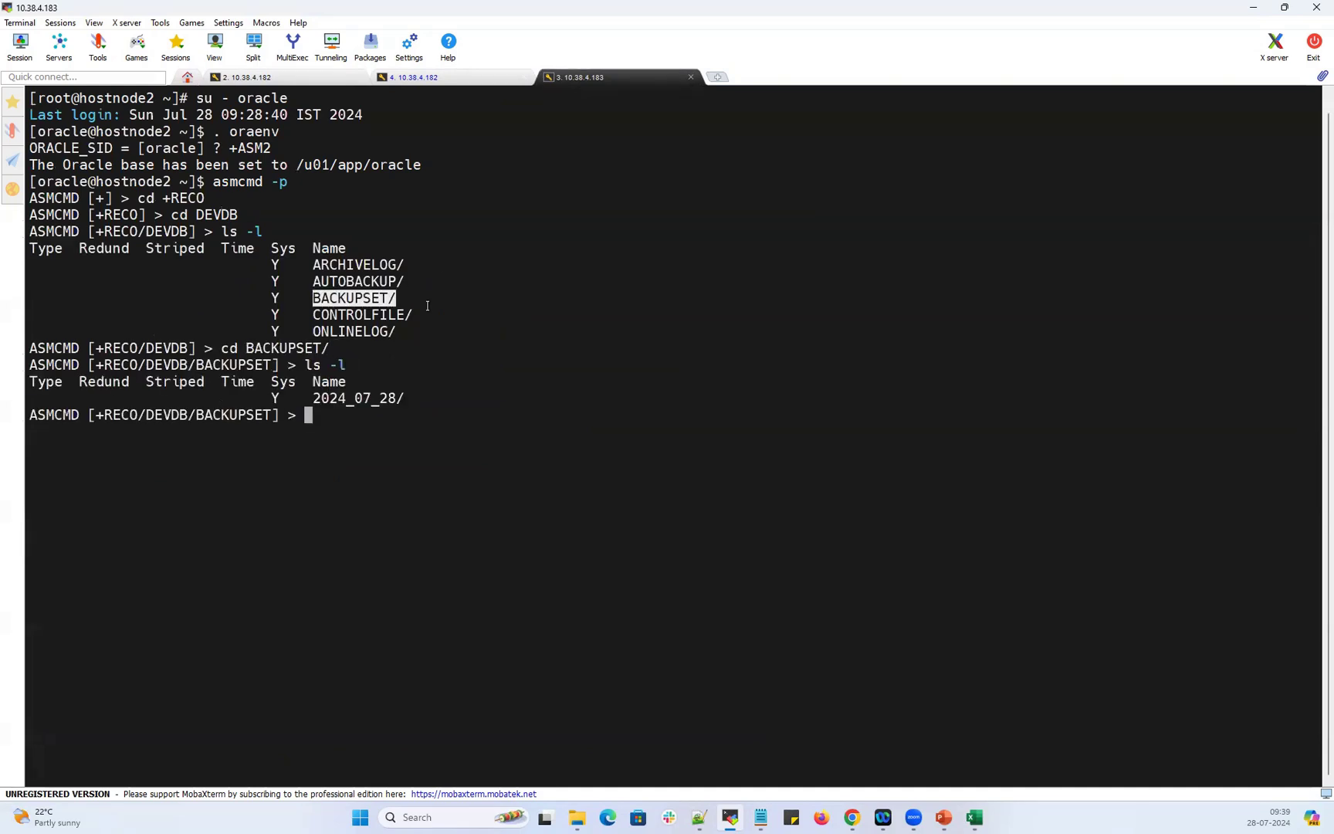
type("rm -r")
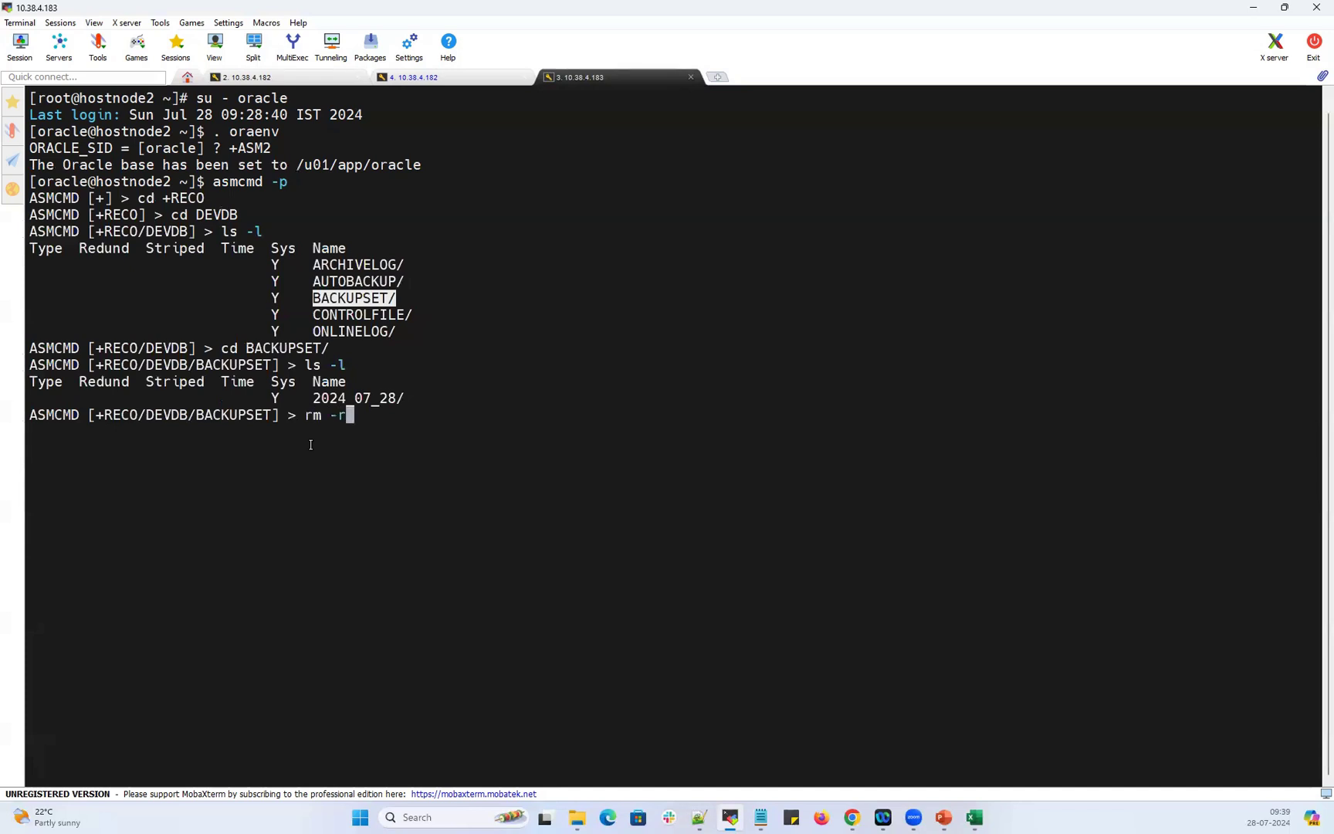
type("f 2024_07_28/")
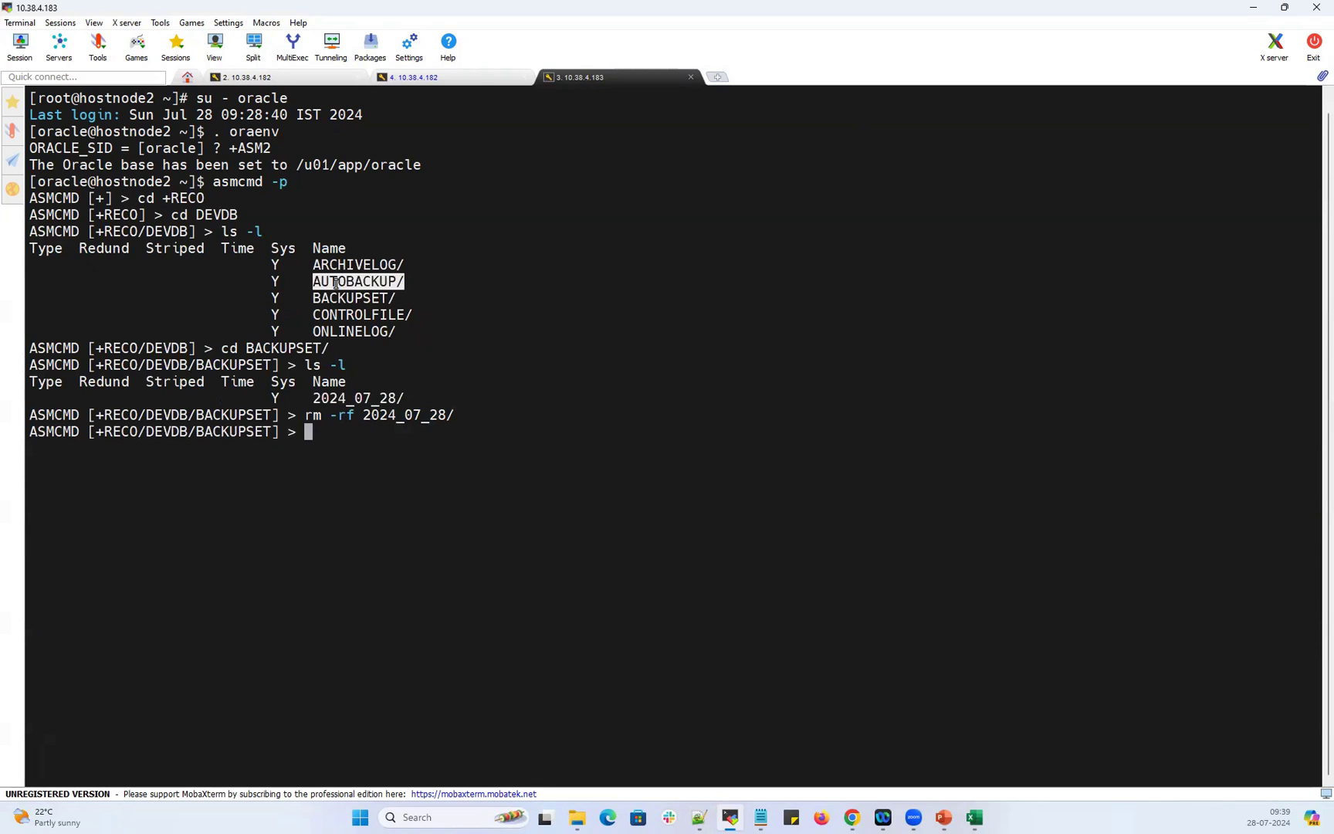
Remove 2024_07_28/ from AUTOBACKUP as well and return to the hostnode1 session.
type("cd ../AUTOBACKUP/")
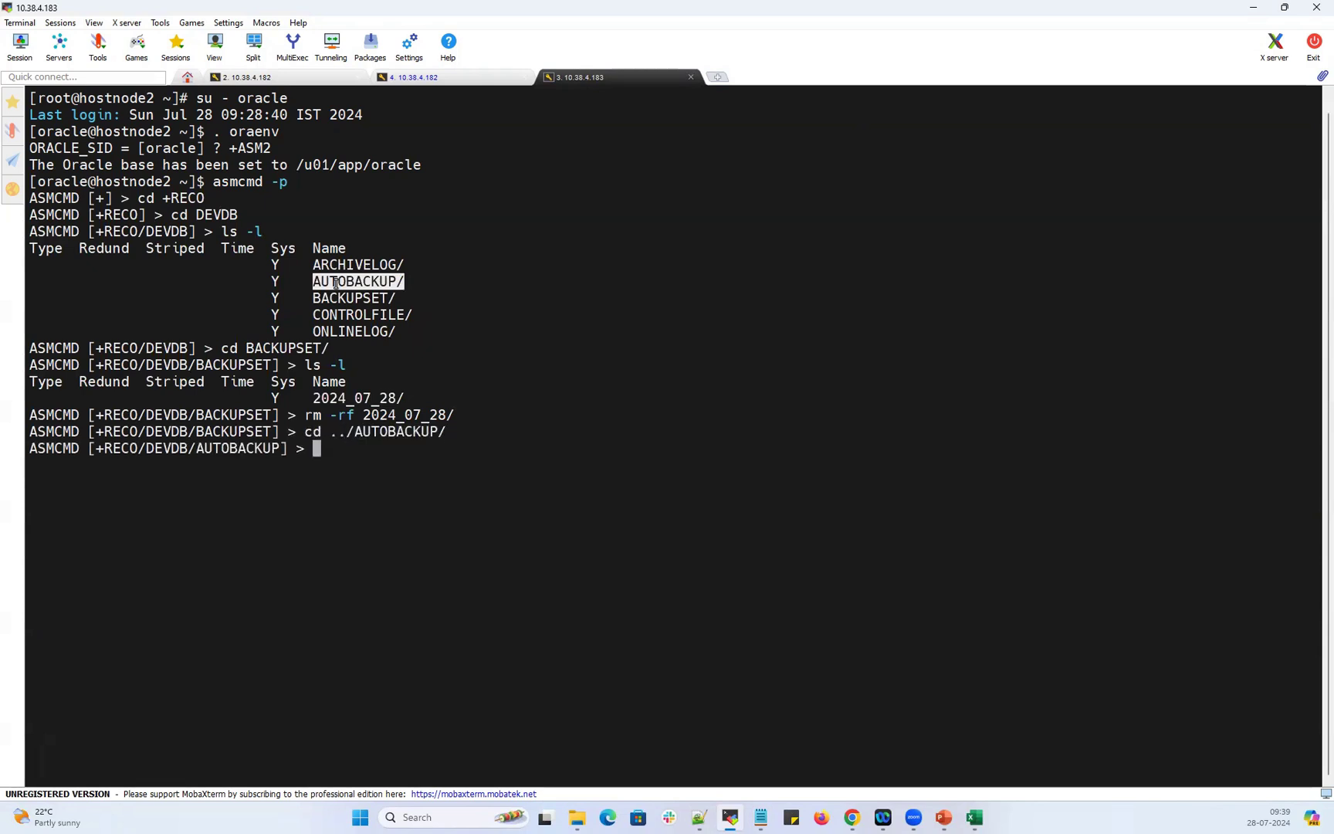
type("ls -ltr")
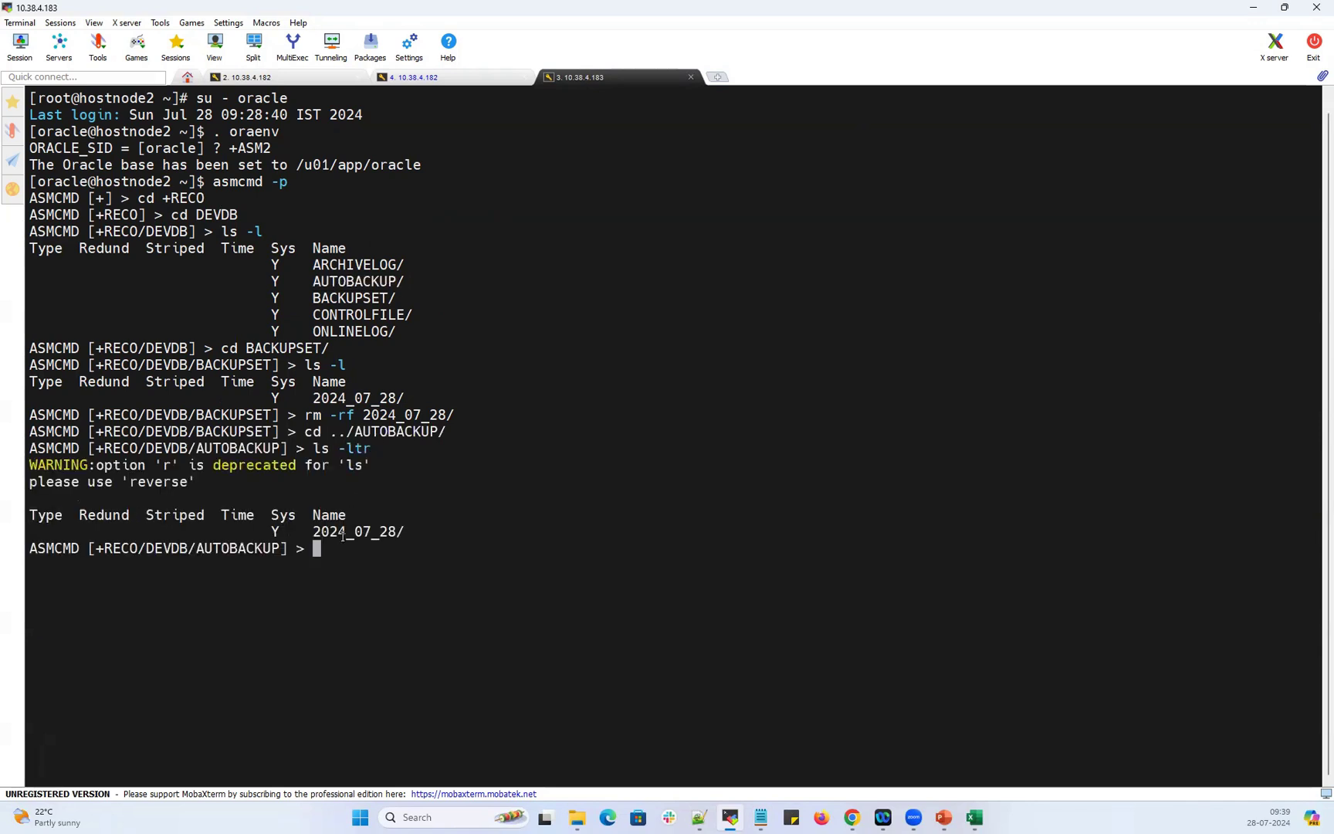
type("rm -rf")
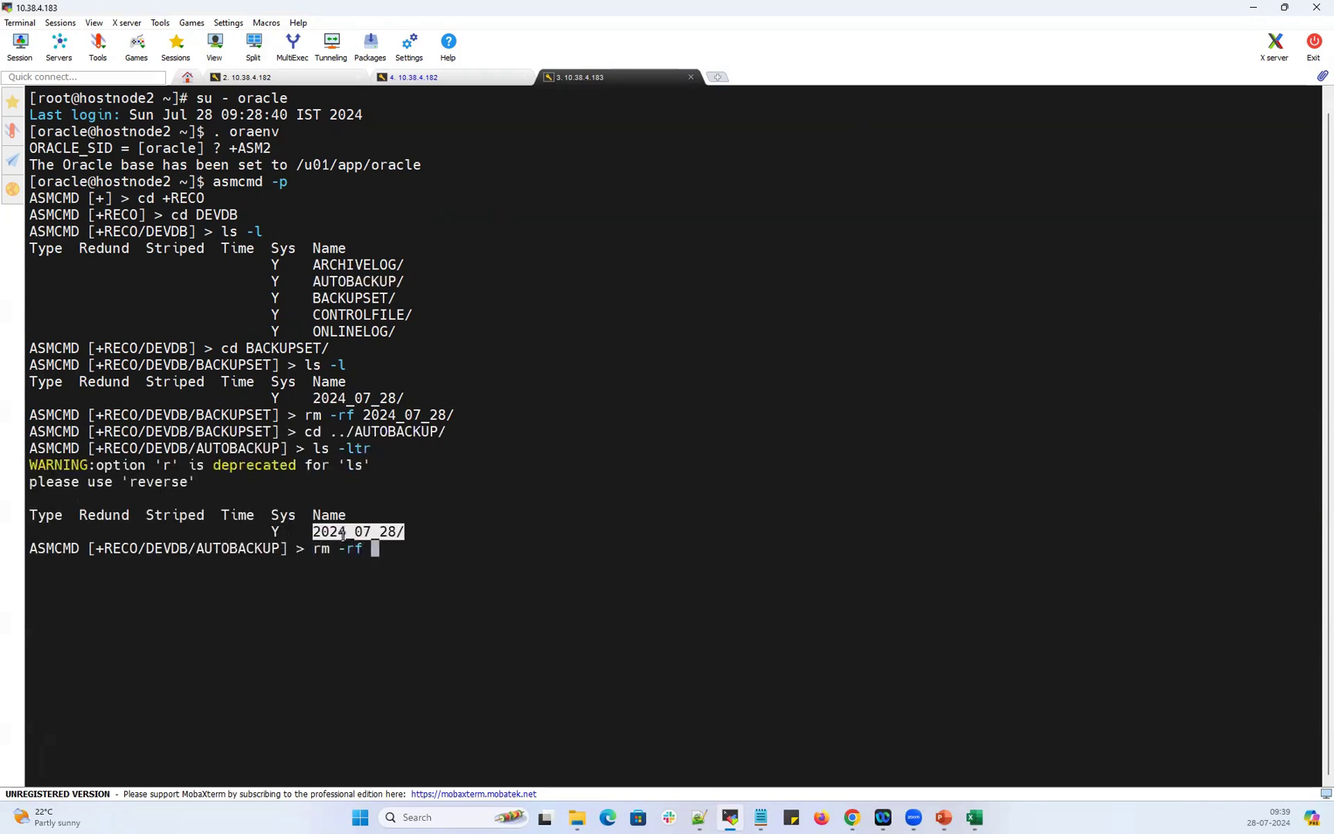
type("2024_07_28/")
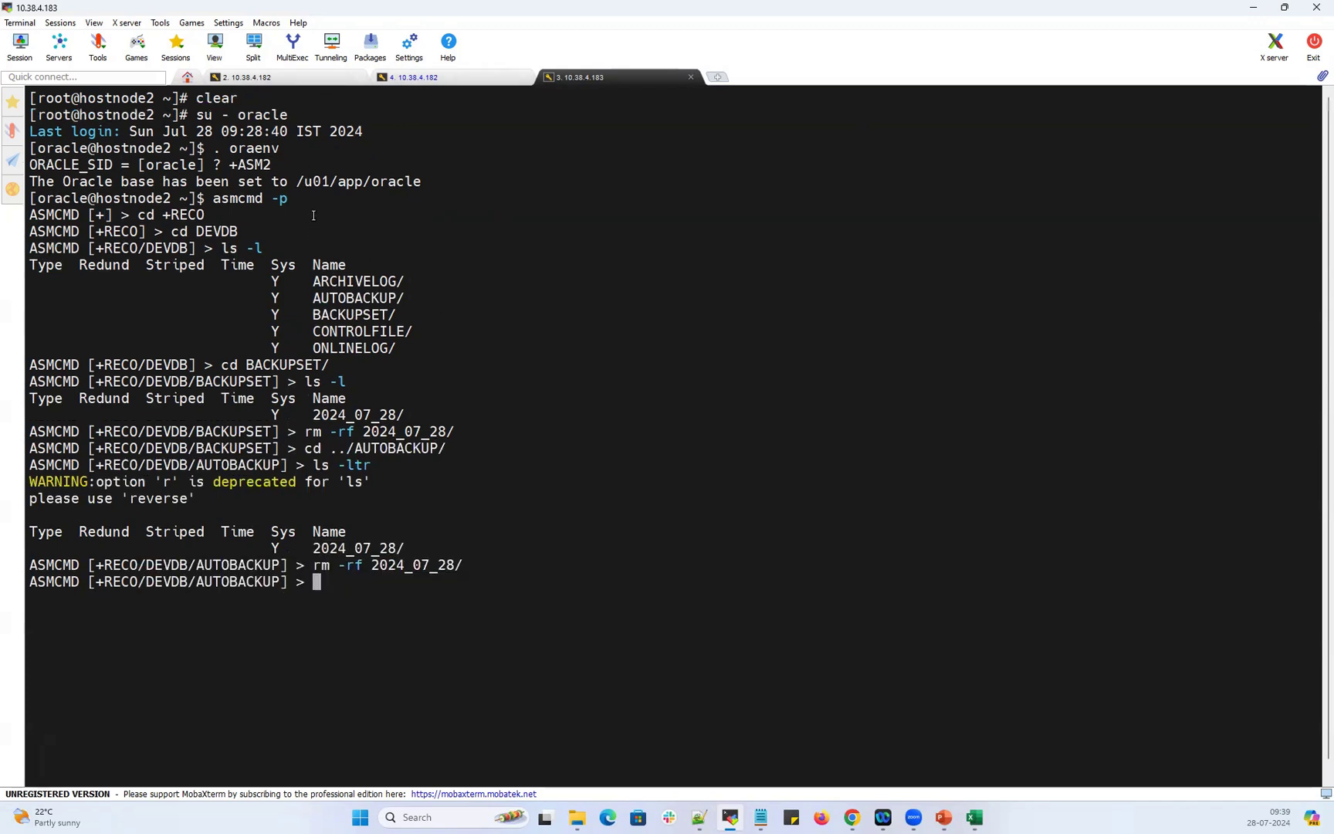
left_click(244, 77)
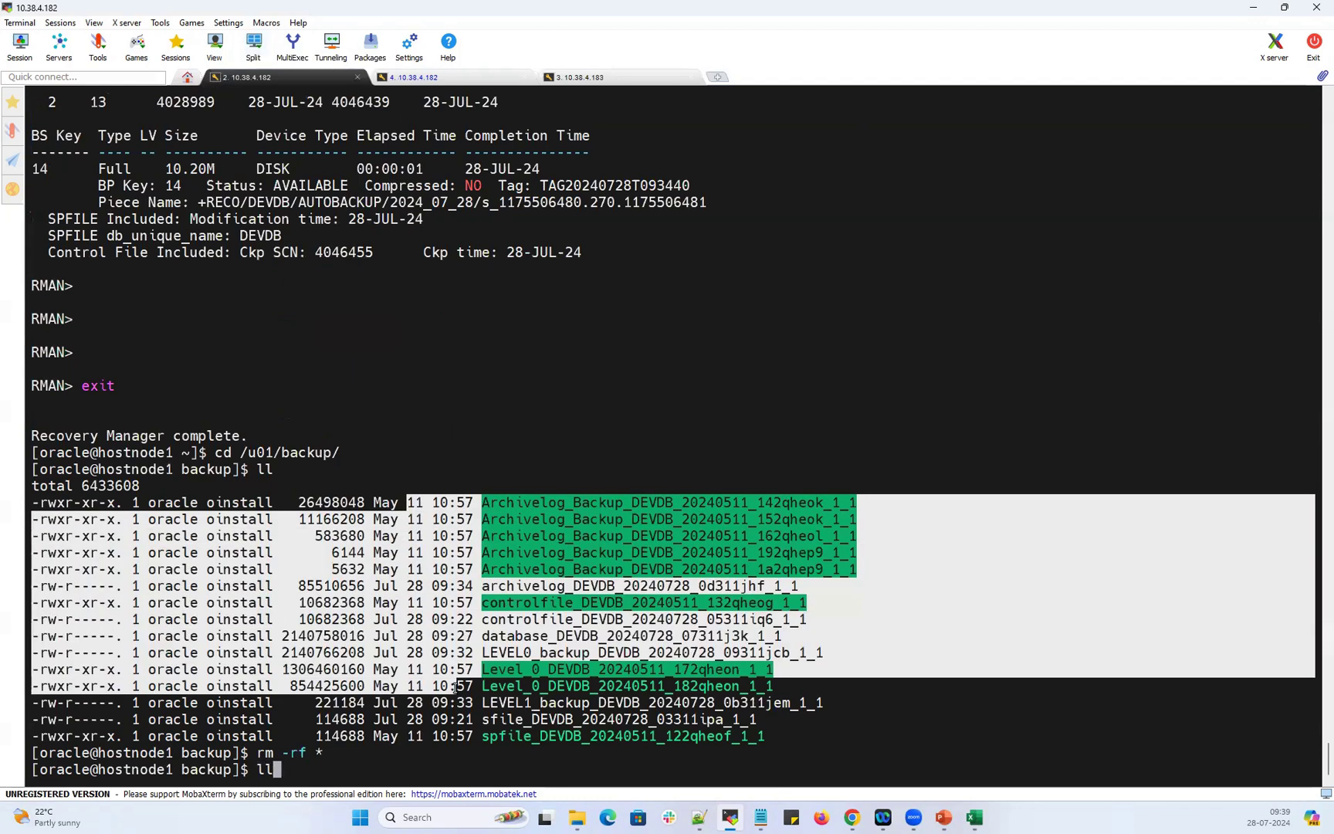
Connect with rman target / and run list backup;, which still shows the deleted pieces AVAILABLE.
type("rman target /")
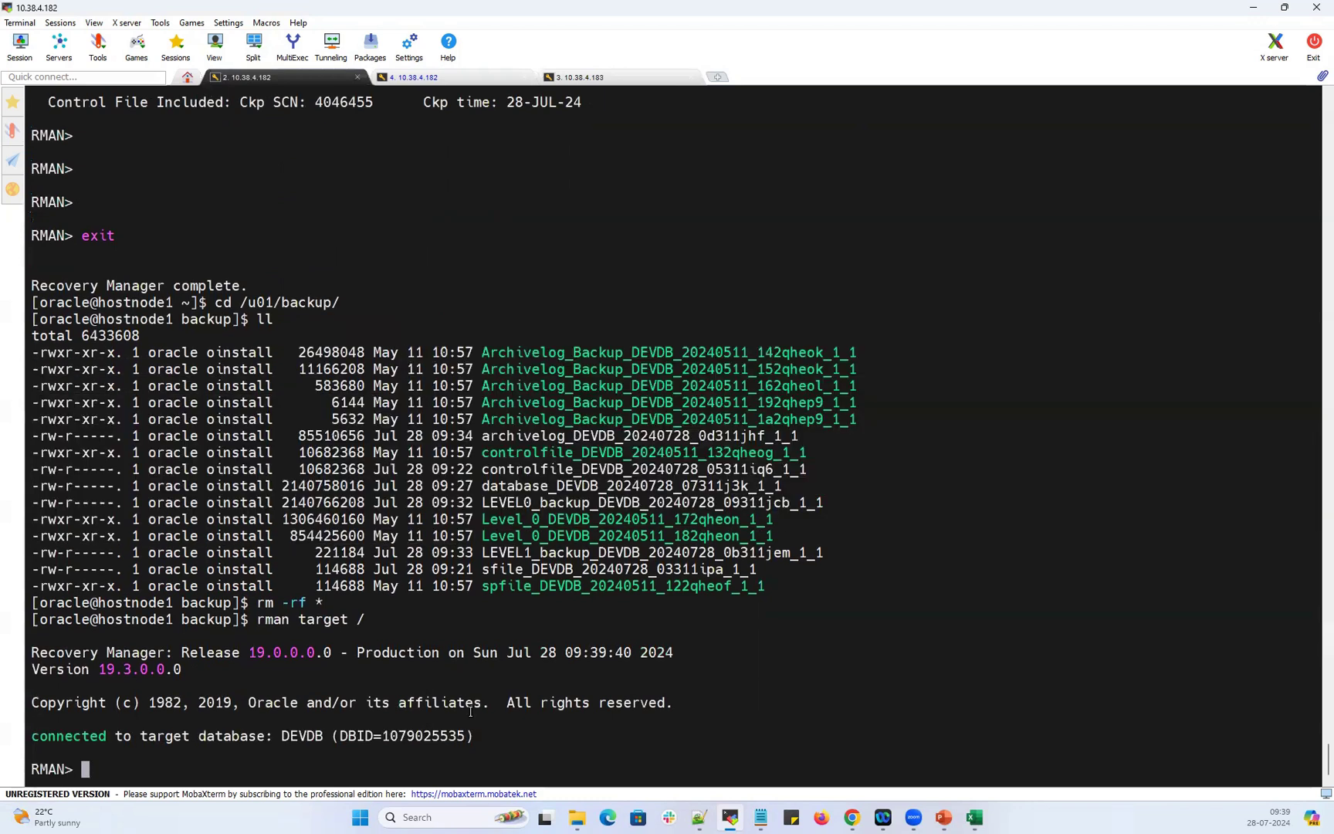
type("list backu")
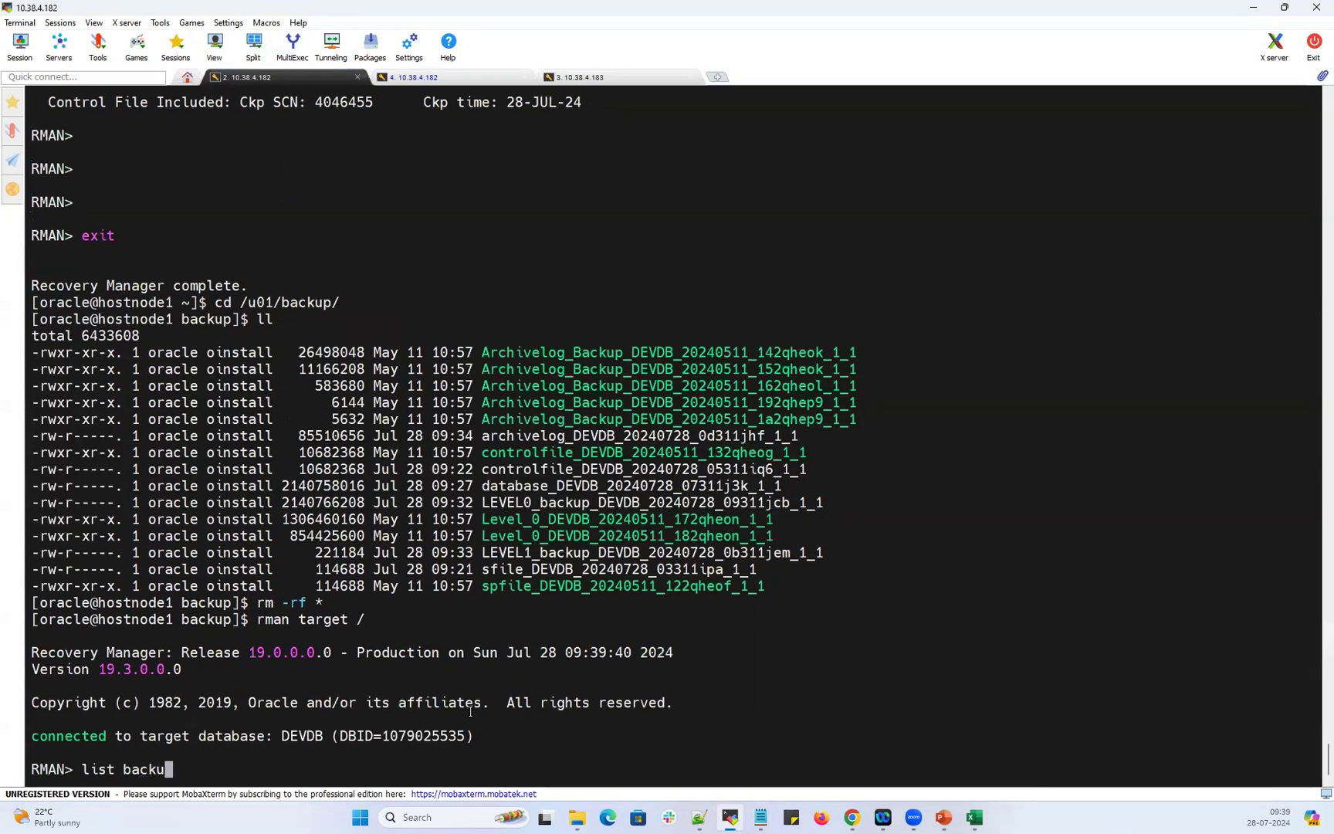
key("Return")
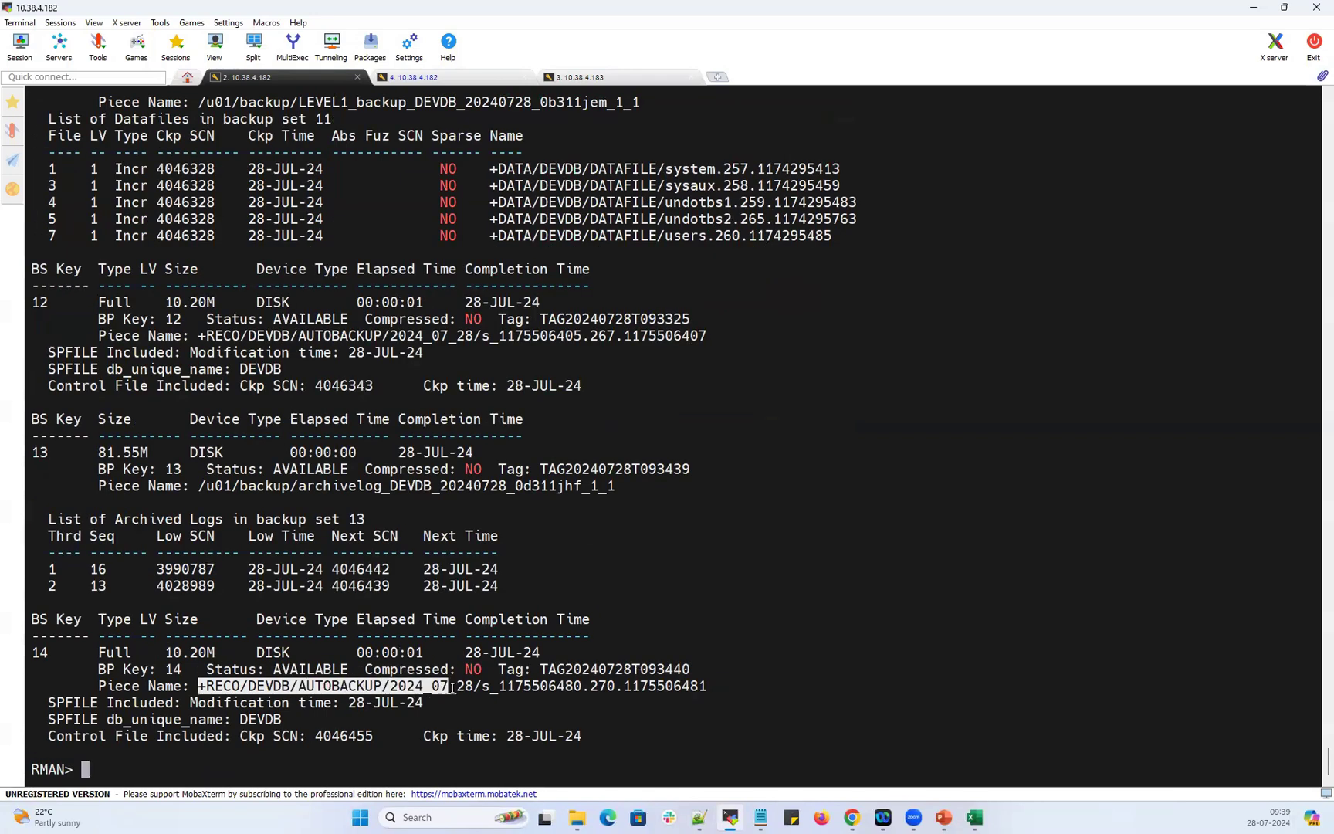
double_click(308, 668)
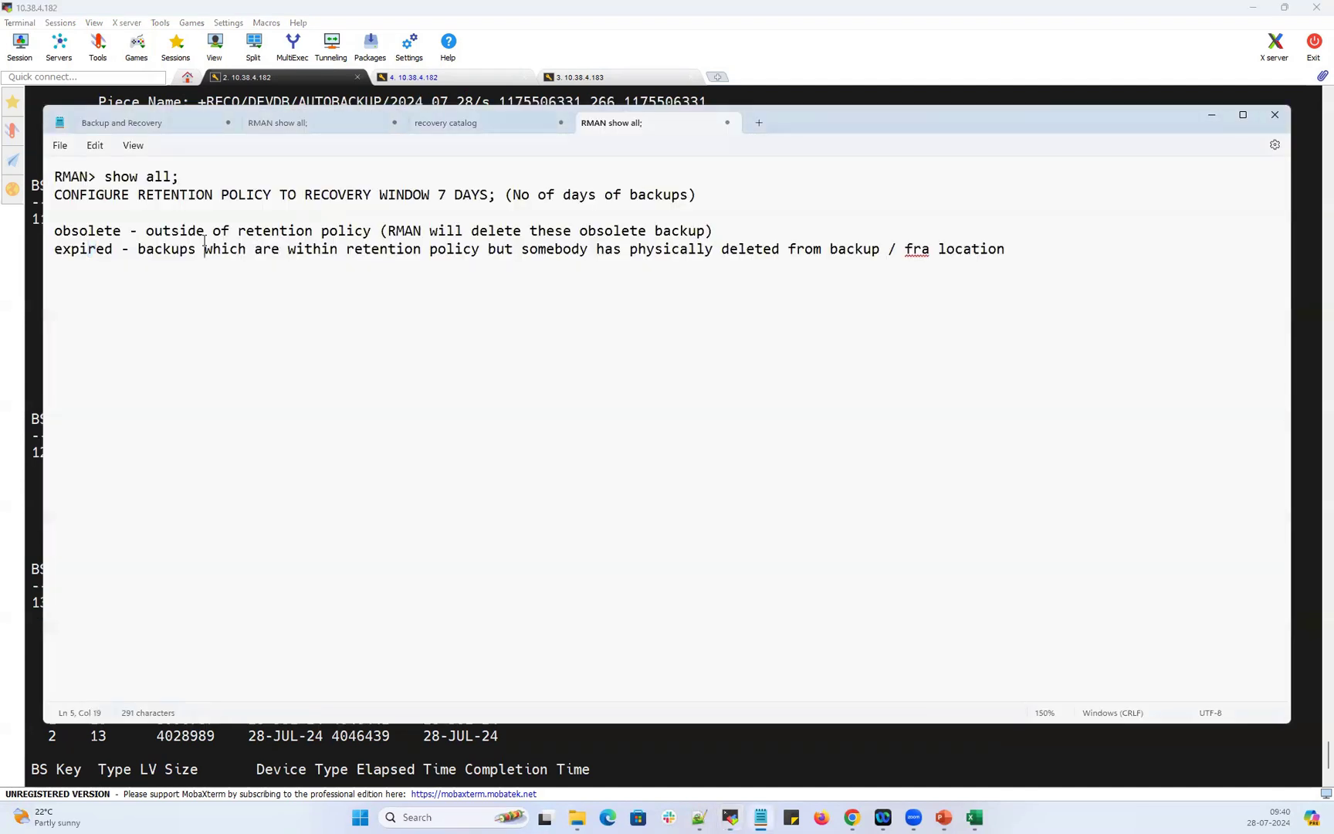
double_click(88, 230)
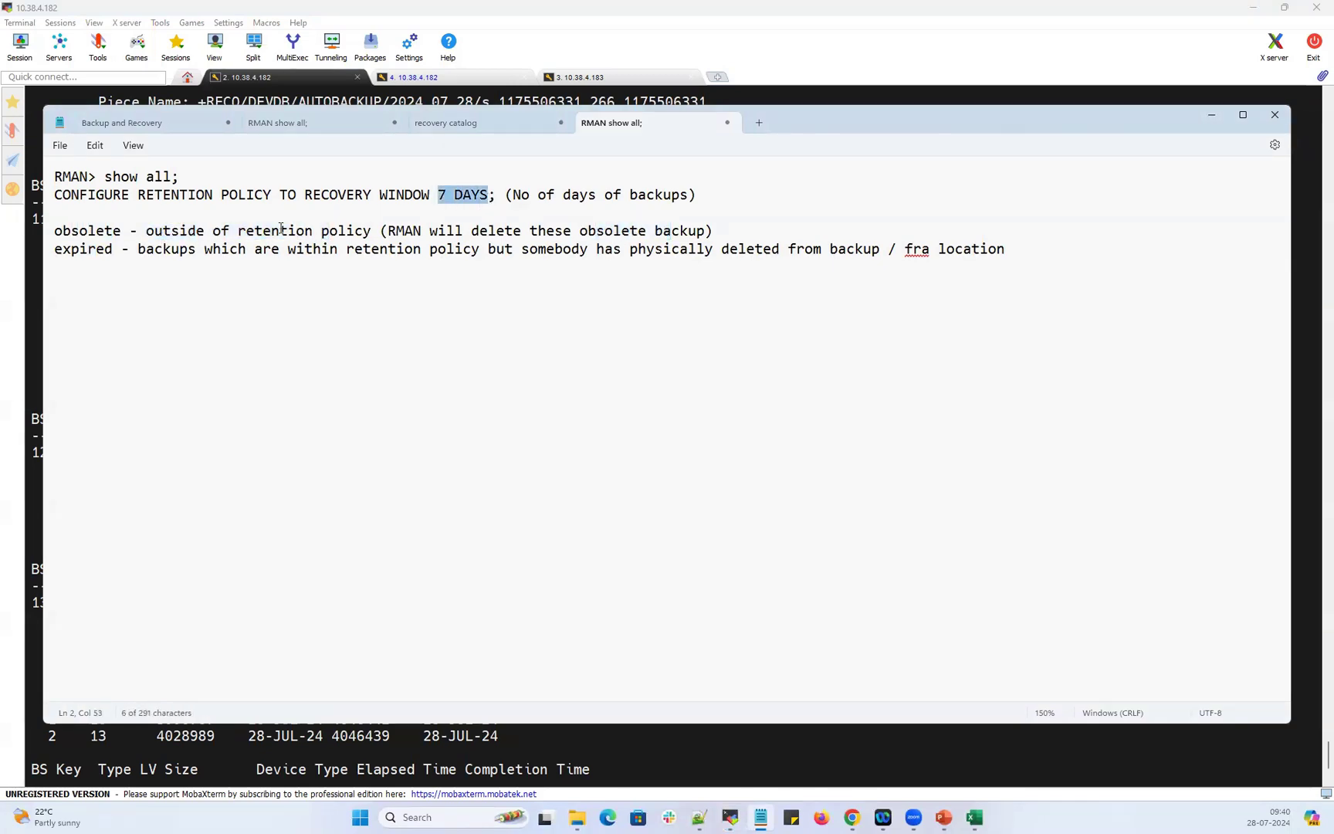
triple_click(255, 230)
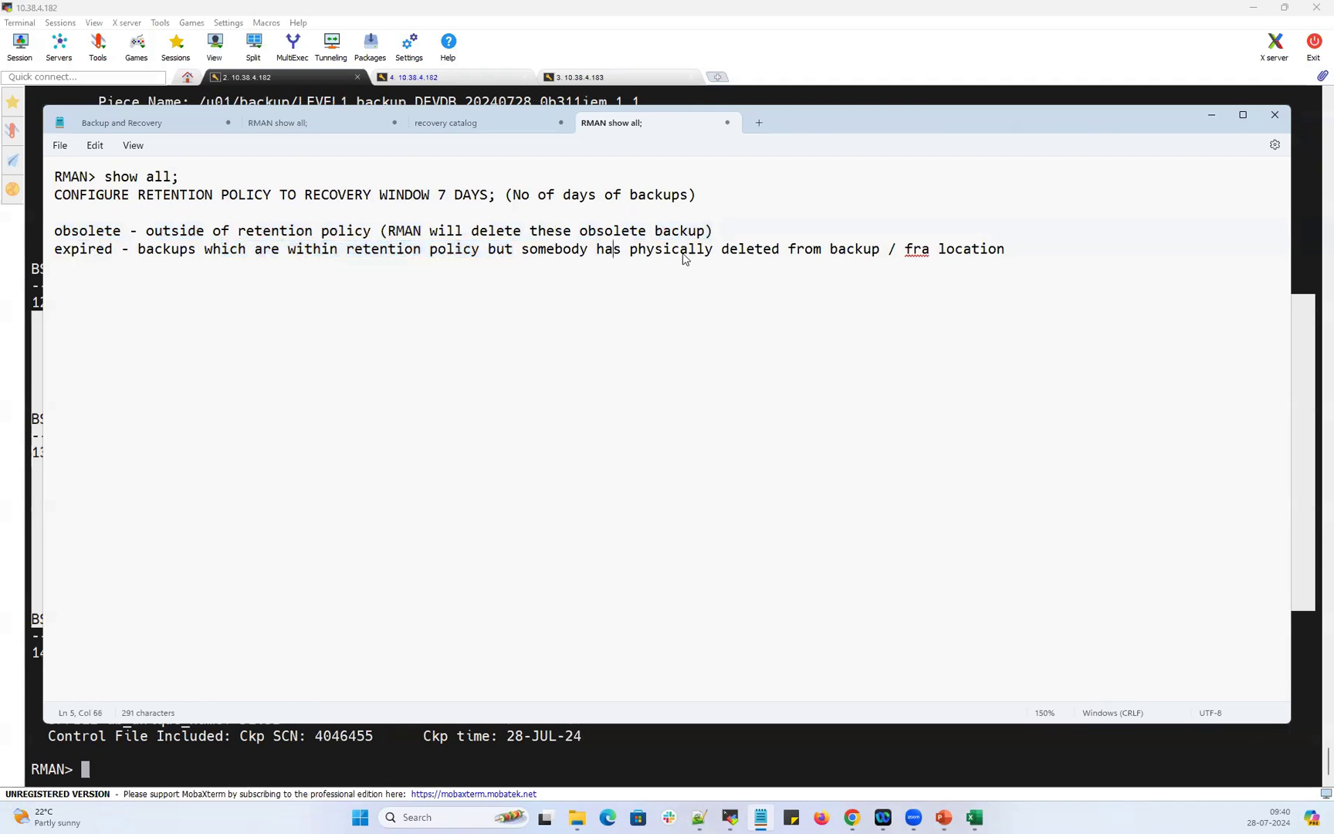
left_click_drag(612, 248, 789, 249)
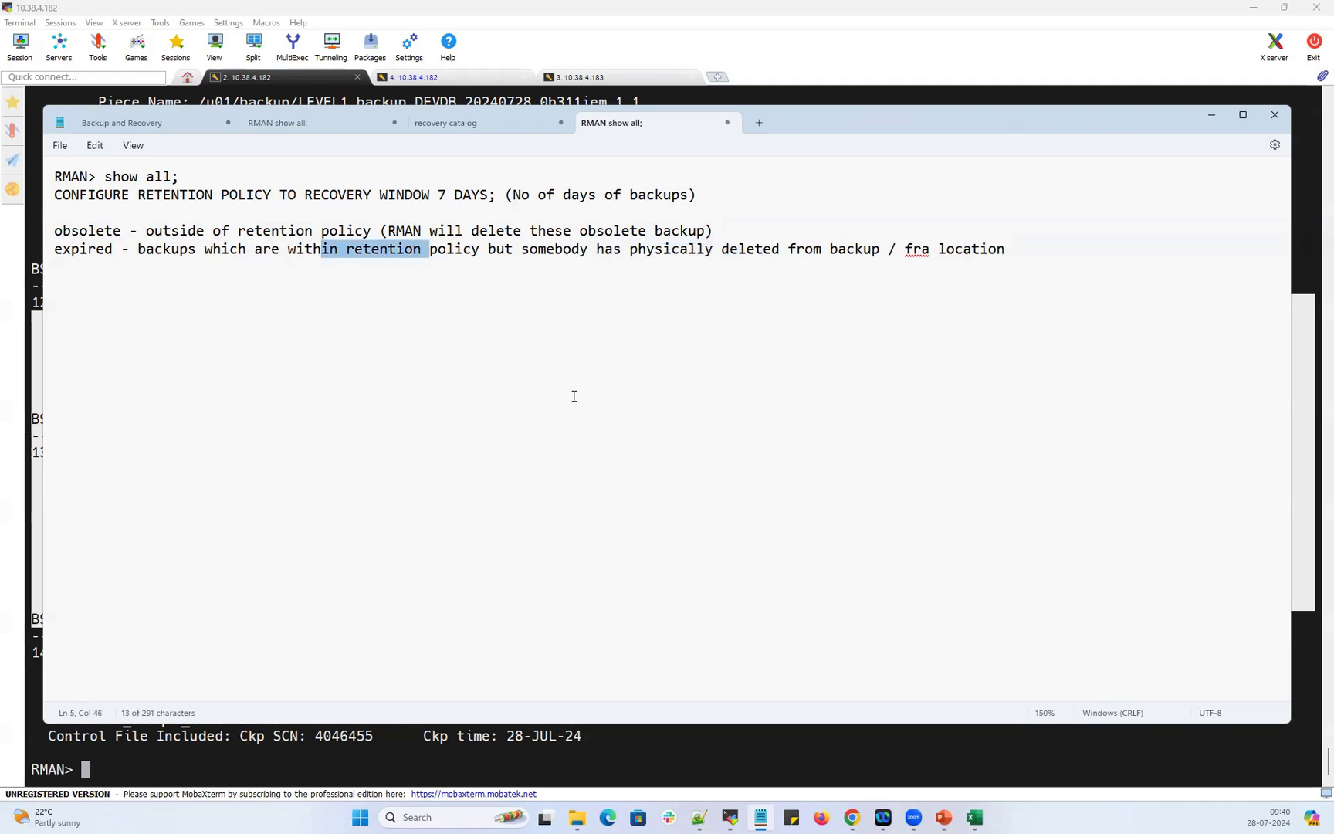
mouse_move(592, 578)
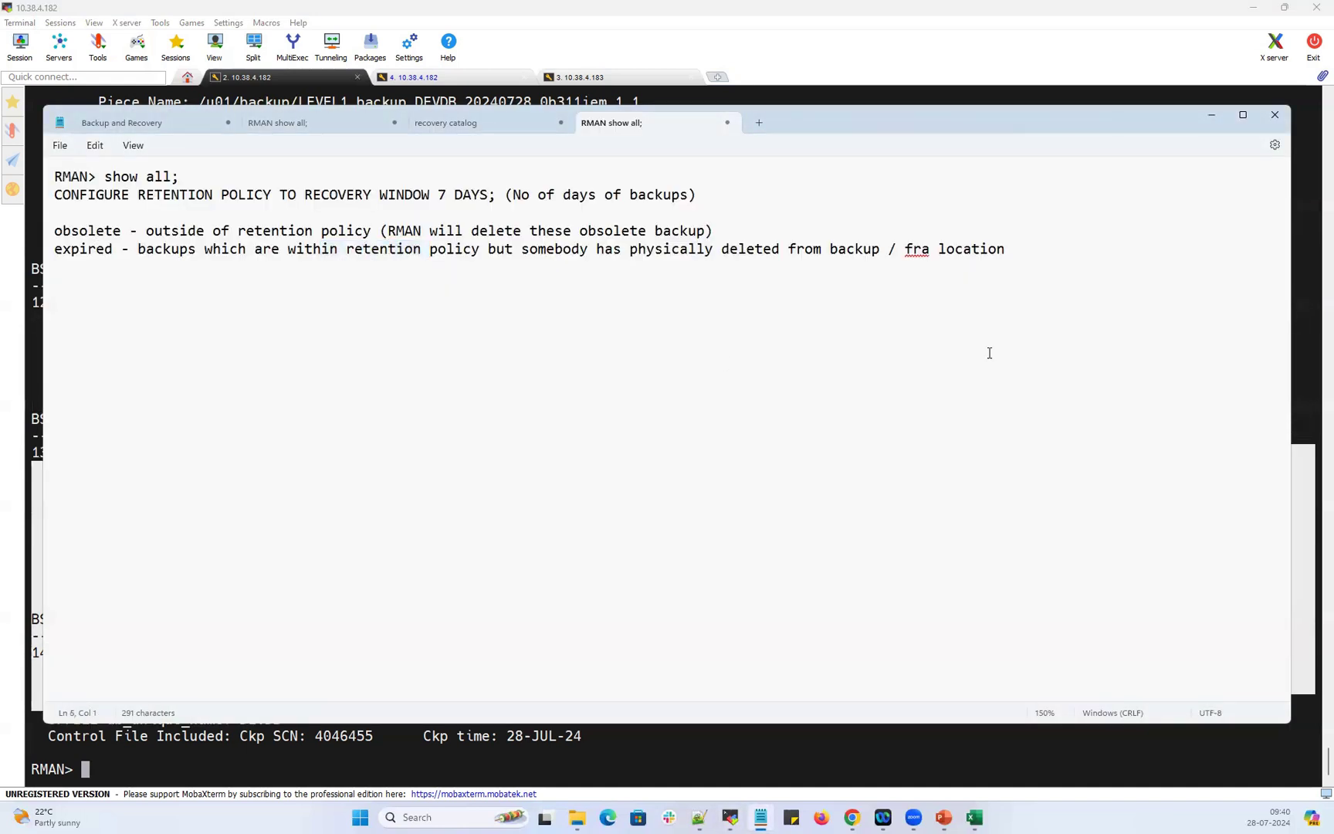
Add the line 'crosscheck backup;' to the note and highlight crosscheck.
type("cro")
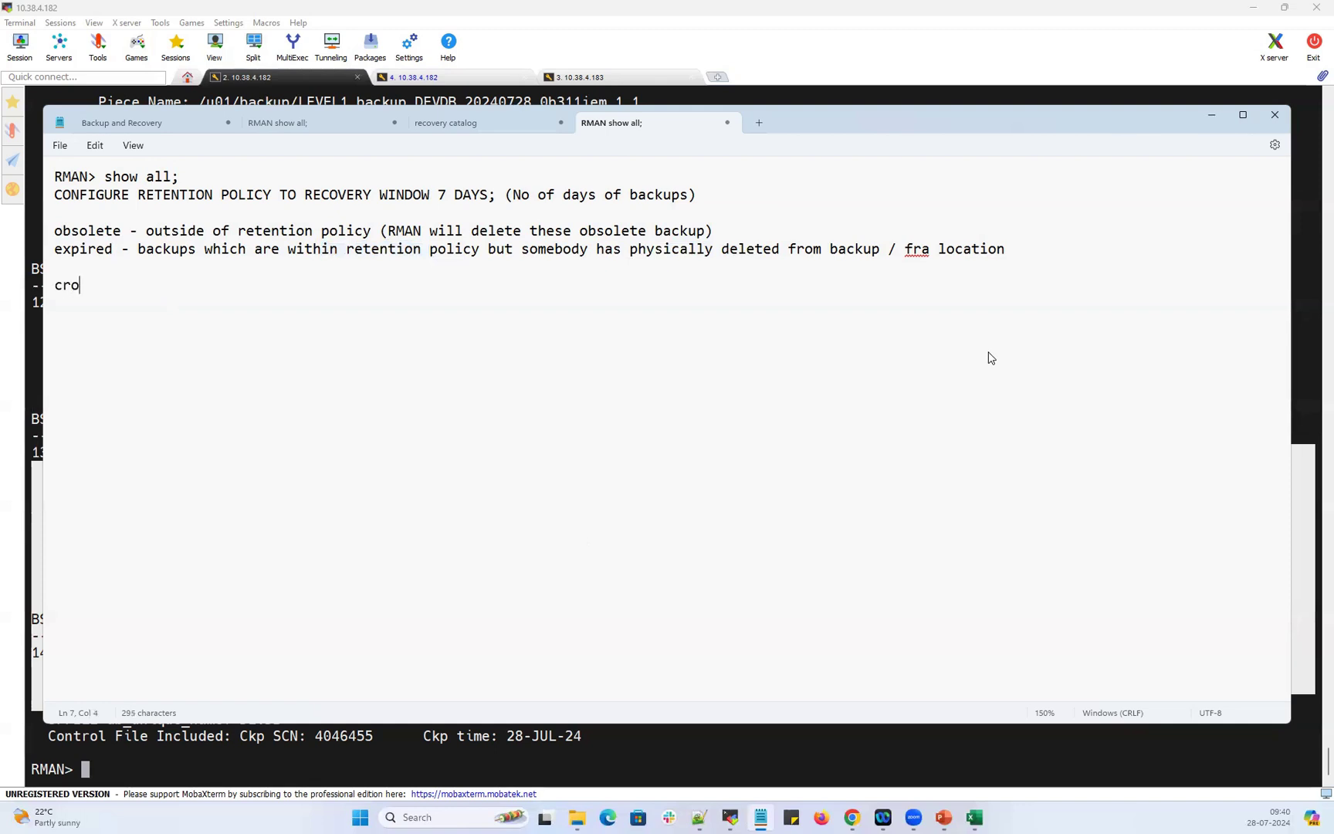
type("sscheck")
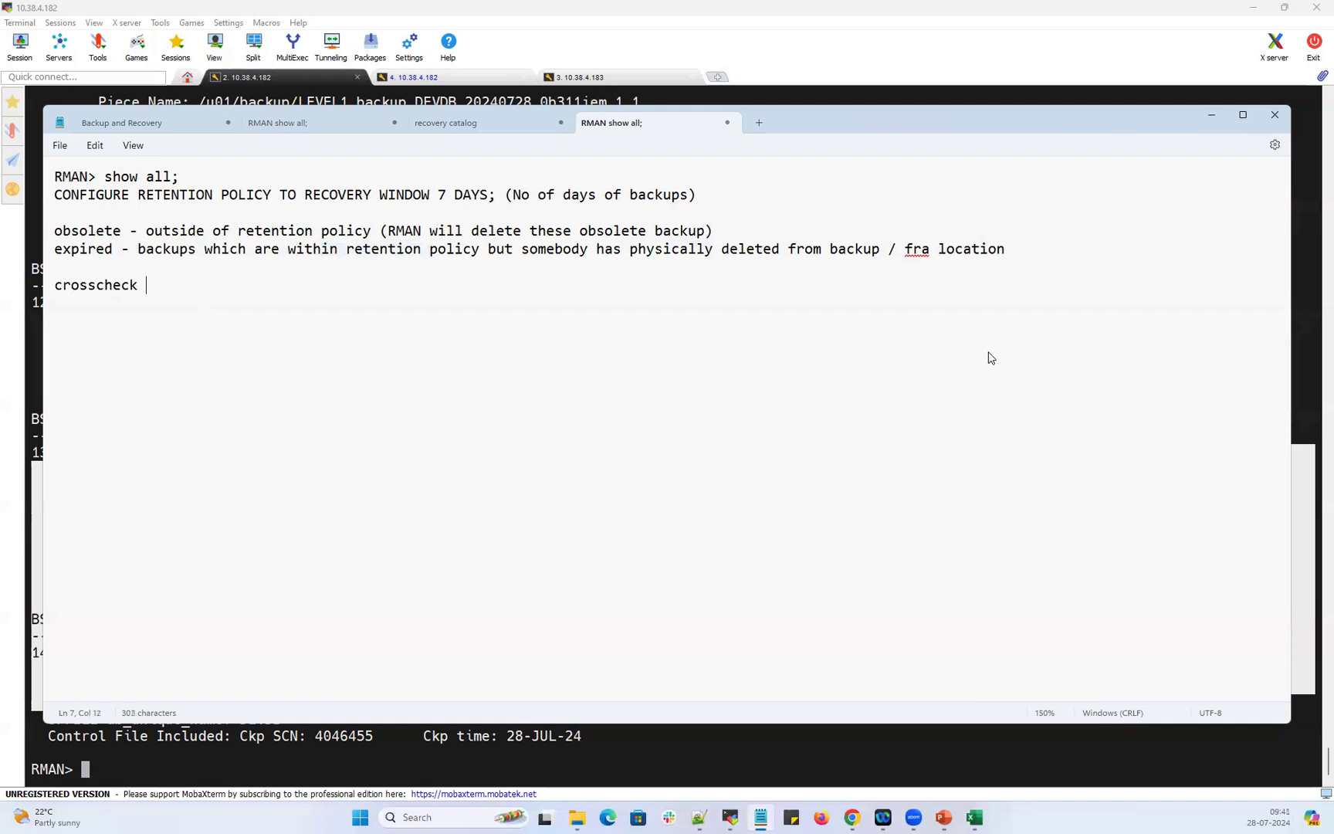
type("backup;")
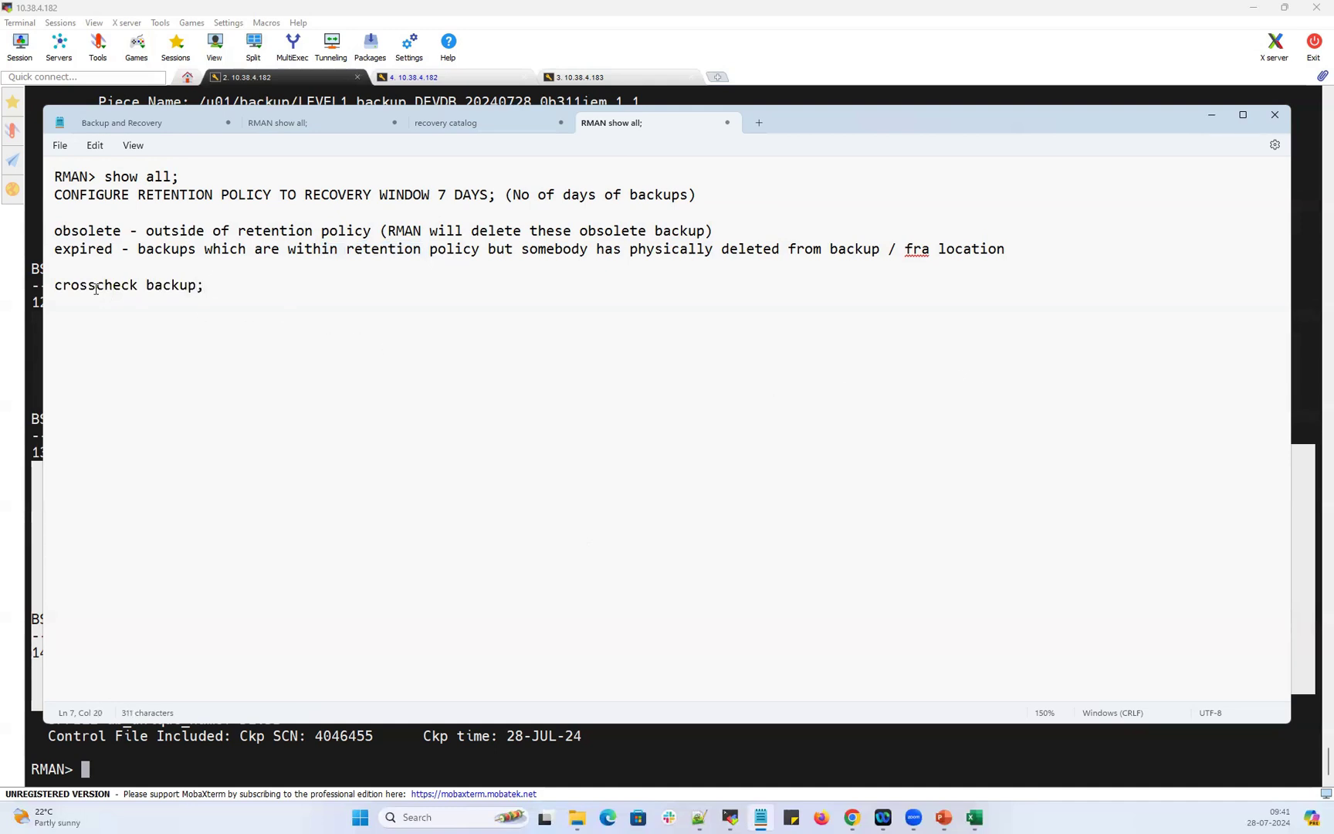
left_click_drag(68, 286, 197, 286)
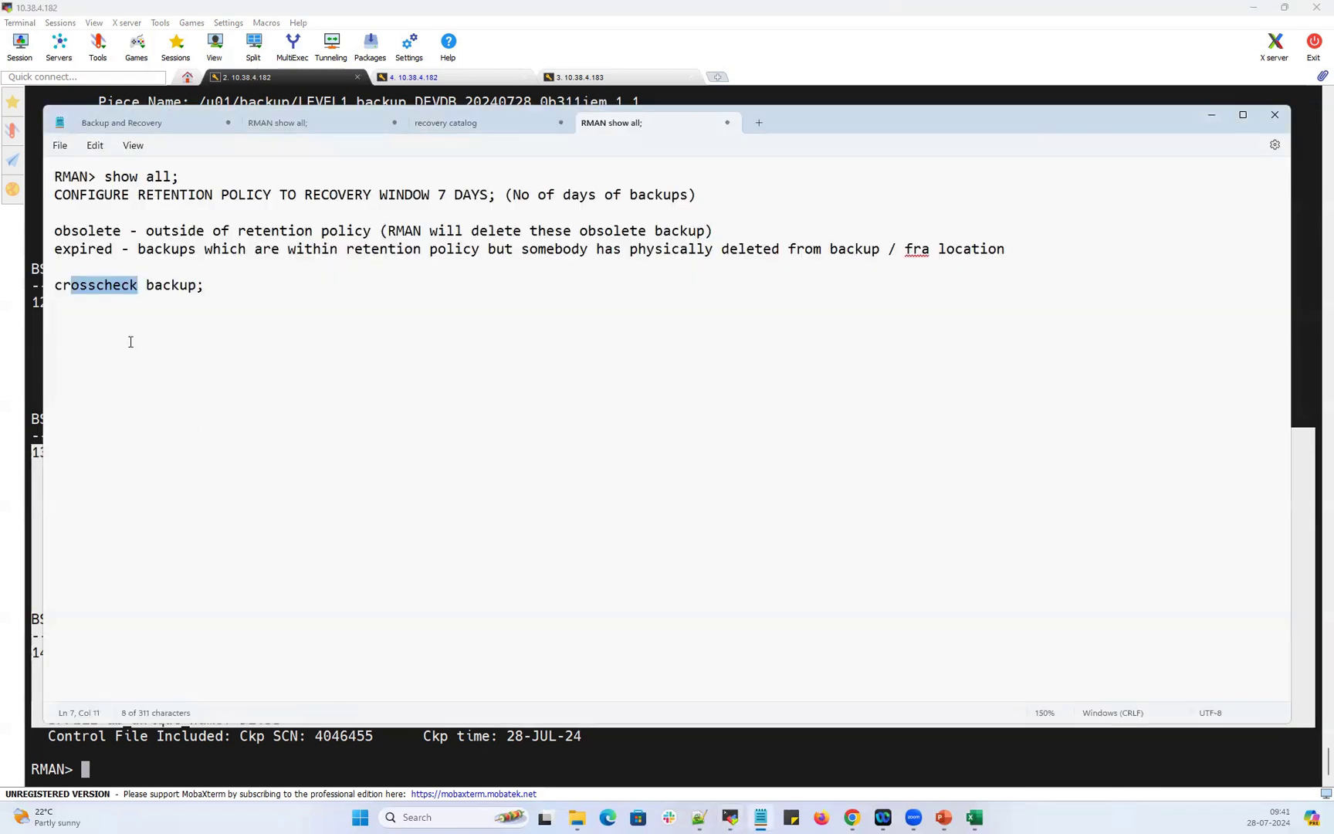
left_click_drag(54, 286, 204, 286)
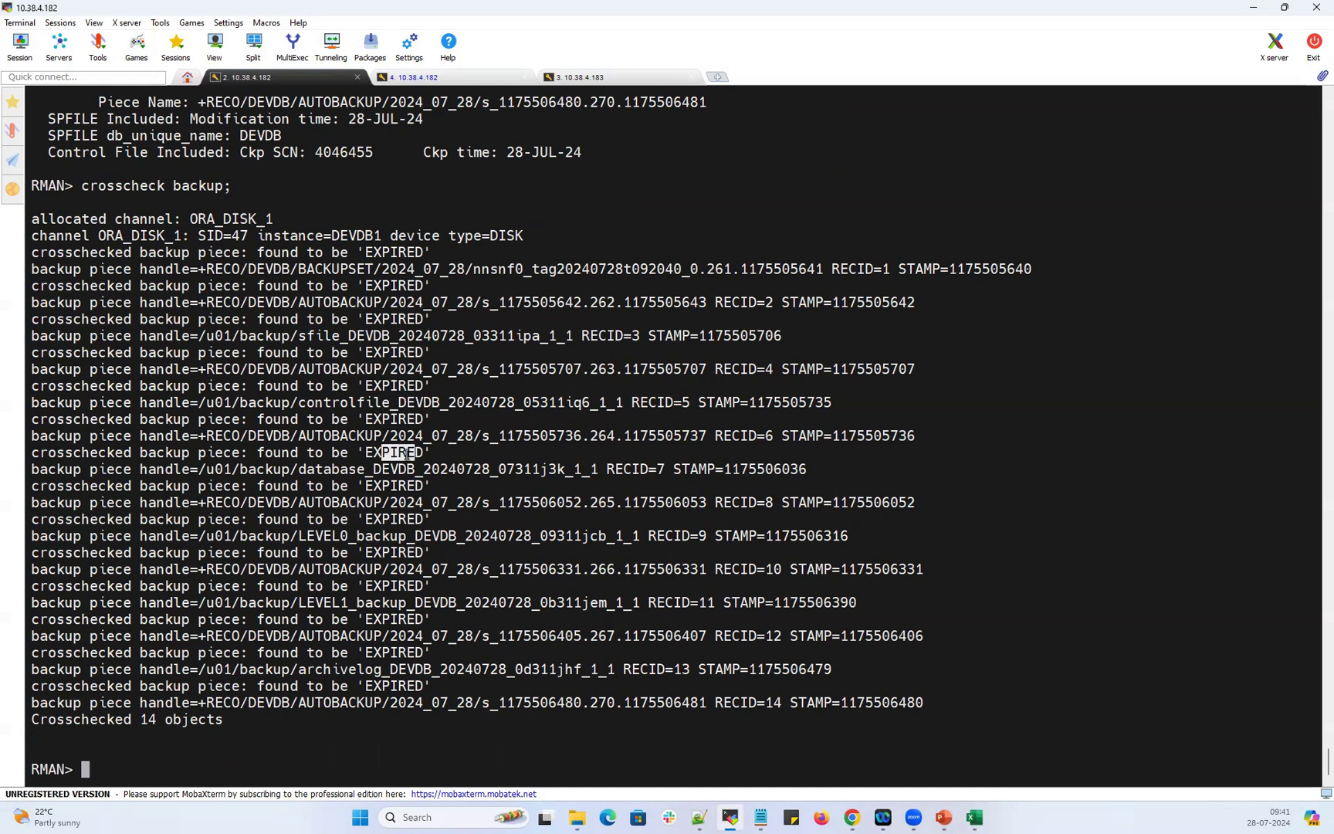
Run list backup; after the crosscheck and point out the EXPIRED status of the backup sets.
type("list")
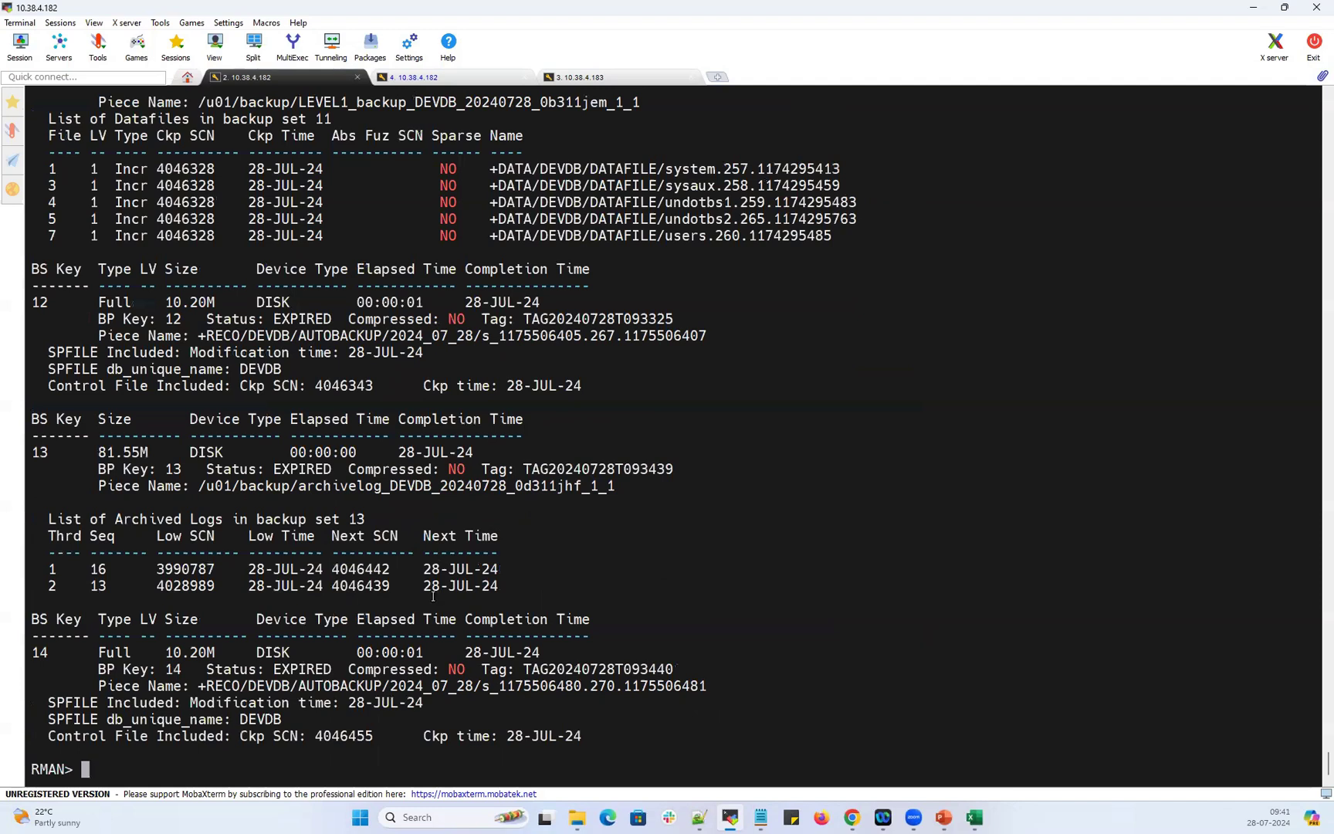
double_click(299, 669)
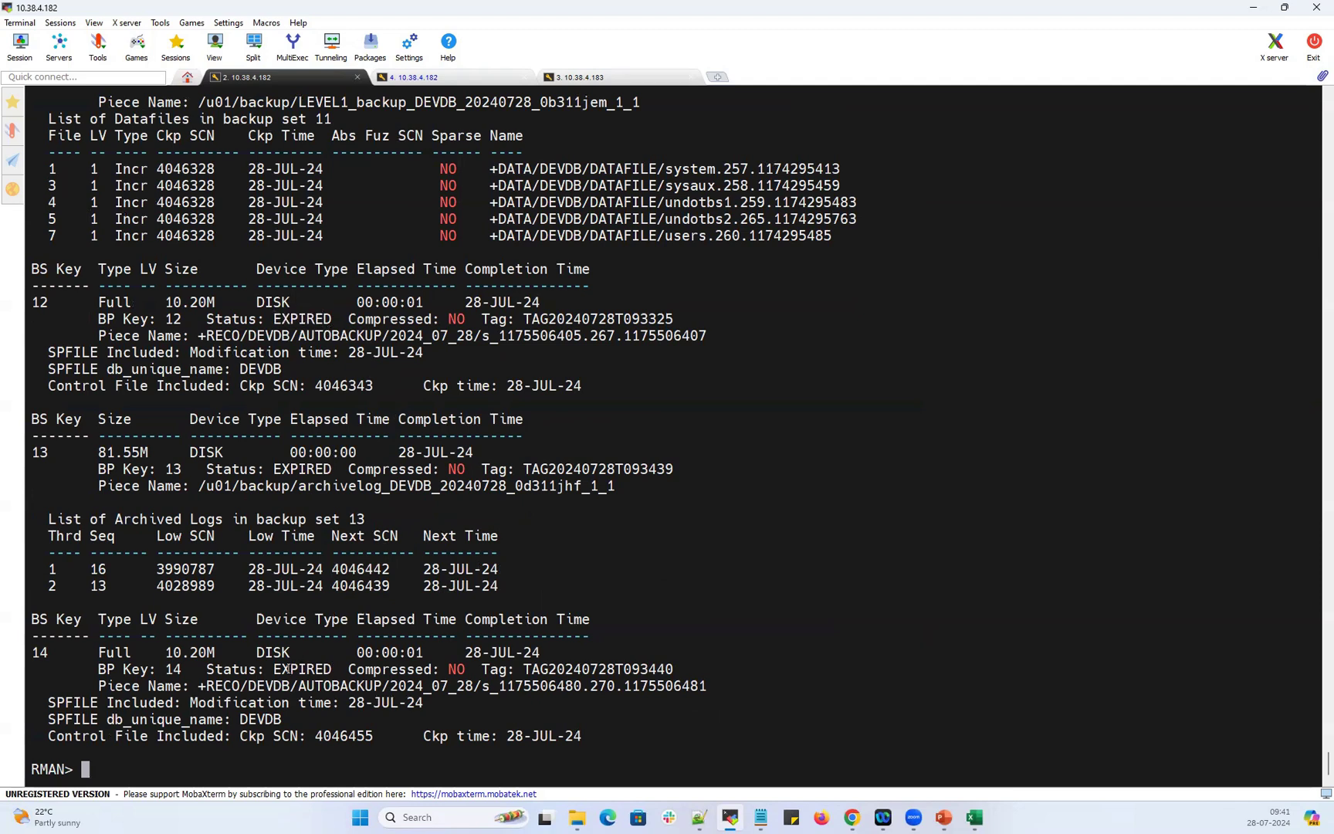
double_click(298, 470)
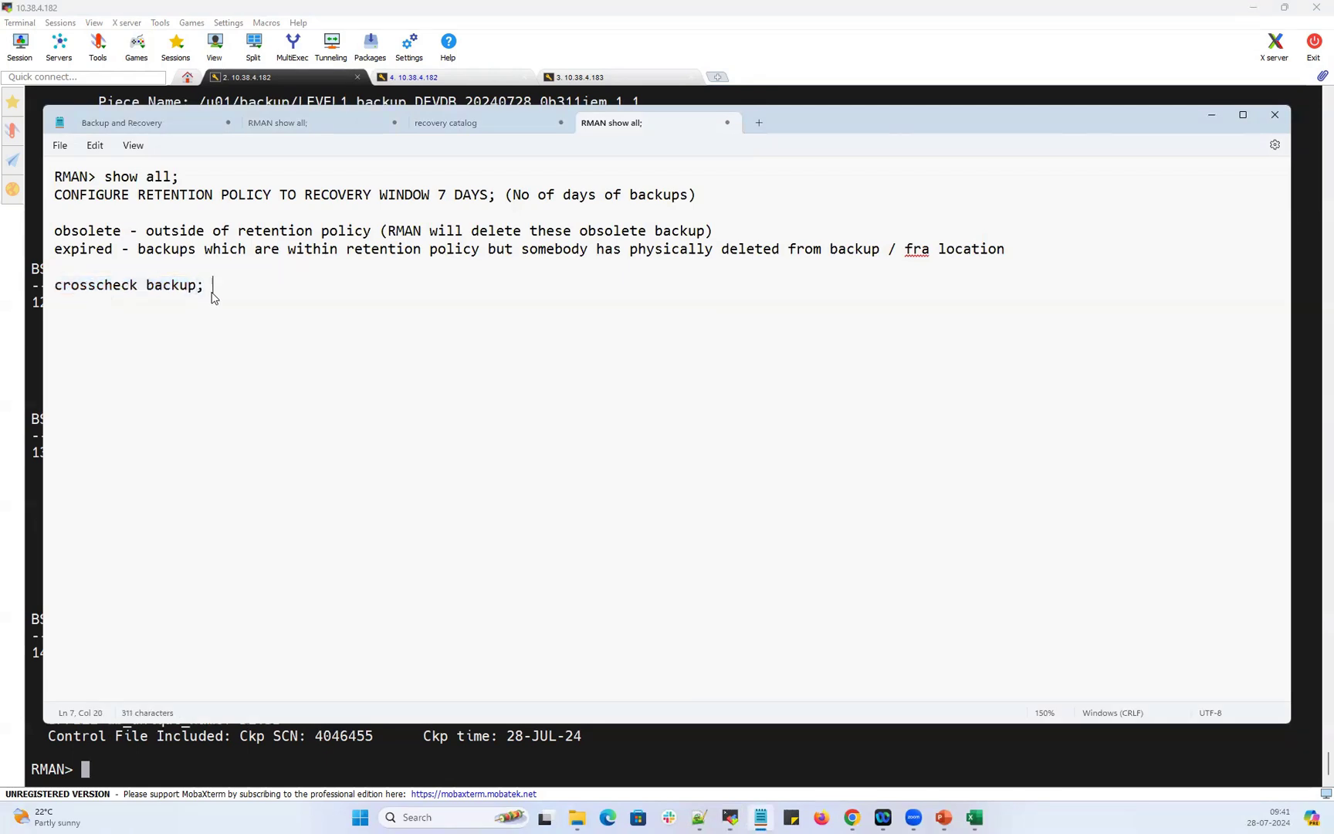
Write 'delete expired backup' in the notes under the crosscheck backup; line.
type("delete e")
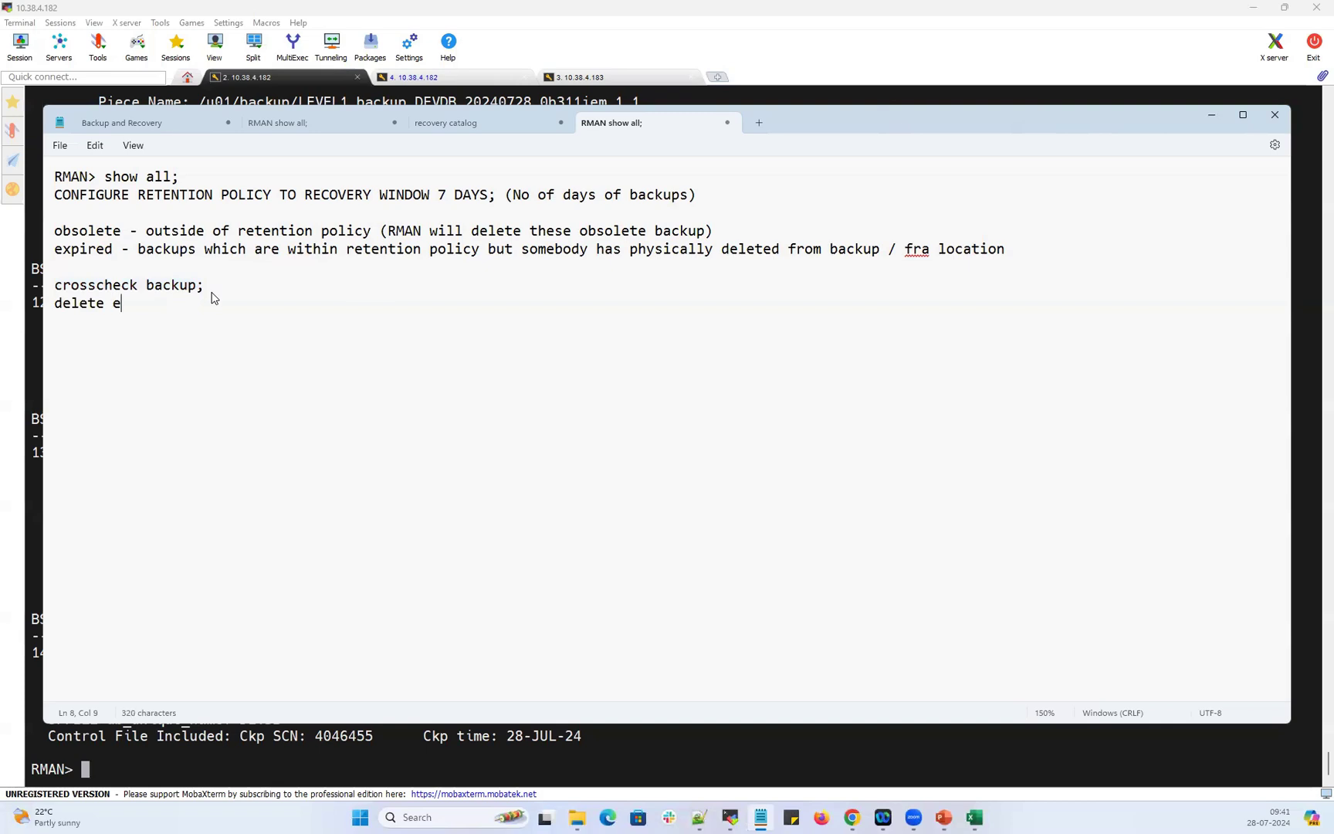
type("xpired backup;")
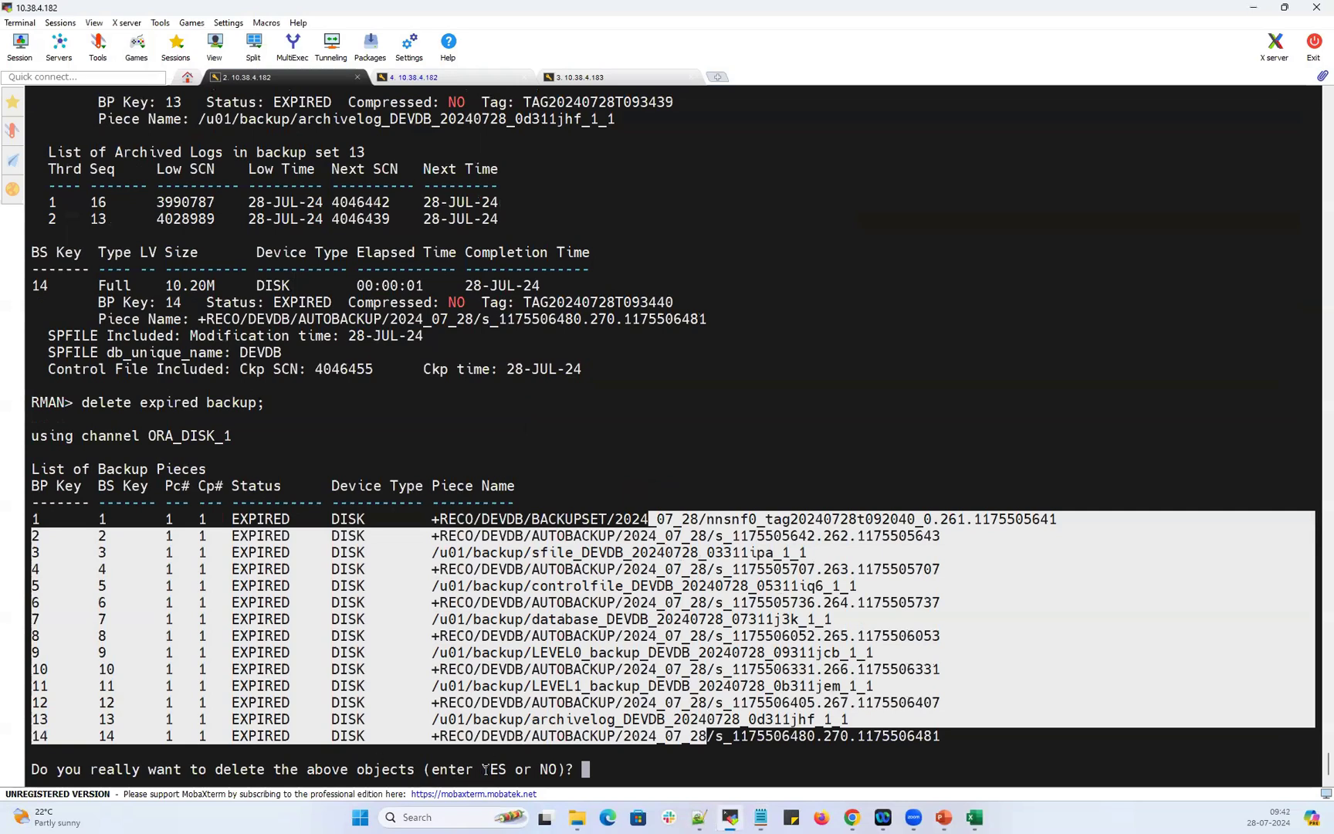
Confirm deletion of the 14 expired backup records with YES, then run list backup.
type("YES")
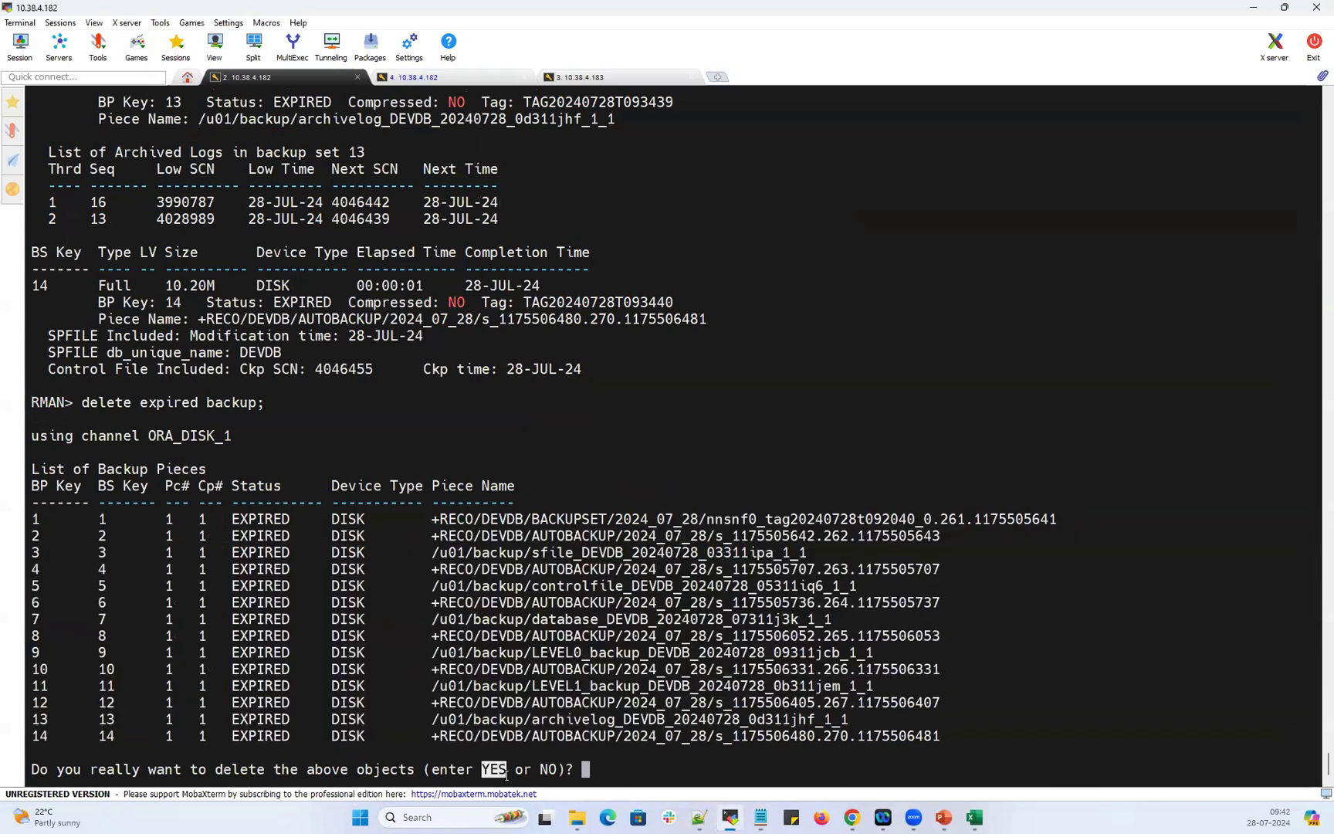
type("No")
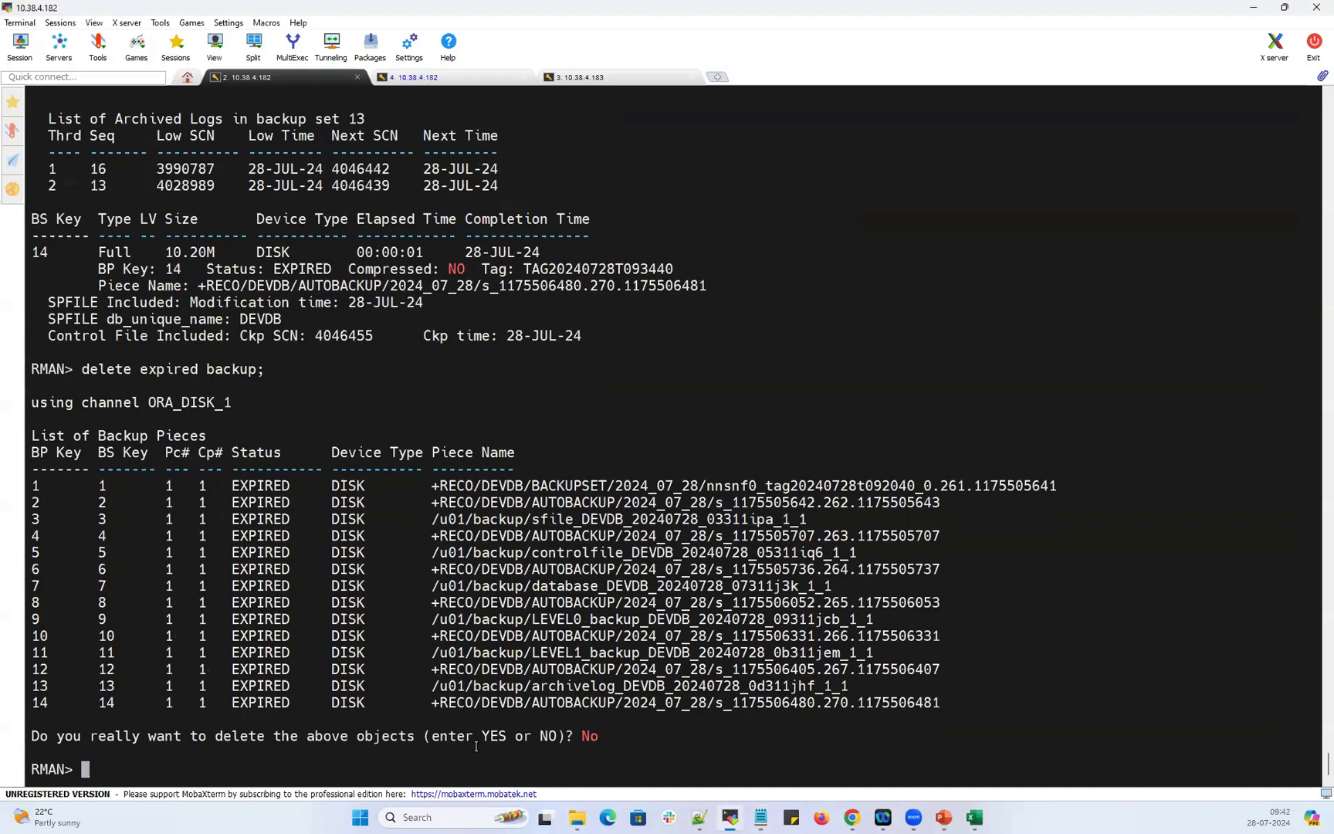
double_click(495, 737)
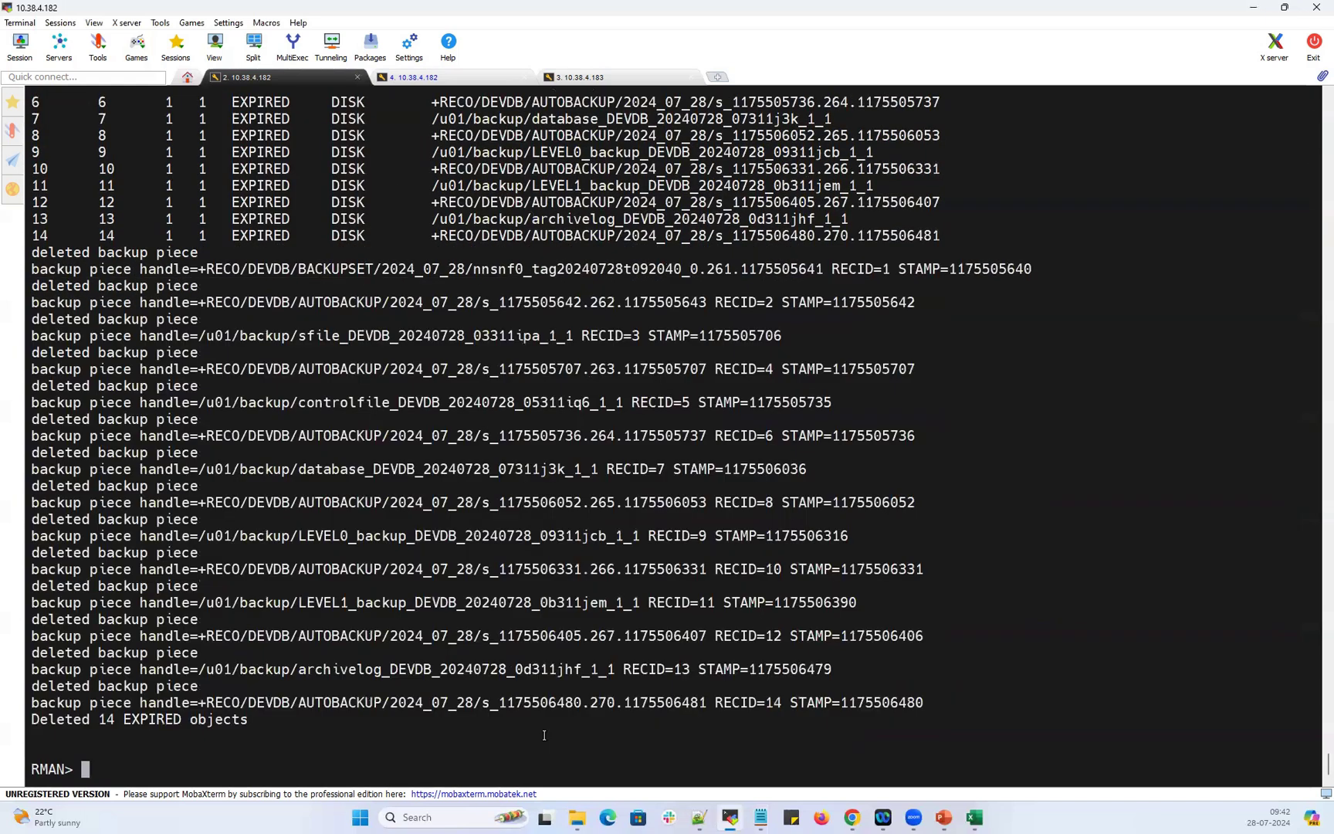
type("list backu")
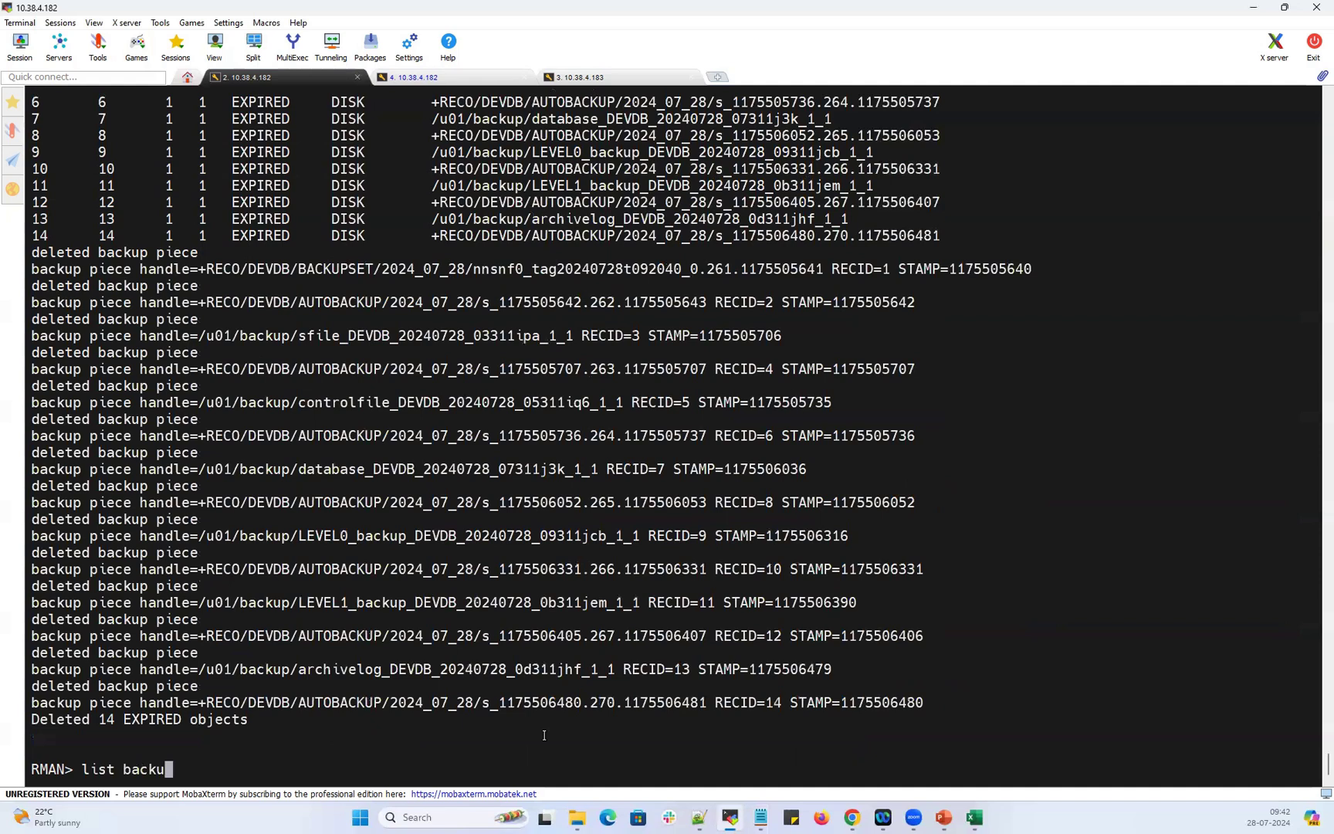